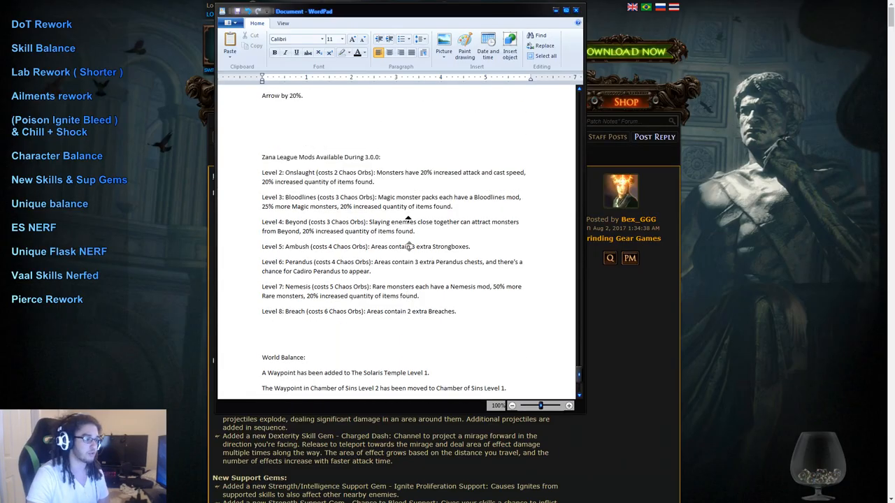
Step: Scroll down the restored Path of Exile 3.0.0 patch notes forum thread
{"action": "scroll", "scroll_direction": "down", "scroll_amount": 3}
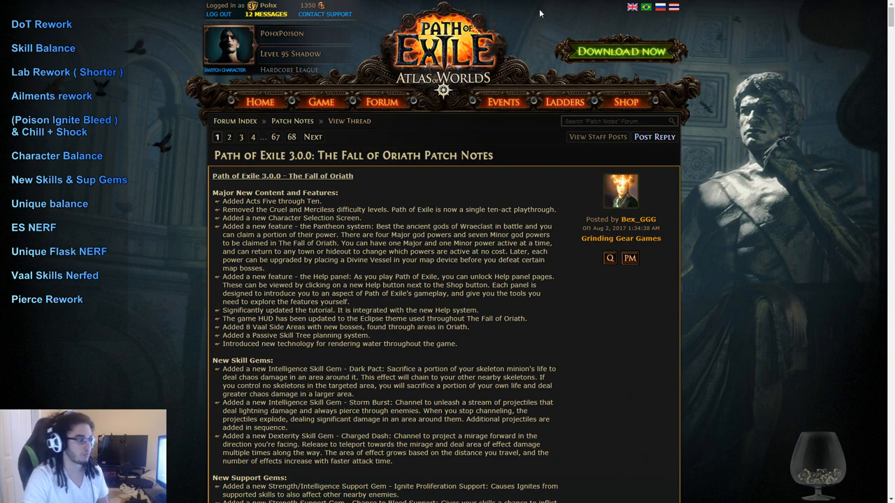
{"action": "mouse_move", "coordinate": [507, 308]}
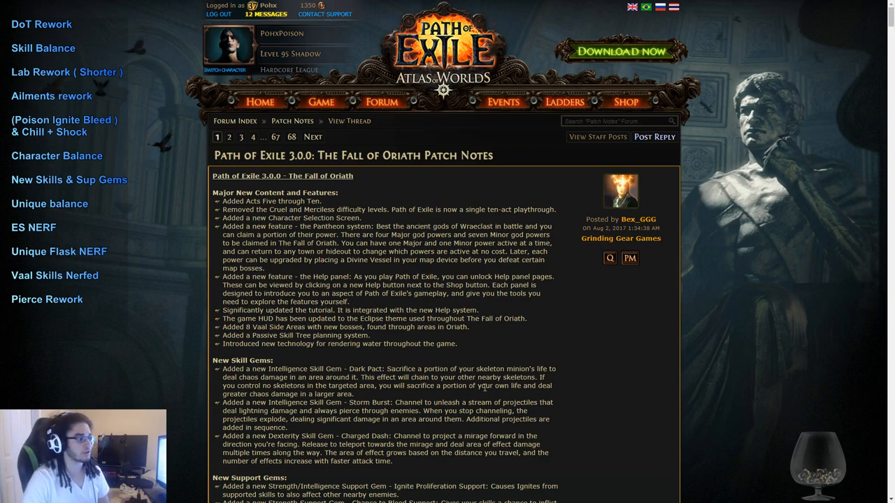
{"action": "scroll", "scroll_direction": "down", "scroll_amount": 3}
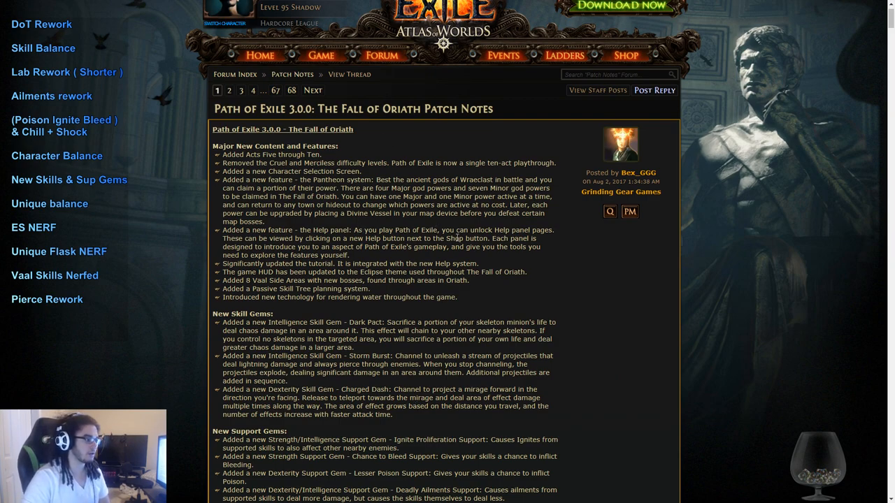
{"action": "mouse_move", "coordinate": [221, 187]}
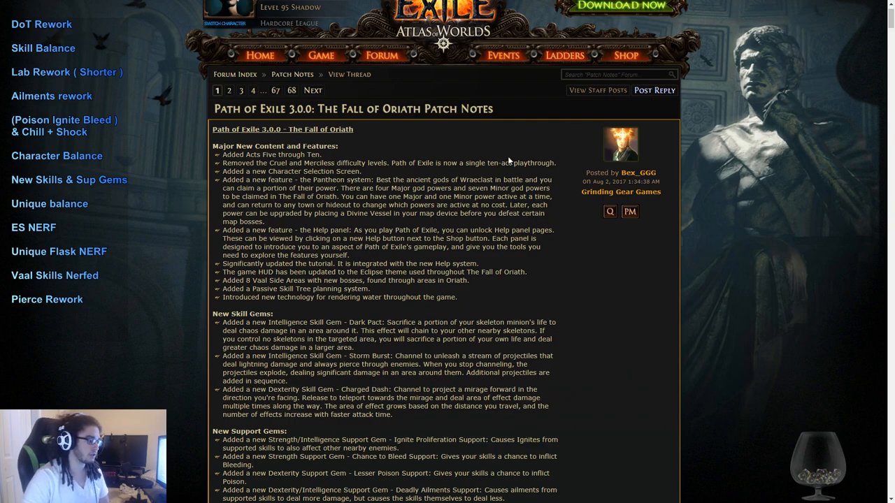
{"action": "scroll", "scroll_direction": "down", "scroll_amount": 3}
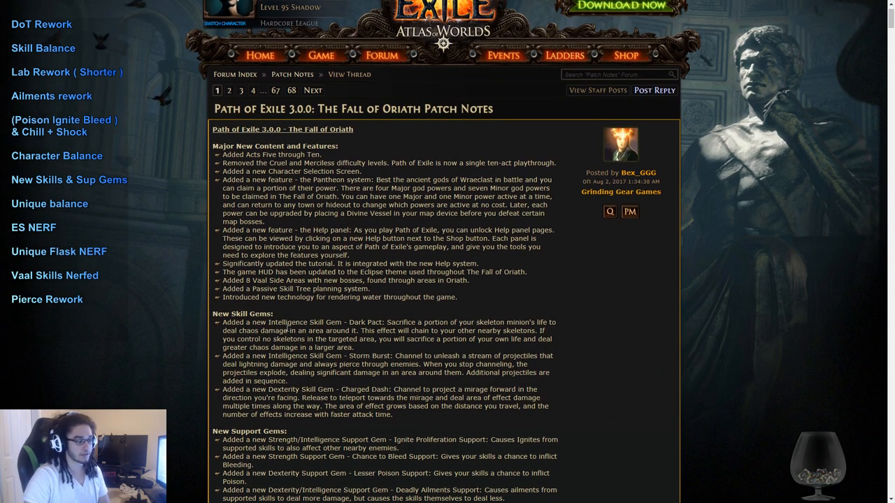
{"action": "mouse_move", "coordinate": [328, 94]}
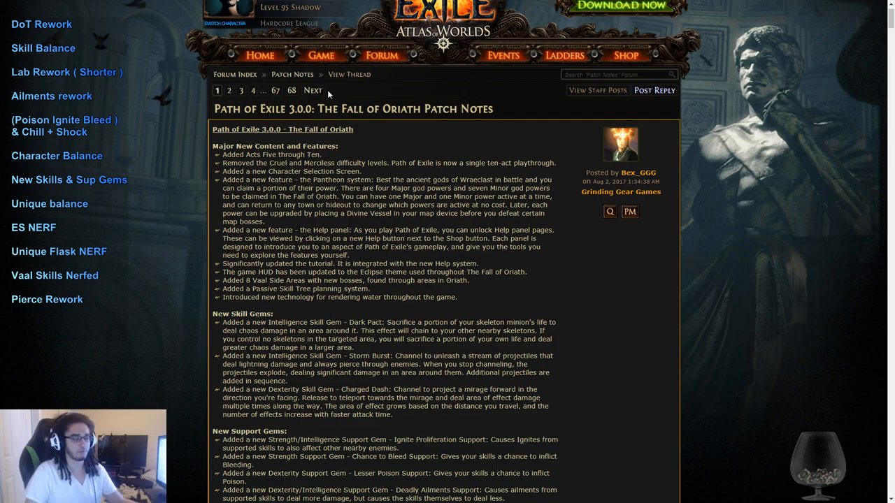
{"action": "mouse_move", "coordinate": [566, 238]}
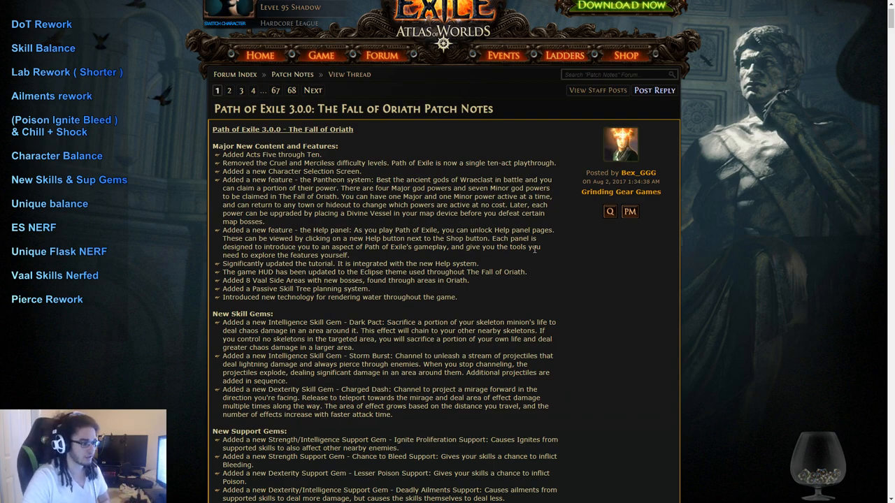
{"action": "scroll", "scroll_direction": "down", "scroll_amount": 3}
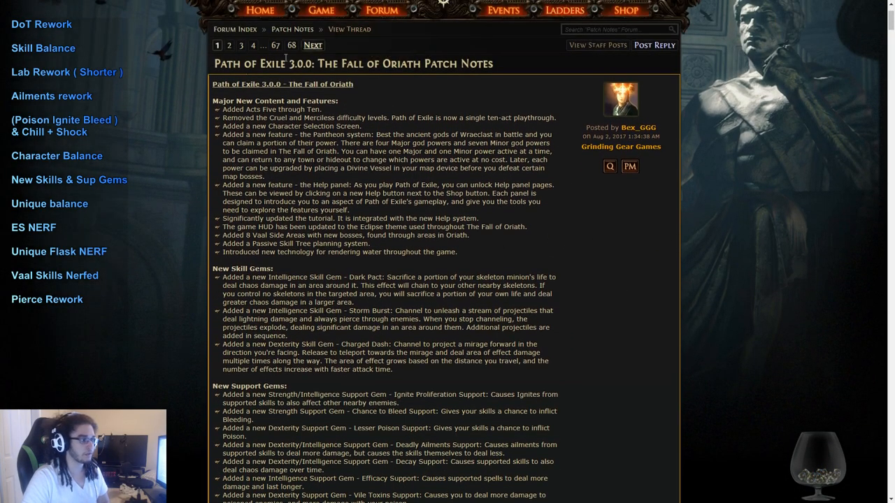
Step: Scroll past New Support Gems and New Unique Items to the Harbinger Challenge League heading
{"action": "scroll", "scroll_direction": "down", "scroll_amount": 3}
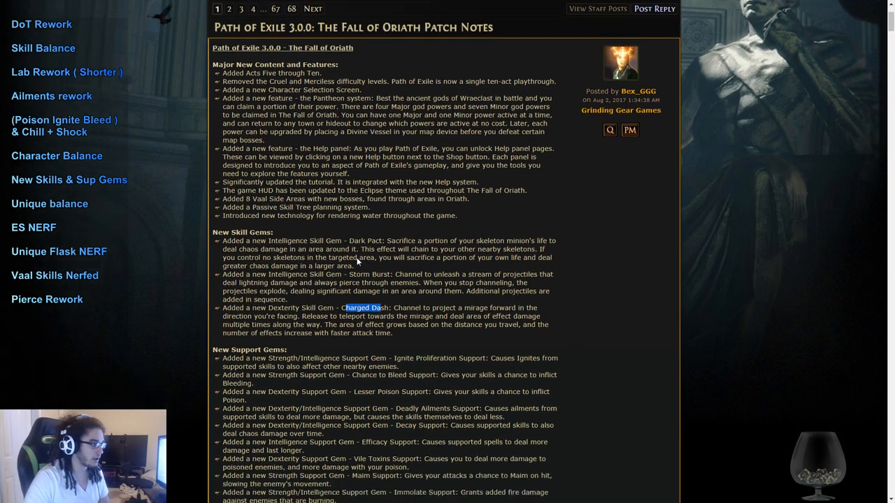
{"action": "scroll", "scroll_direction": "down", "scroll_amount": 3}
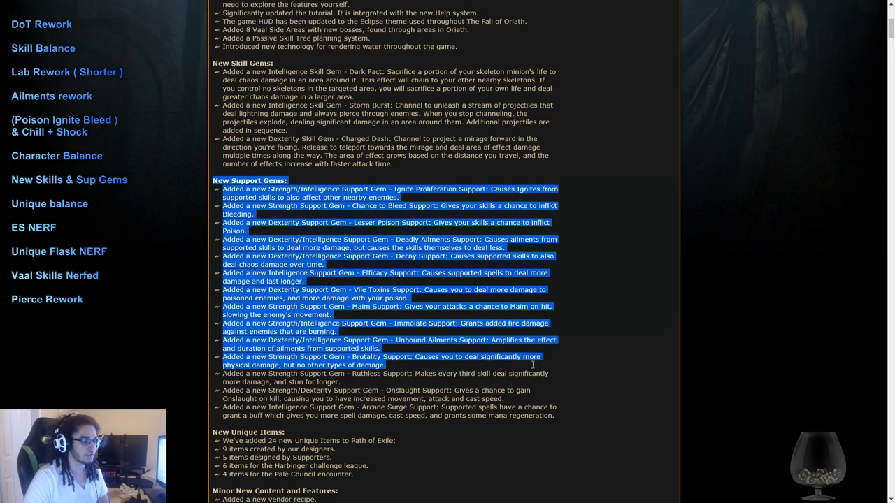
{"action": "scroll", "scroll_direction": "down", "scroll_amount": 3}
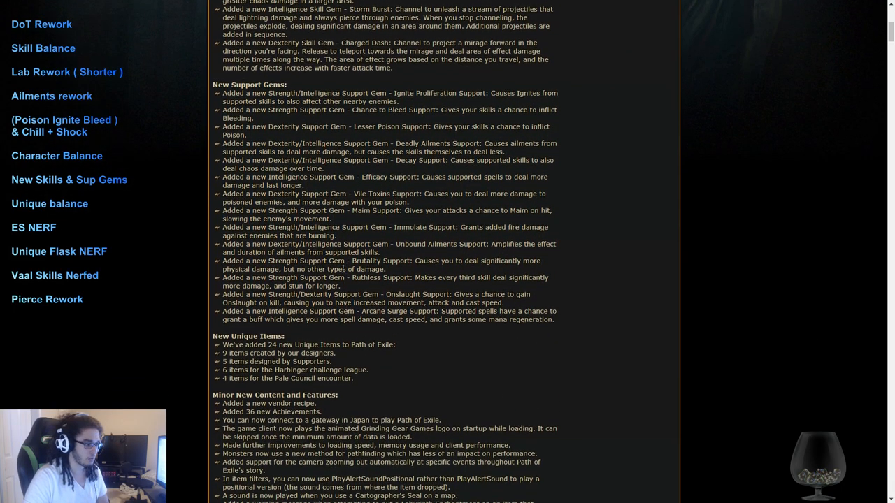
{"action": "scroll", "scroll_direction": "down", "scroll_amount": 3}
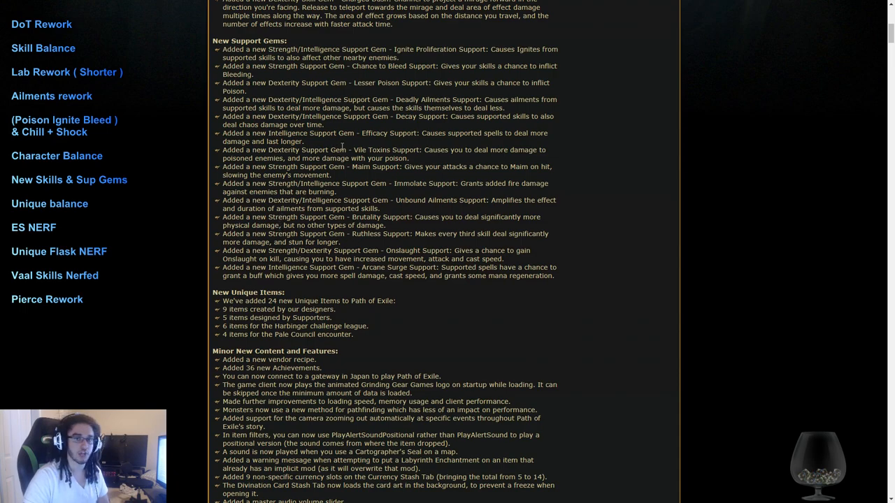
{"action": "mouse_move", "coordinate": [427, 361]}
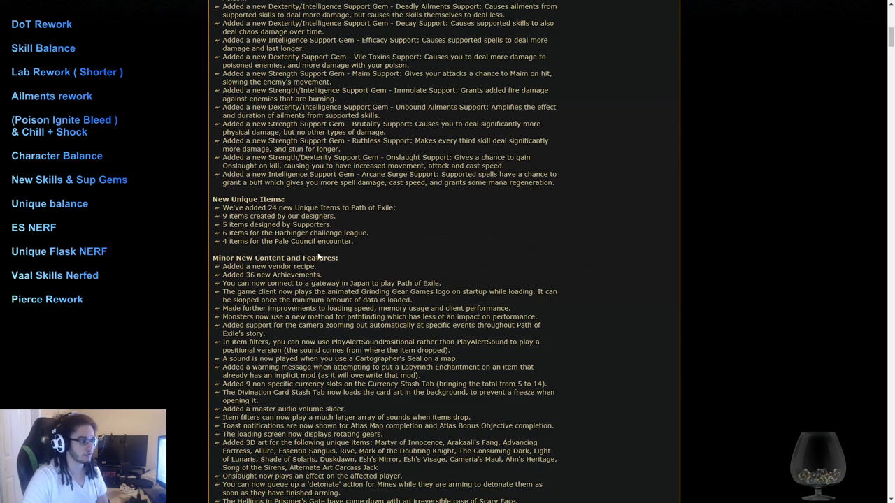
{"action": "scroll", "scroll_direction": "down", "scroll_amount": 3}
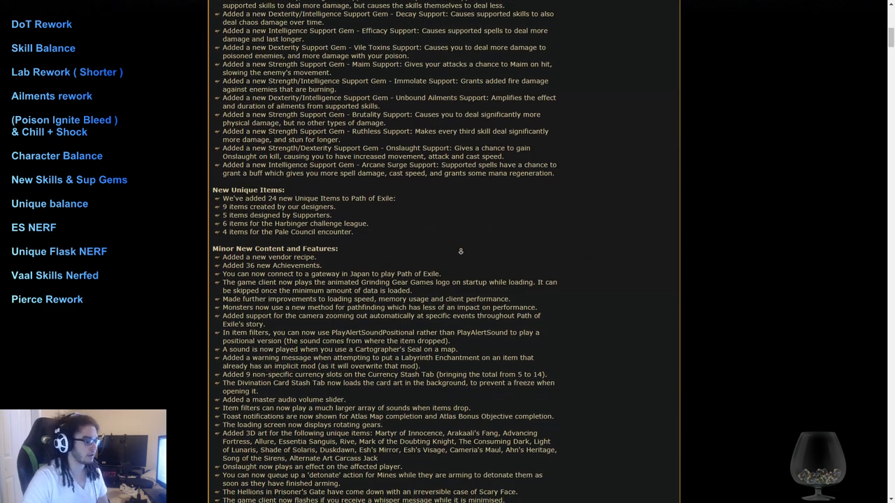
{"action": "scroll", "scroll_direction": "down", "scroll_amount": 3}
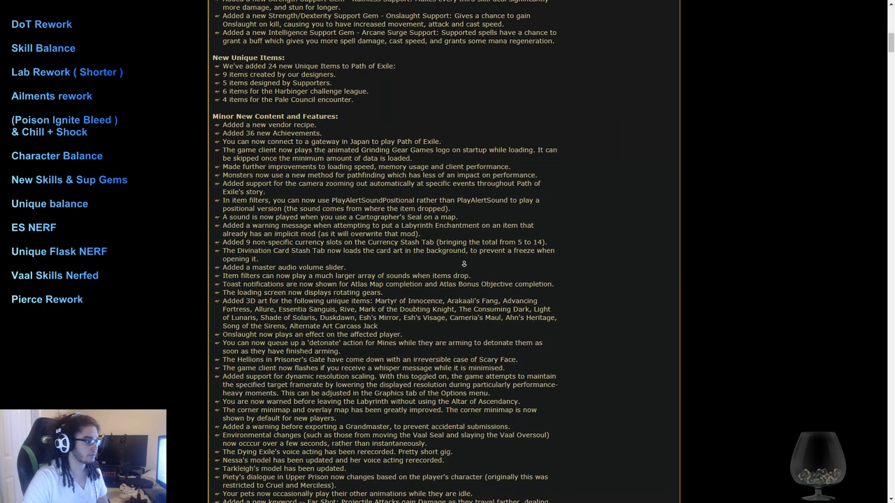
{"action": "scroll", "scroll_direction": "down", "scroll_amount": 3}
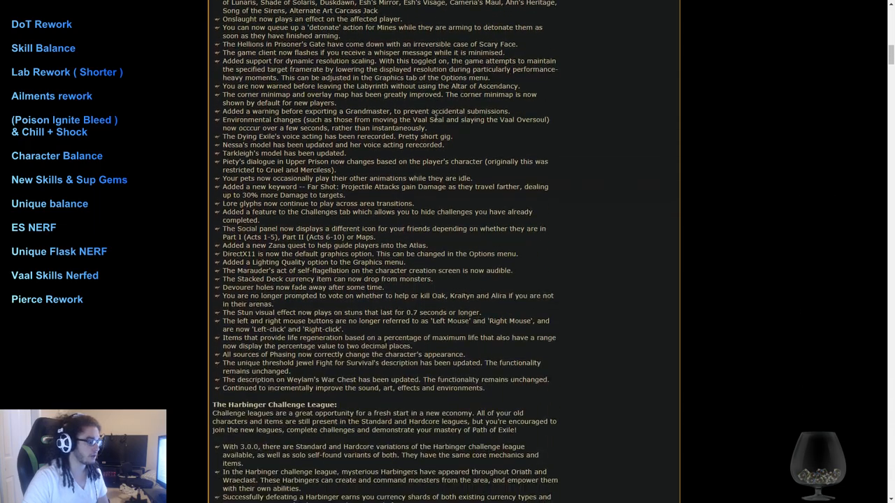
Step: Scroll through Existing Characters and the difficulty-removal rebalance notes until Labyrinth Balance appears
{"action": "scroll", "scroll_direction": "down", "scroll_amount": 3}
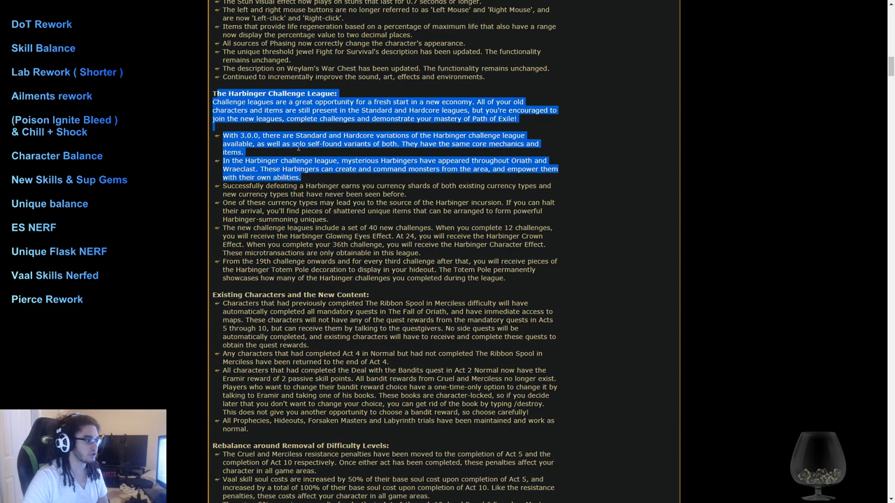
{"action": "scroll", "scroll_direction": "down", "scroll_amount": 3}
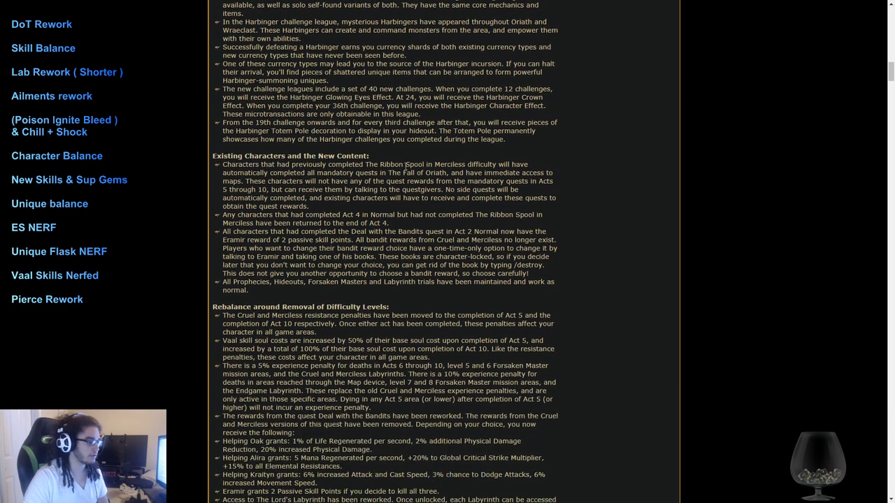
{"action": "scroll", "scroll_direction": "down", "scroll_amount": 3}
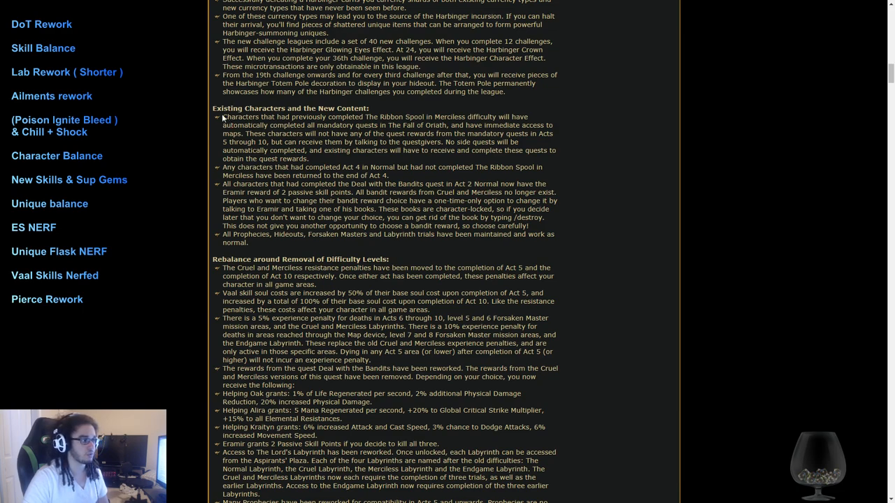
{"action": "scroll", "scroll_direction": "down", "scroll_amount": 3}
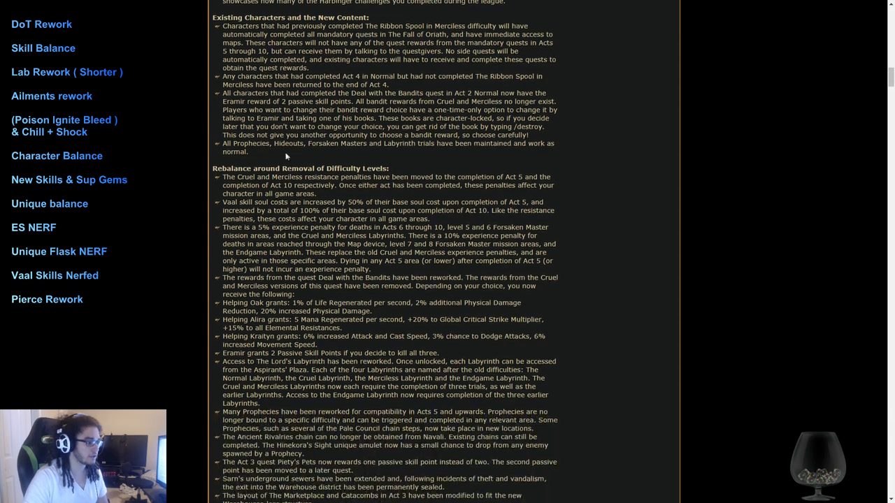
{"action": "scroll", "scroll_direction": "down", "scroll_amount": 3}
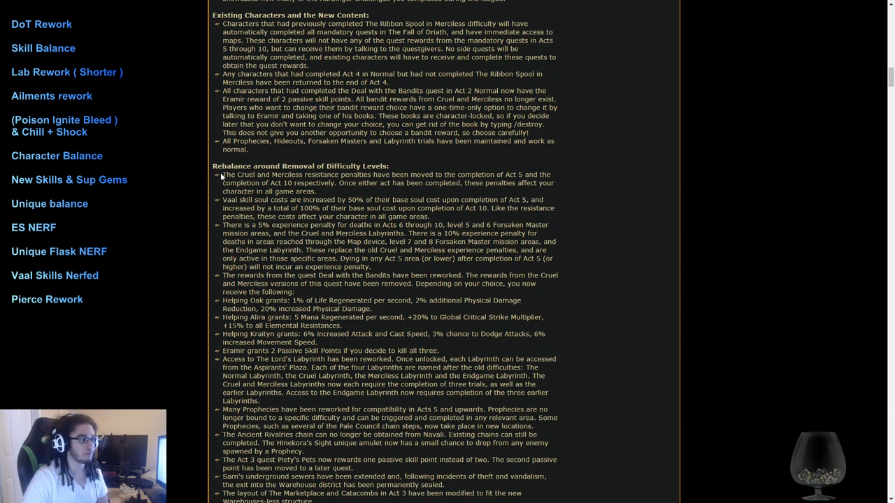
{"action": "scroll", "scroll_direction": "down", "scroll_amount": 3}
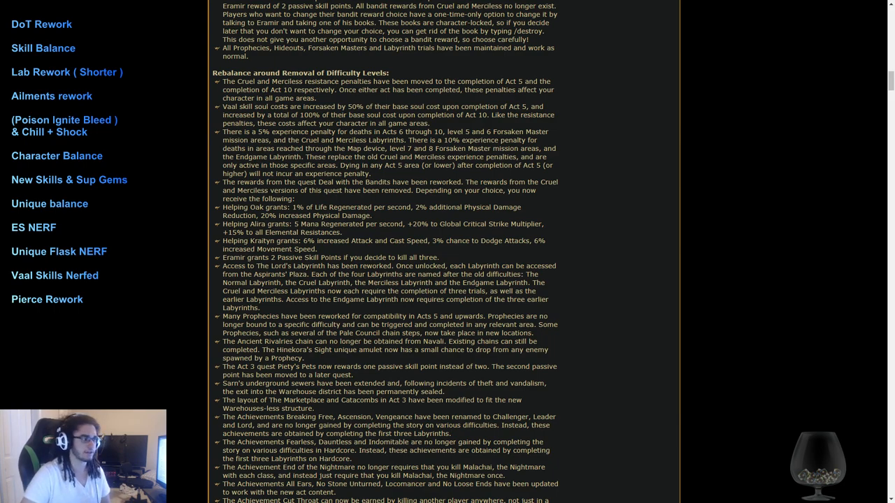
{"action": "scroll", "scroll_direction": "down", "scroll_amount": 3}
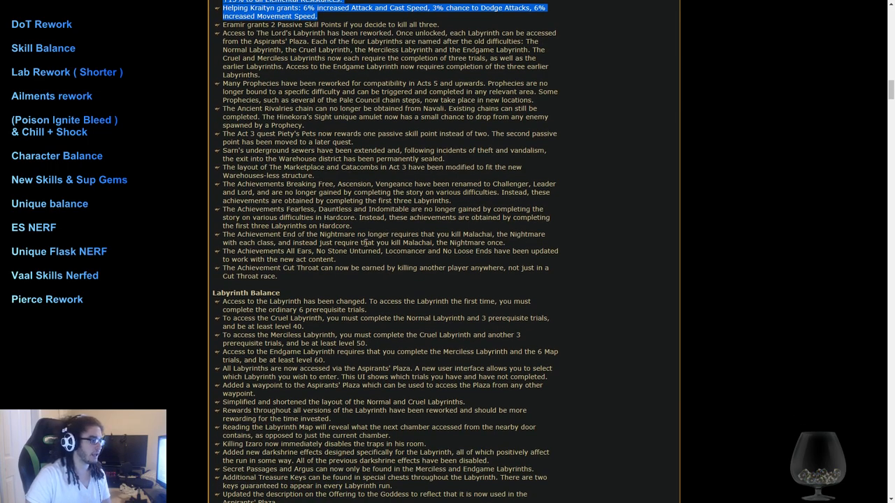
Step: Deselect the highlighted passage and scroll until Labyrinth Balance sits near the top
{"action": "scroll", "scroll_direction": "down", "scroll_amount": 3}
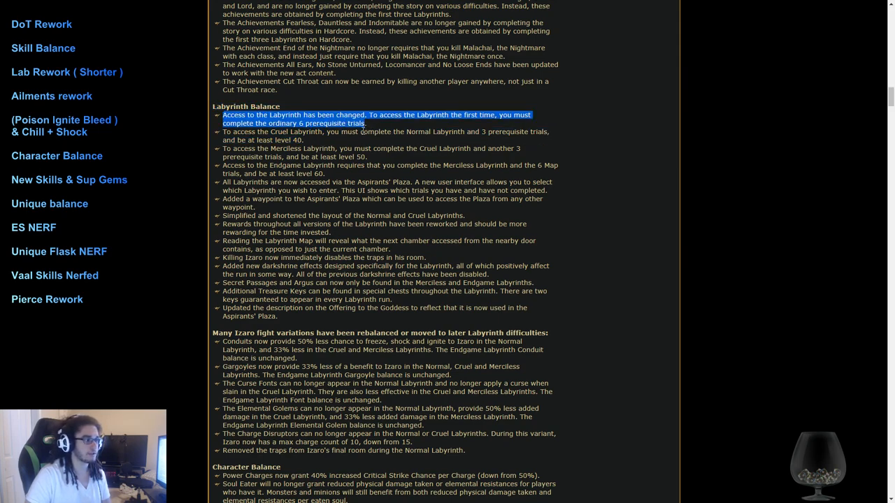
{"action": "left_click", "coordinate": [377, 119]}
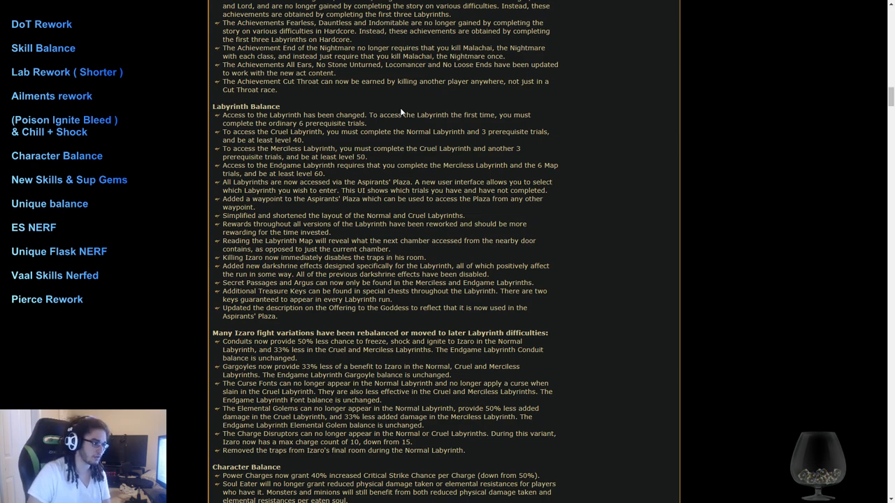
{"action": "scroll", "scroll_direction": "down", "scroll_amount": 3}
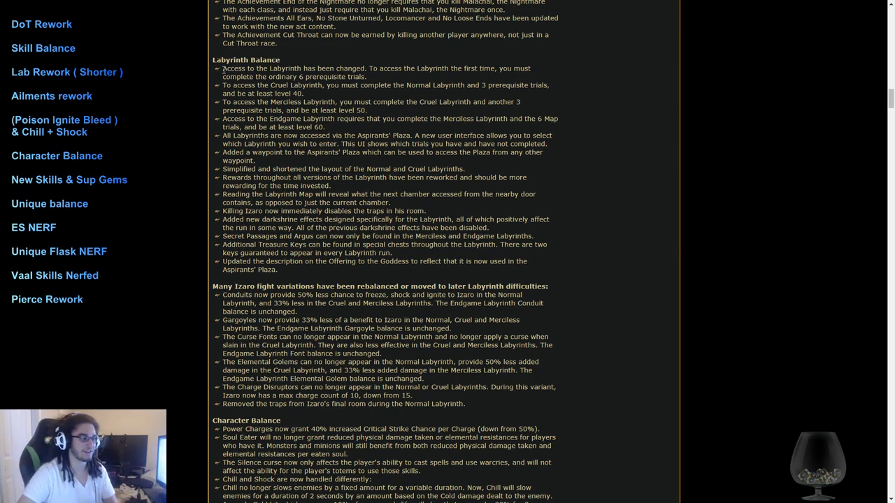
Step: Highlight the Izaro fight variation notes, then mark and clear the Power Charges crit note
{"action": "scroll", "scroll_direction": "down", "scroll_amount": 3}
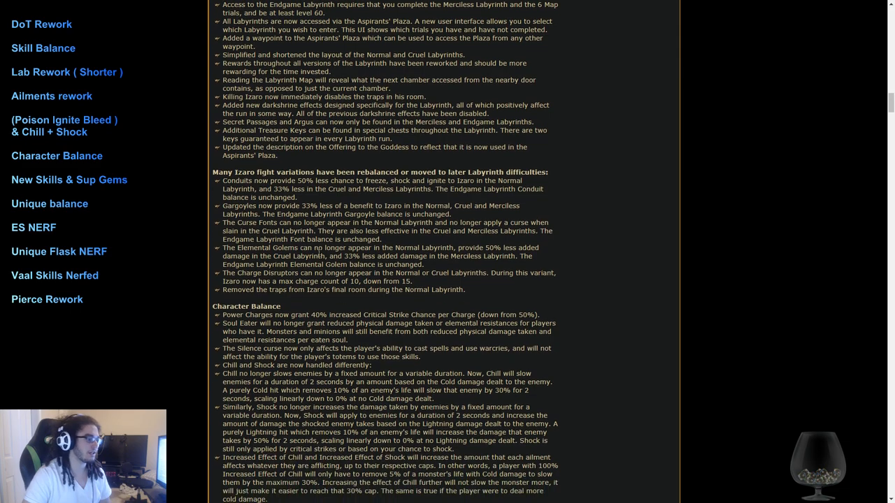
{"action": "left_click_drag", "start_coordinate": [212, 172], "coordinate": [466, 289]}
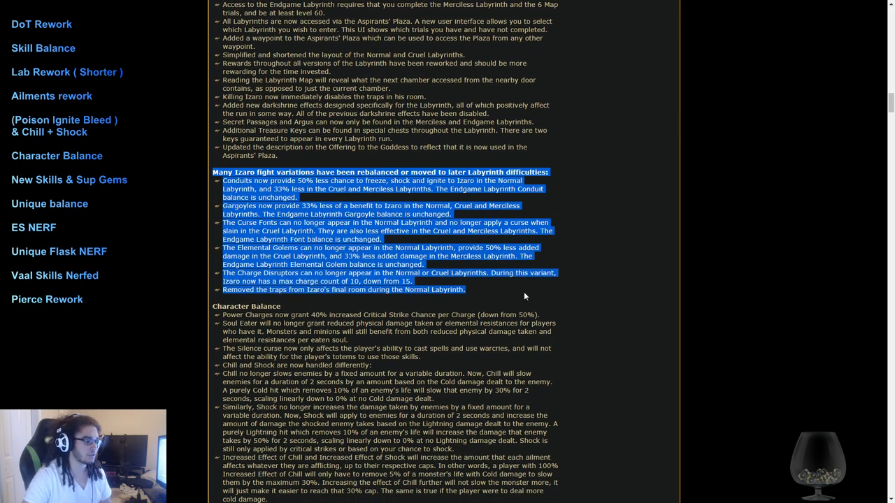
{"action": "scroll", "scroll_direction": "down", "scroll_amount": 3}
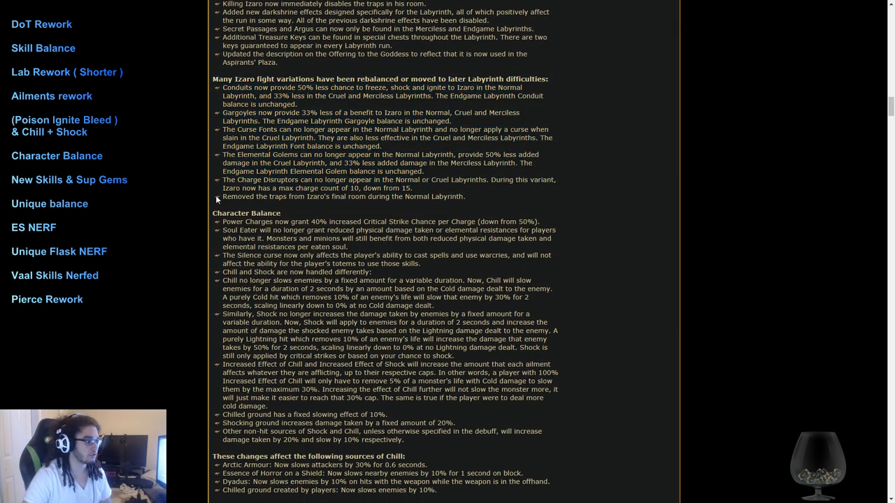
{"action": "scroll", "scroll_direction": "down", "scroll_amount": 3}
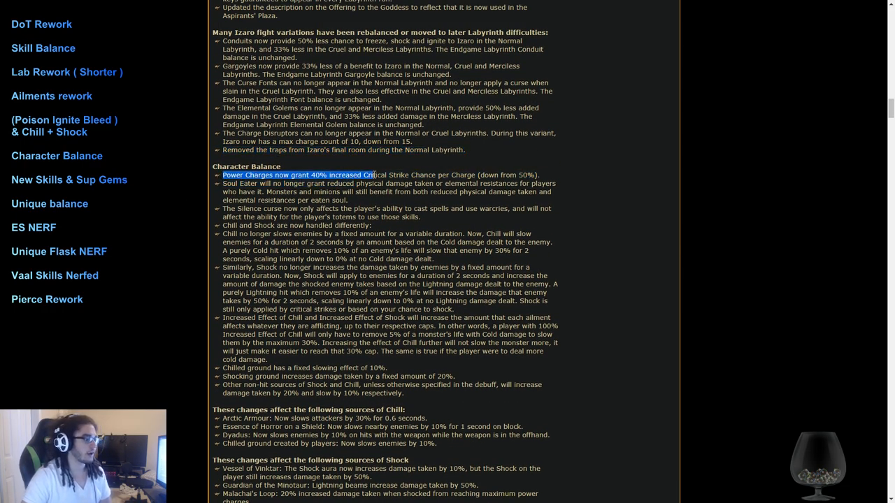
{"action": "left_click_drag", "start_coordinate": [374, 175], "coordinate": [387, 175]}
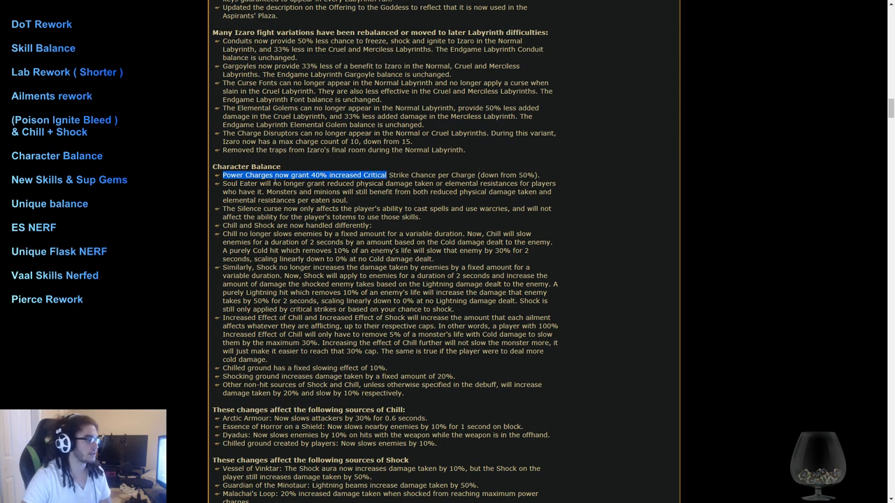
{"action": "left_click", "coordinate": [304, 175]}
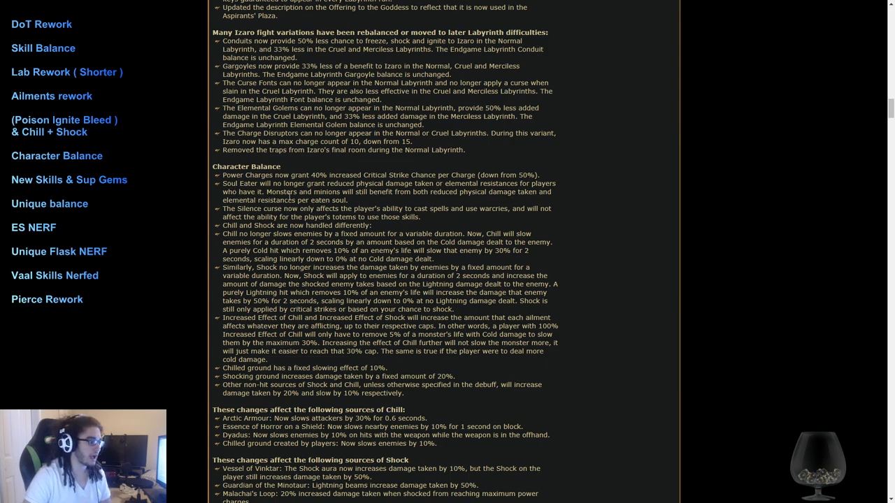
{"action": "mouse_move", "coordinate": [382, 232]}
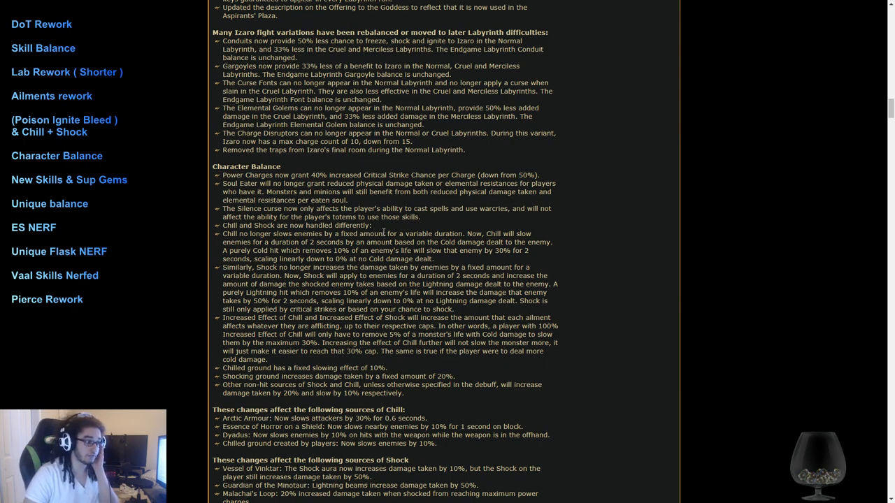
Step: Select, then clear, the Chill and Shock handling rework block
{"action": "scroll", "scroll_direction": "down", "scroll_amount": 3}
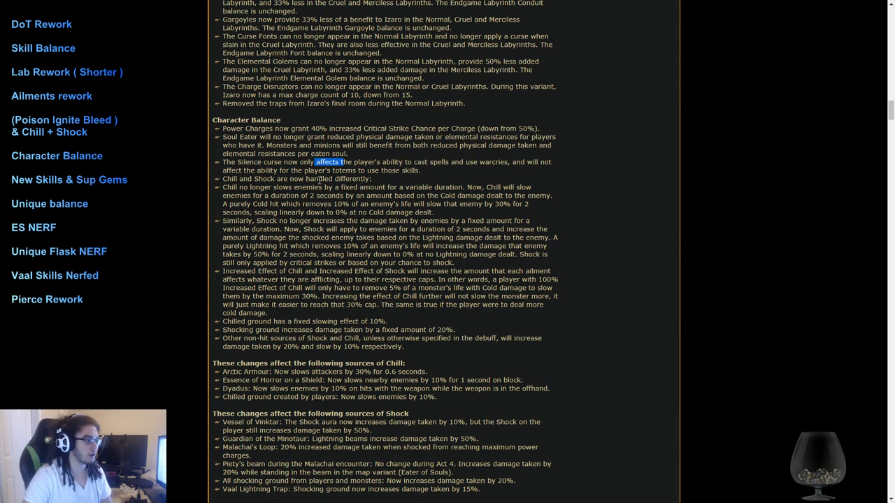
{"action": "scroll", "scroll_direction": "down", "scroll_amount": 3}
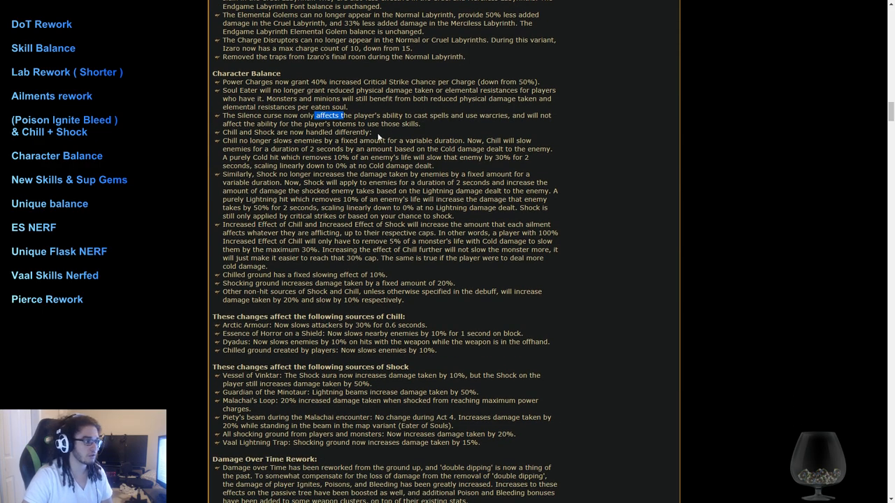
{"action": "left_click_drag", "start_coordinate": [315, 116], "coordinate": [373, 132]}
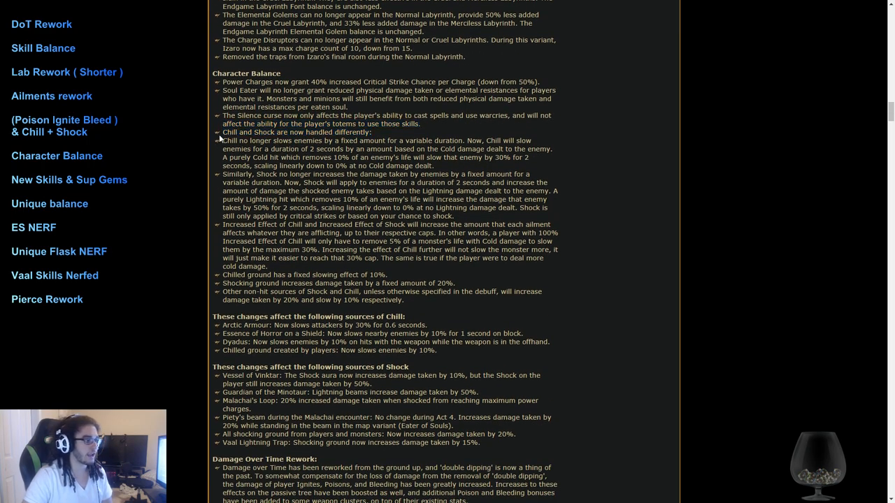
{"action": "left_click_drag", "start_coordinate": [222, 132], "coordinate": [289, 132]}
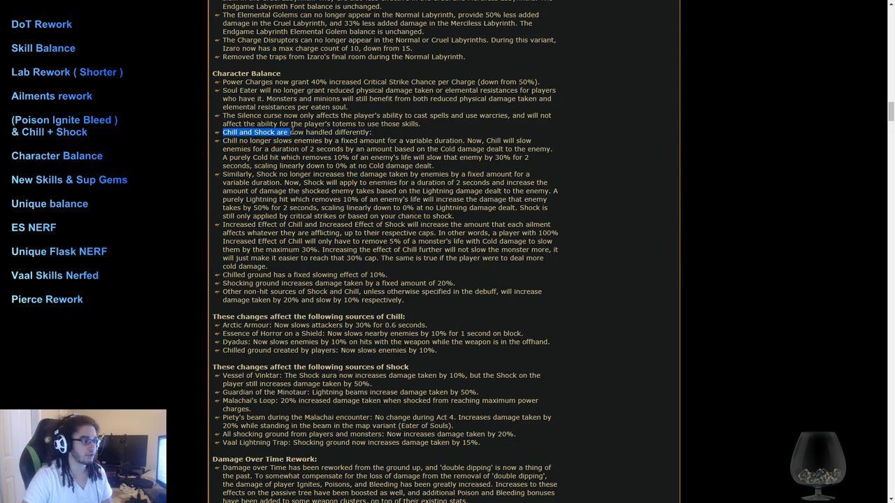
{"action": "left_click_drag", "start_coordinate": [224, 132], "coordinate": [409, 250]}
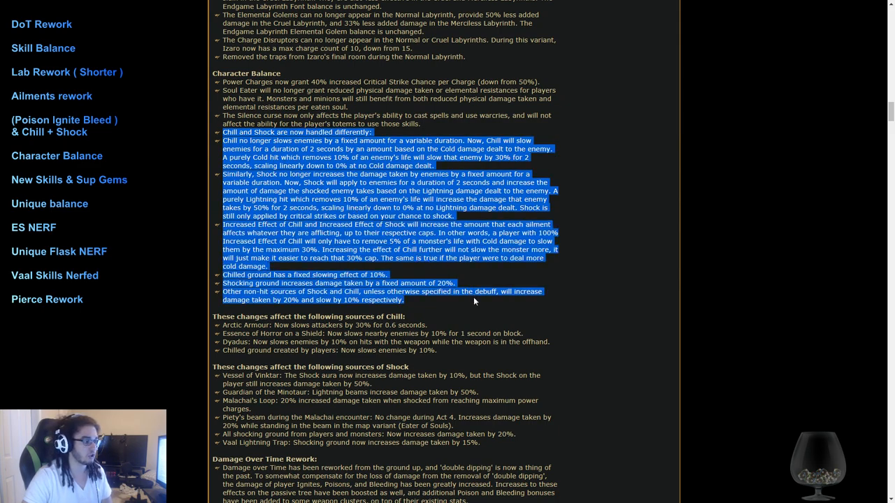
{"action": "mouse_move", "coordinate": [600, 203]}
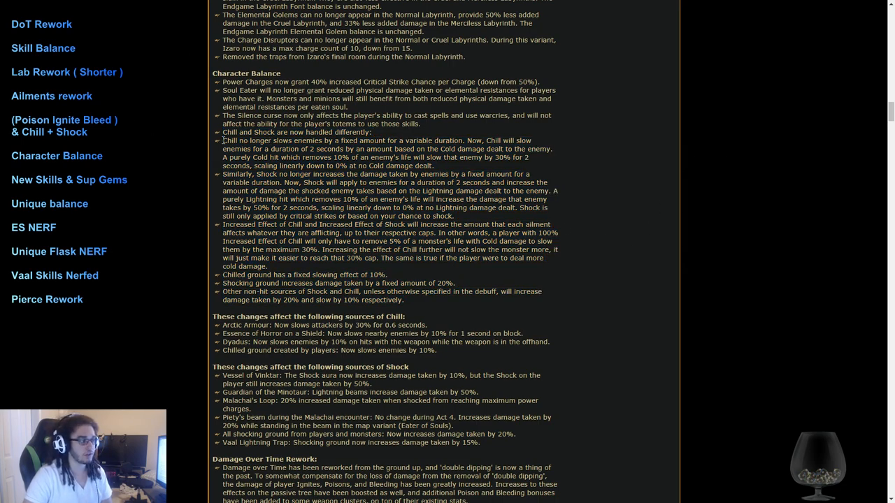
{"action": "left_click_drag", "start_coordinate": [222, 141], "coordinate": [406, 300]}
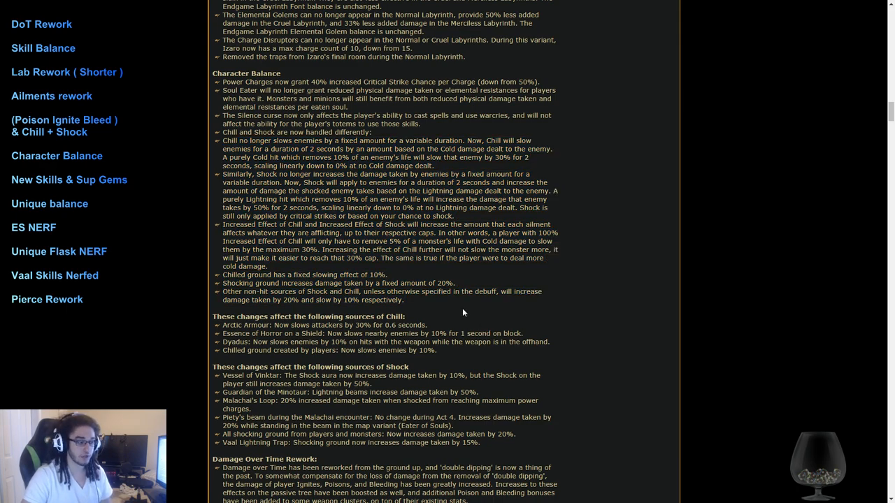
{"action": "mouse_move", "coordinate": [442, 307]}
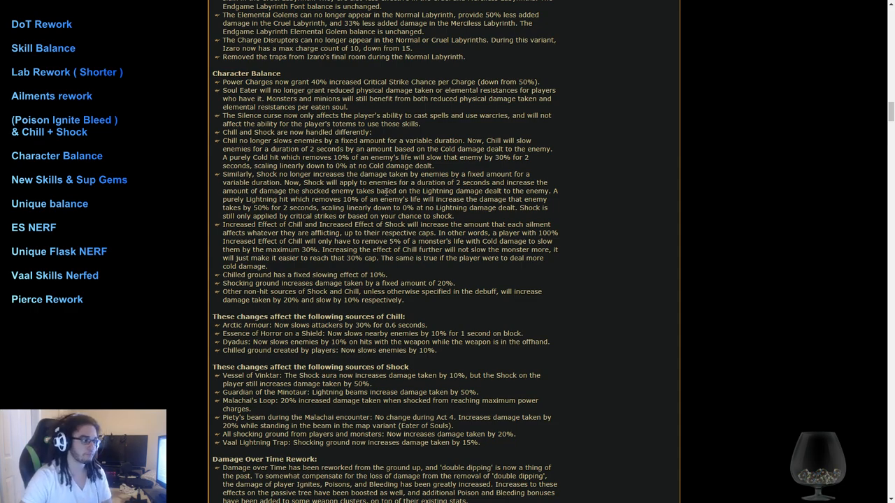
Step: Mark the chilled ground 10% slow and Vaal Lightning Trap shock notes, reaching Damage Over Time Rework
{"action": "scroll", "scroll_direction": "down", "scroll_amount": 3}
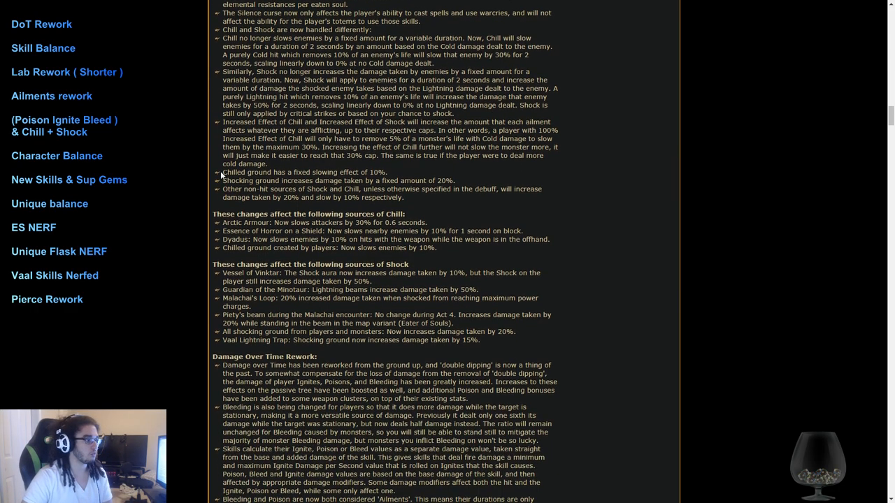
{"action": "left_click_drag", "start_coordinate": [223, 172], "coordinate": [367, 181]}
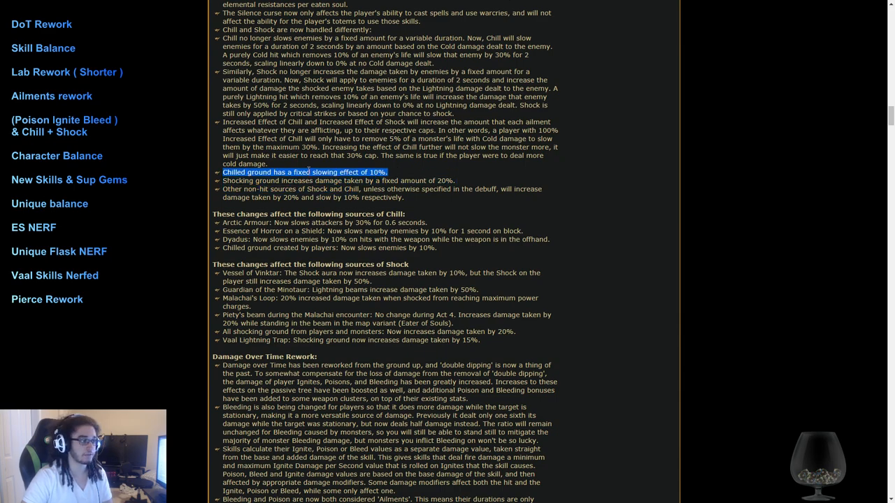
{"action": "left_click_drag", "start_coordinate": [222, 172], "coordinate": [397, 193]}
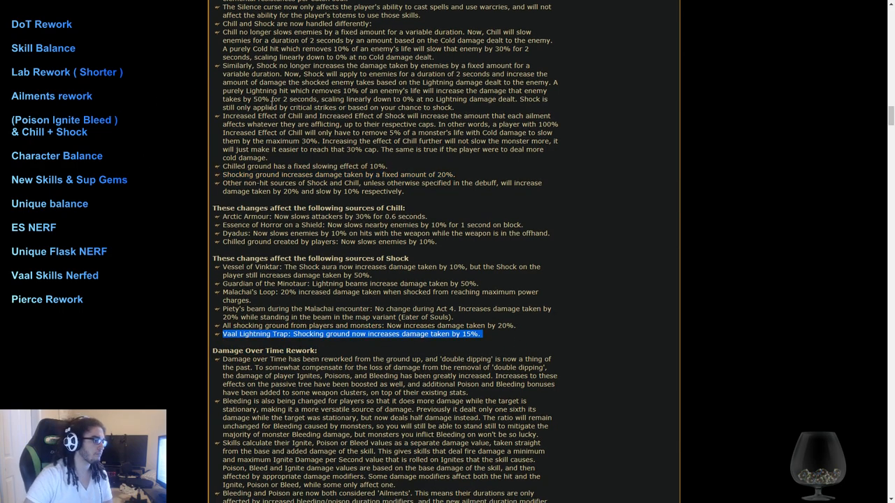
{"action": "scroll", "scroll_direction": "down", "scroll_amount": 3}
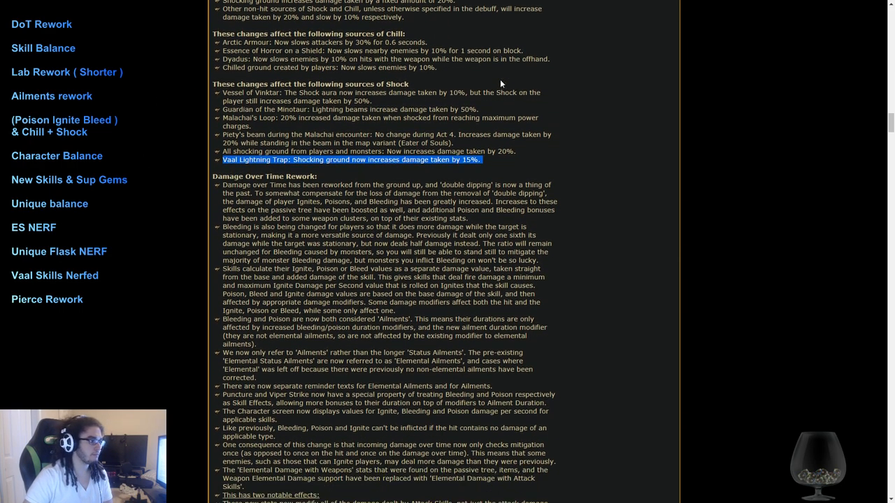
Step: Scroll to the Damage Over Time Rework and deselect its first paragraph
{"action": "scroll", "scroll_direction": "down", "scroll_amount": 3}
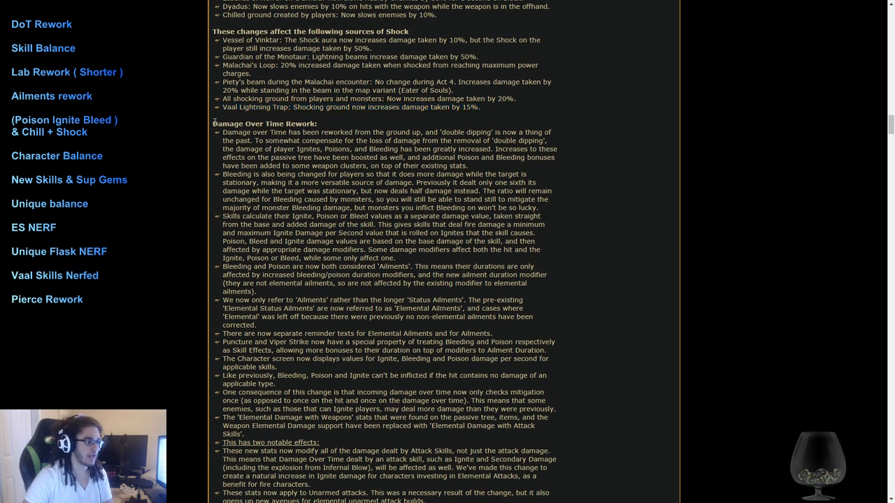
{"action": "scroll", "scroll_direction": "down", "scroll_amount": 3}
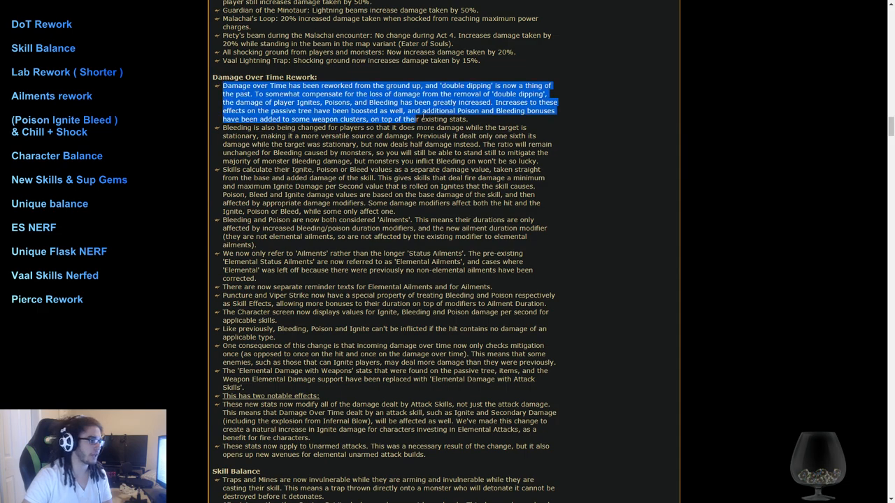
{"action": "left_click", "coordinate": [638, 157]}
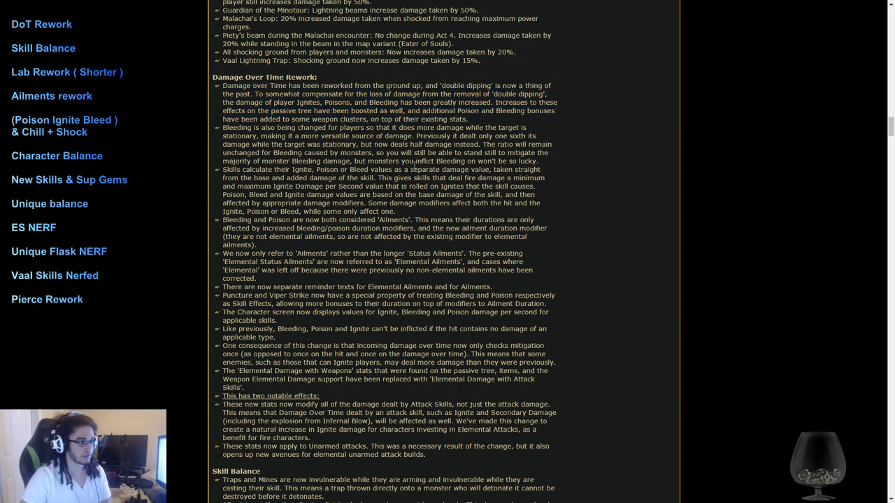
{"action": "mouse_move", "coordinate": [621, 63]}
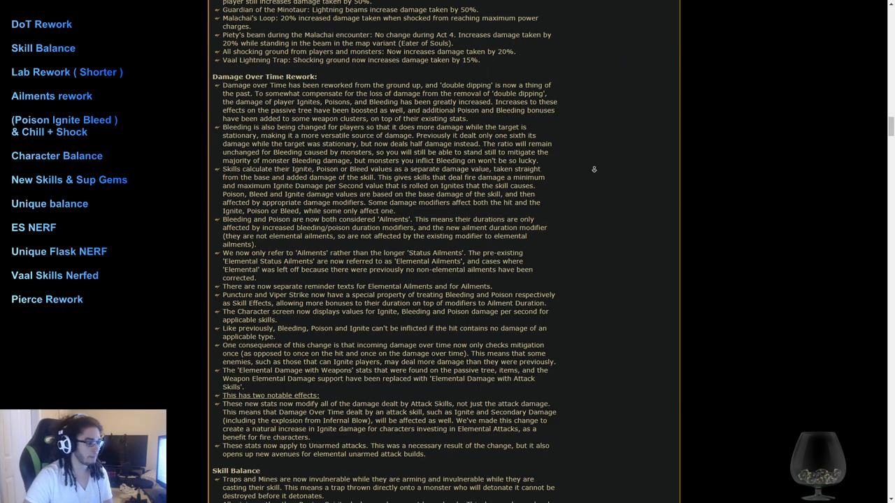
Step: Highlight the attack skill damage over time note and settle on the Skill Balance section
{"action": "scroll", "scroll_direction": "down", "scroll_amount": 3}
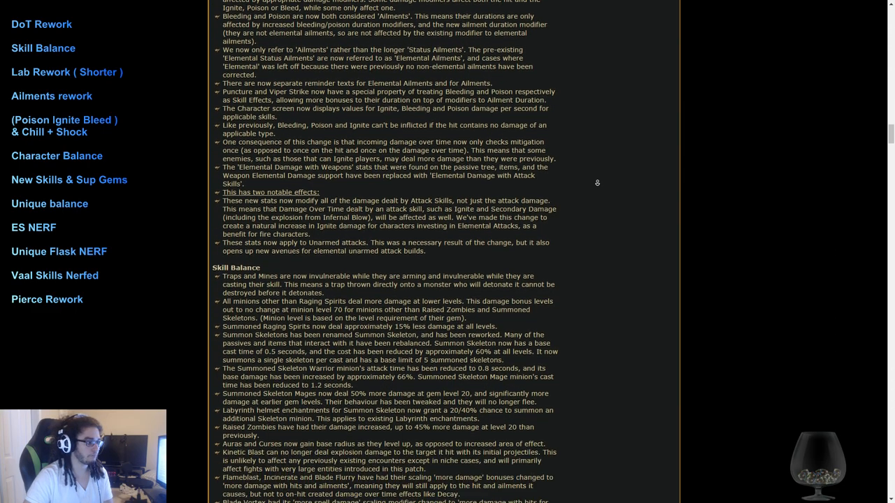
{"action": "scroll", "scroll_direction": "down", "scroll_amount": 3}
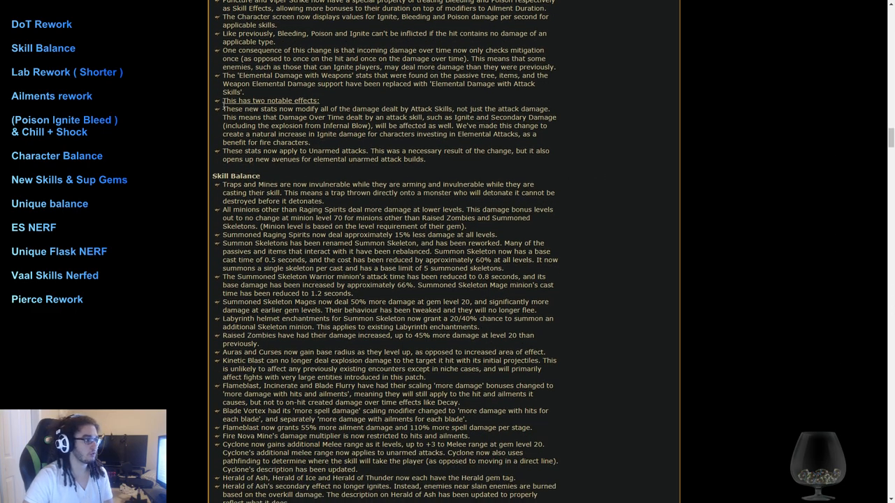
{"action": "left_click_drag", "start_coordinate": [225, 108], "coordinate": [310, 142]}
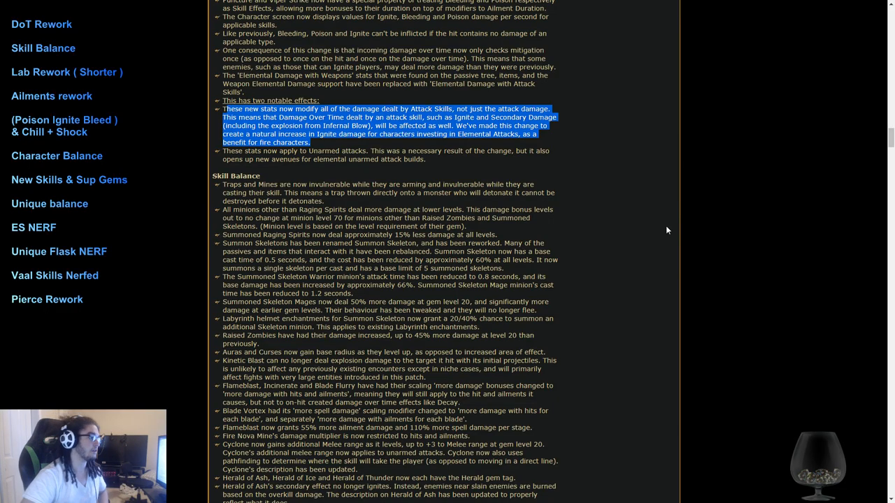
{"action": "scroll", "scroll_direction": "down", "scroll_amount": 3}
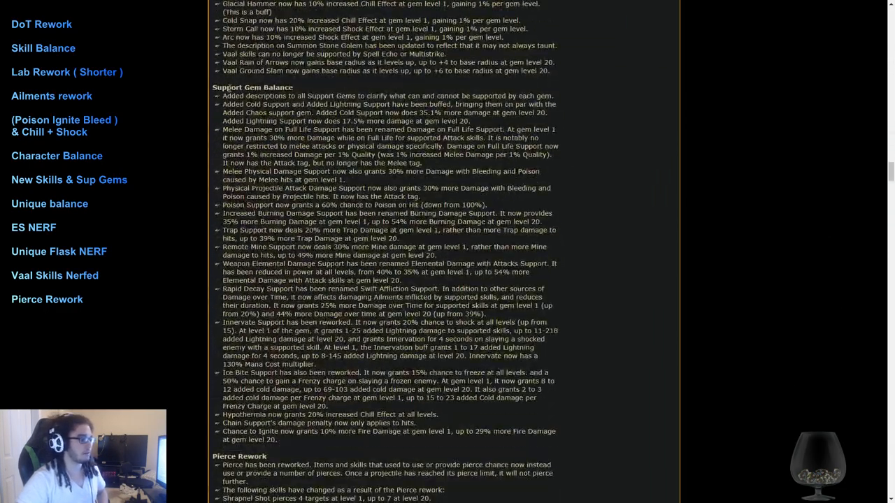
{"action": "scroll", "scroll_direction": "down", "scroll_amount": 3}
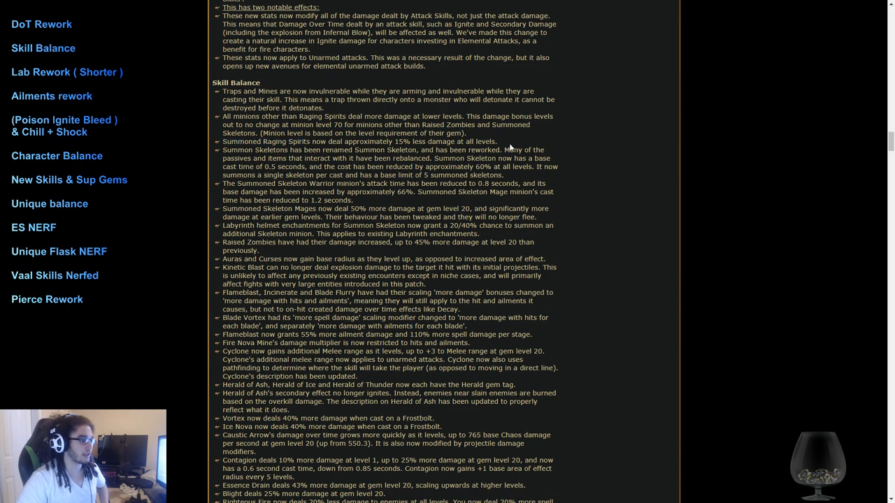
Step: Mark the Summon Skeletons rename and Summoned Skeleton Mages damage notes
{"action": "left_click_drag", "start_coordinate": [223, 149], "coordinate": [339, 150]}
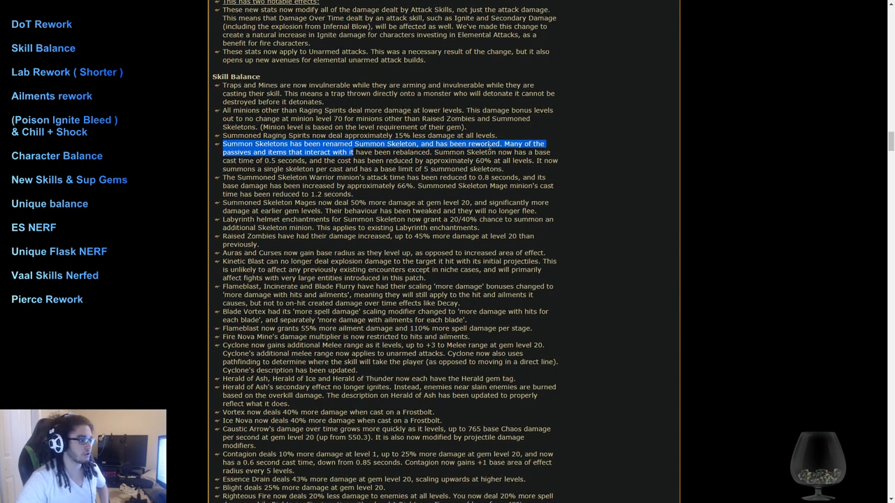
{"action": "scroll", "scroll_direction": "down", "scroll_amount": 3}
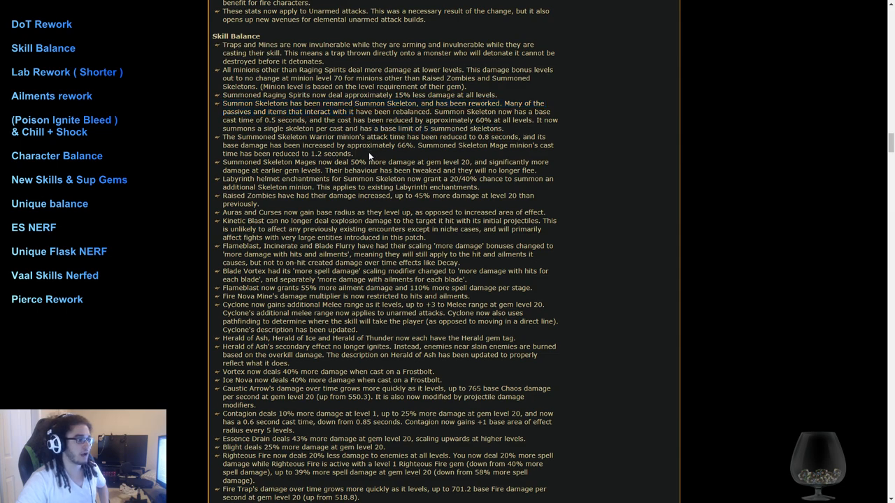
{"action": "left_click_drag", "start_coordinate": [248, 161], "coordinate": [479, 186]}
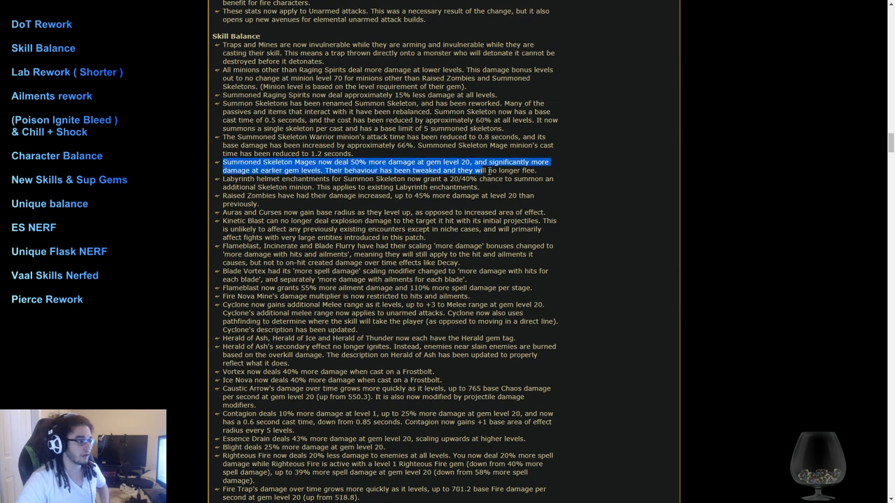
{"action": "scroll", "scroll_direction": "down", "scroll_amount": 3}
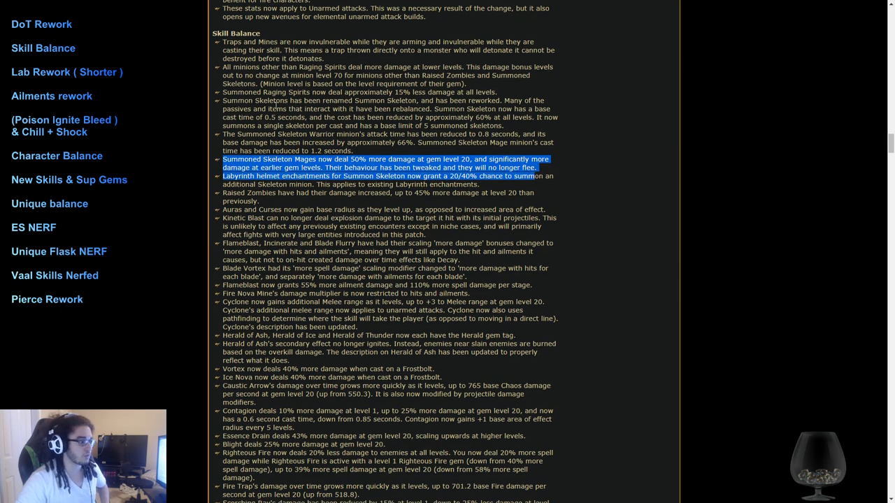
{"action": "scroll", "scroll_direction": "down", "scroll_amount": 3}
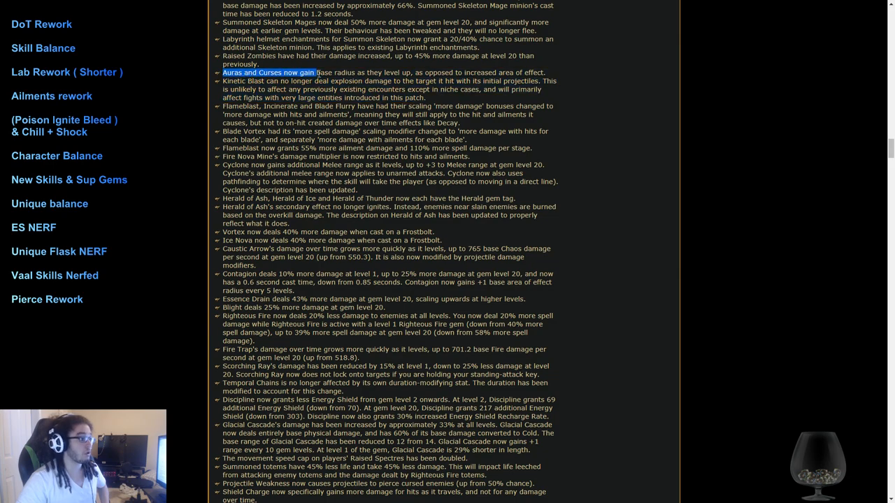
Step: Mark the Auras and Curses radius, Kinetic Blast explosion, and Cyclone melee range changes
{"action": "left_click_drag", "start_coordinate": [316, 72], "coordinate": [496, 72]}
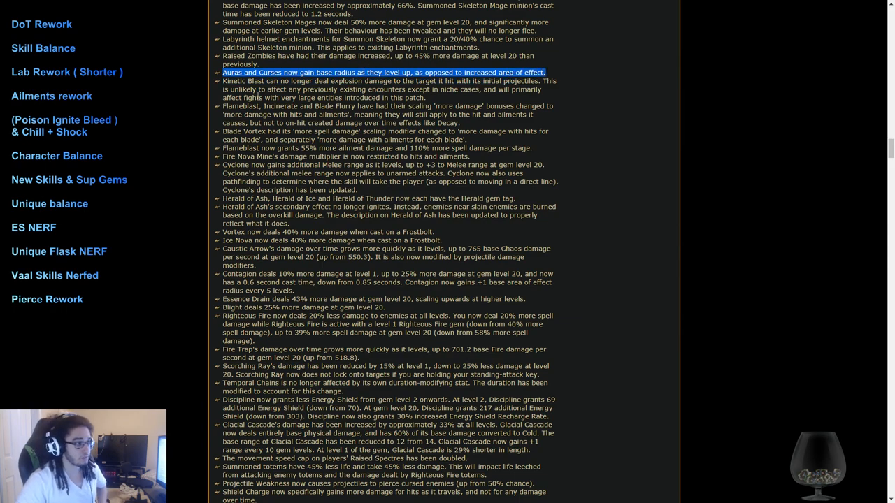
{"action": "left_click_drag", "start_coordinate": [223, 72], "coordinate": [402, 89]}
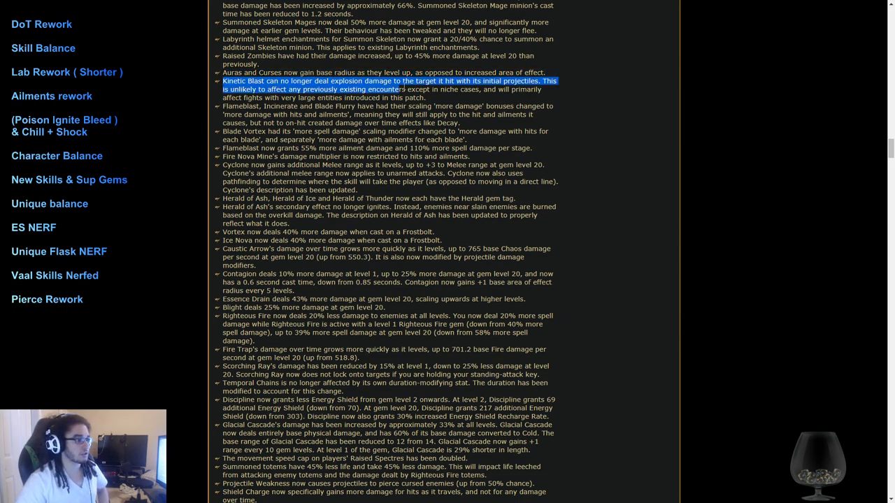
{"action": "left_click_drag", "start_coordinate": [402, 89], "coordinate": [549, 80]}
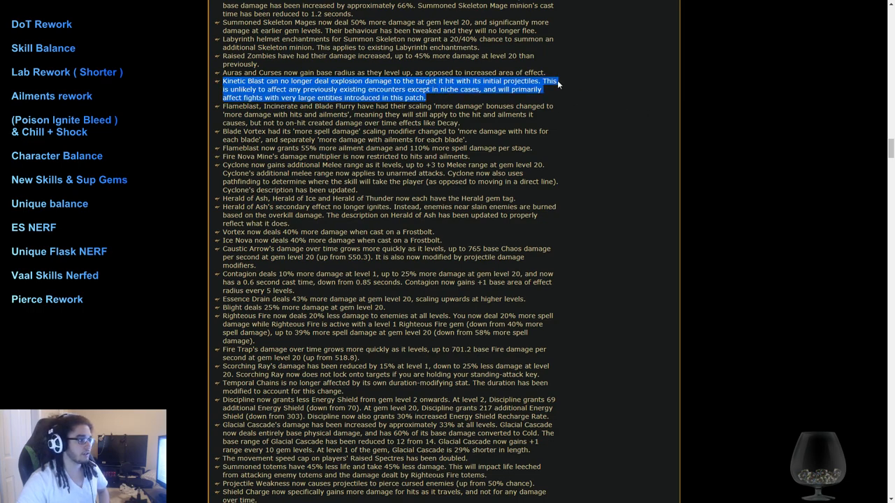
{"action": "mouse_move", "coordinate": [361, 109]}
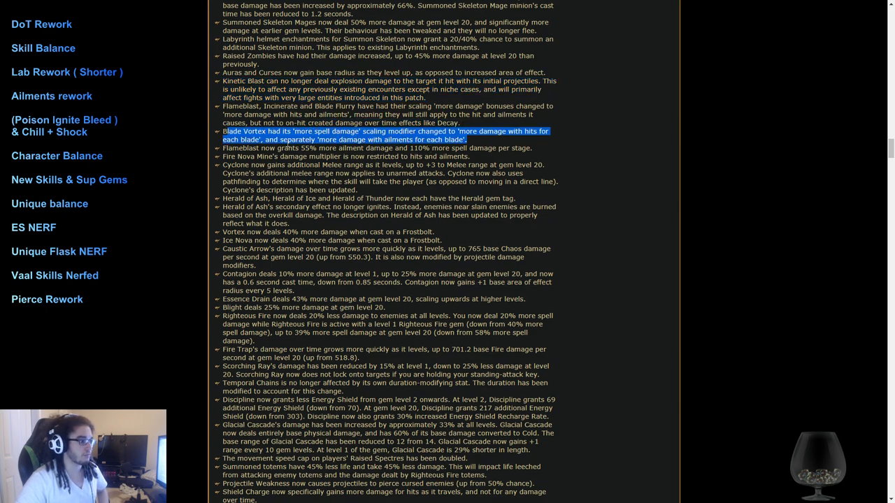
{"action": "scroll", "scroll_direction": "down", "scroll_amount": 3}
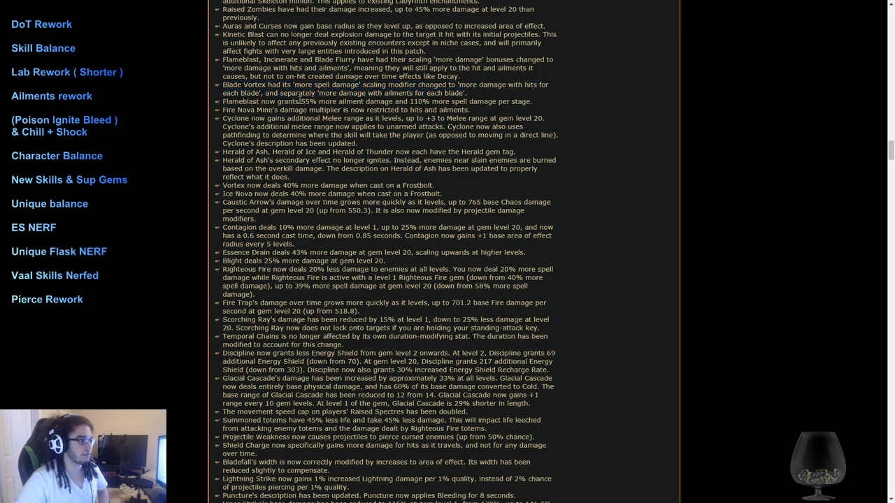
{"action": "left_click_drag", "start_coordinate": [298, 101], "coordinate": [532, 101]}
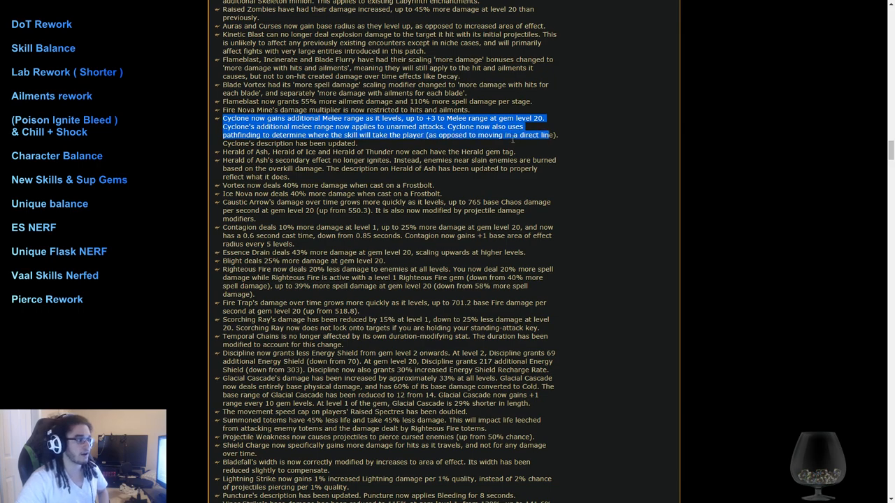
Step: Mark the Herald of Ash overkill burn note and the Essence Drain 43% damage figure
{"action": "scroll", "scroll_direction": "down", "scroll_amount": 3}
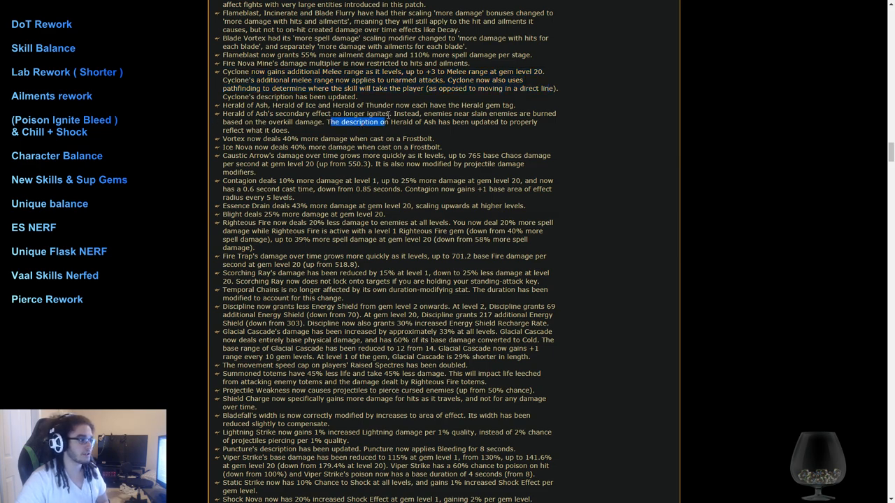
{"action": "left_click_drag", "start_coordinate": [387, 122], "coordinate": [256, 130]}
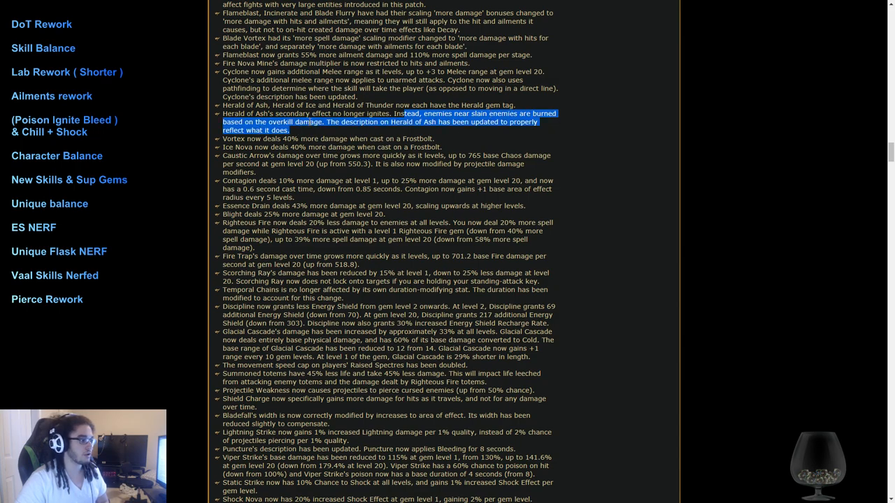
{"action": "left_click", "coordinate": [287, 130]}
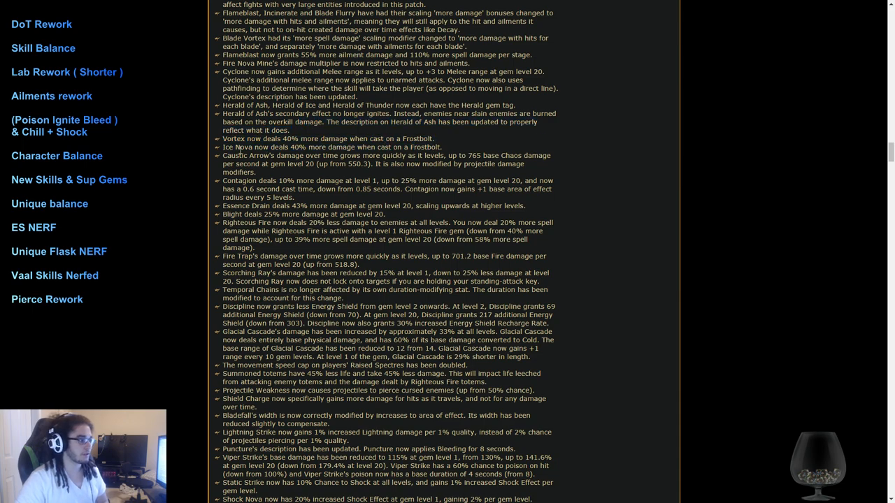
{"action": "scroll", "scroll_direction": "down", "scroll_amount": 3}
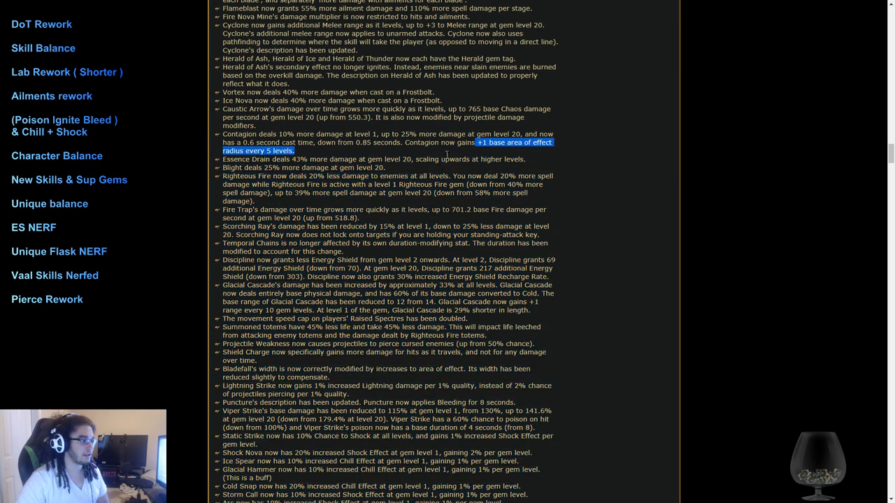
{"action": "scroll", "scroll_direction": "down", "scroll_amount": 3}
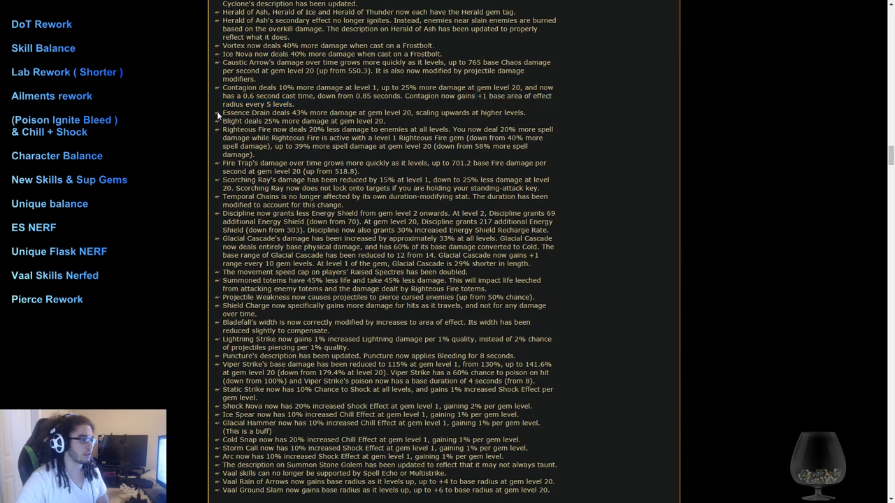
{"action": "left_click_drag", "start_coordinate": [223, 112], "coordinate": [525, 112]}
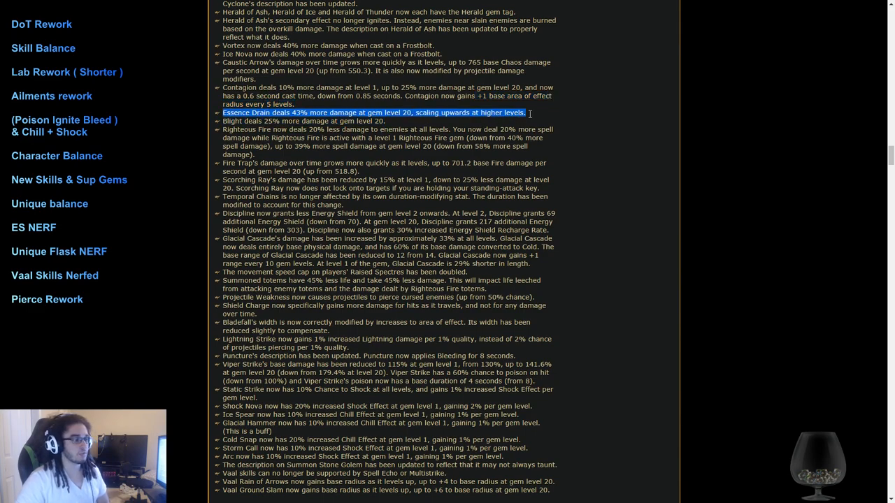
{"action": "double_click", "coordinate": [297, 112]}
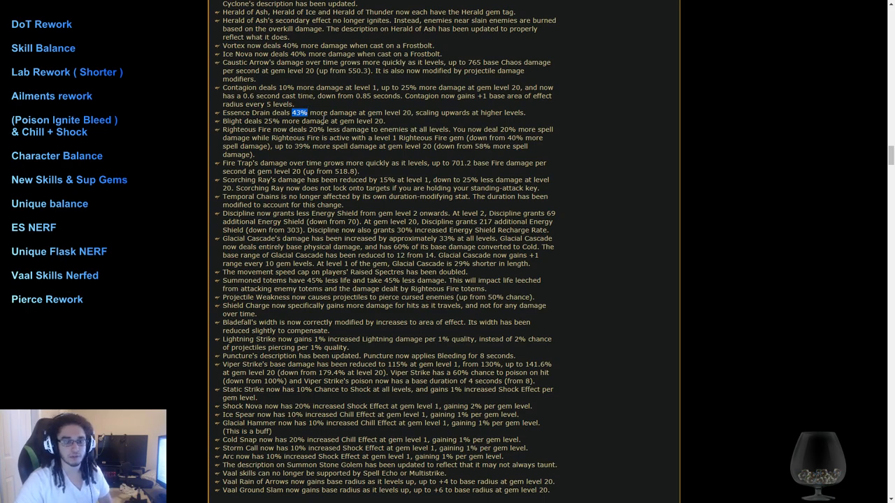
{"action": "mouse_move", "coordinate": [298, 159]}
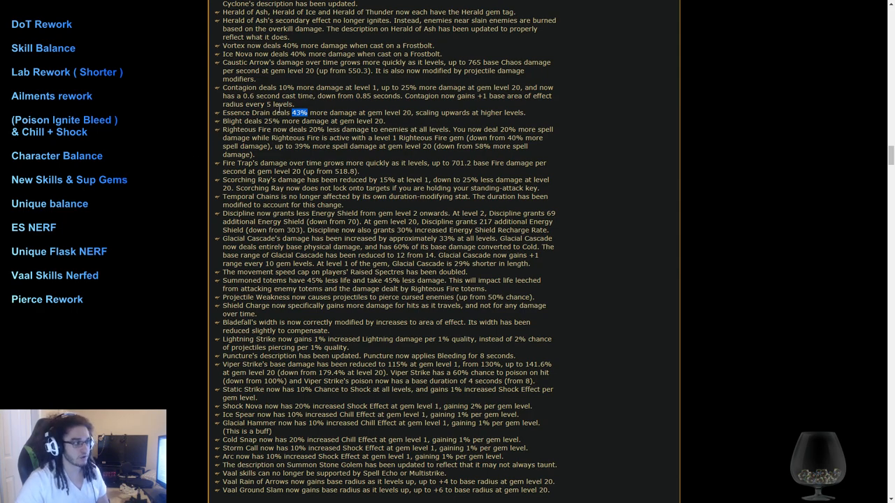
Step: Mark the Righteous Fire damage note and the Glacial Cascade damage changes
{"action": "triple_click", "coordinate": [304, 121]}
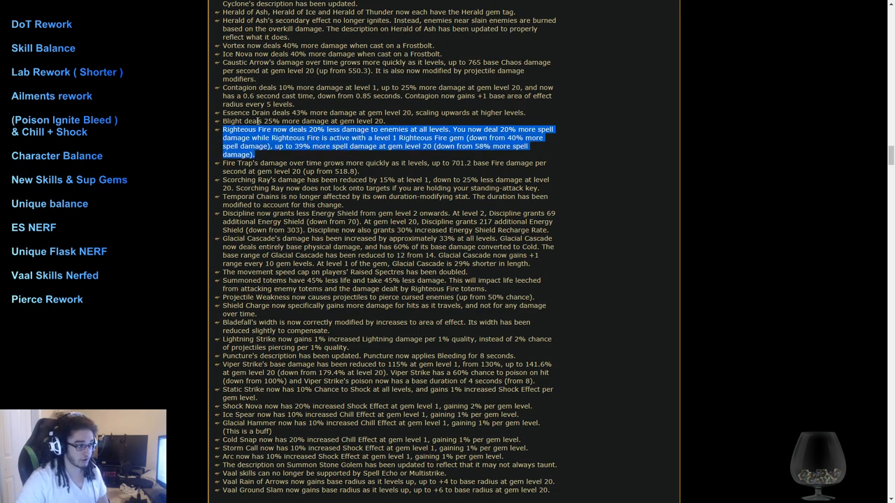
{"action": "mouse_move", "coordinate": [651, 159]}
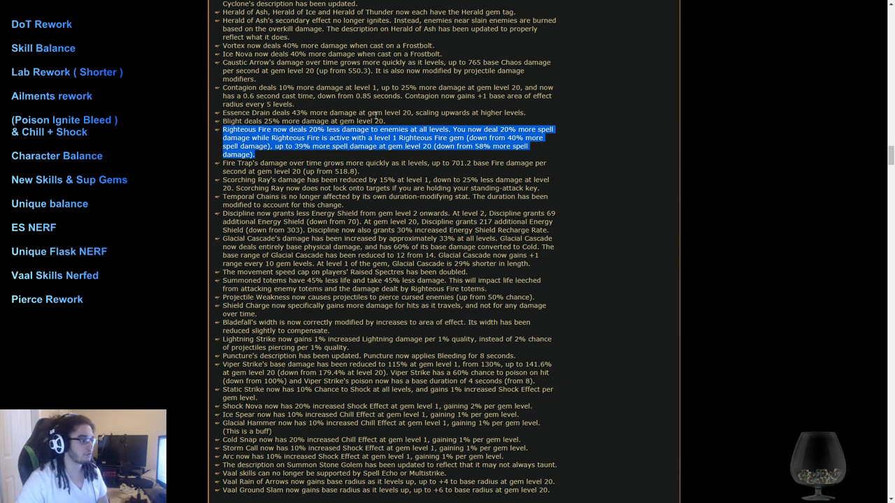
{"action": "scroll", "scroll_direction": "down", "scroll_amount": 3}
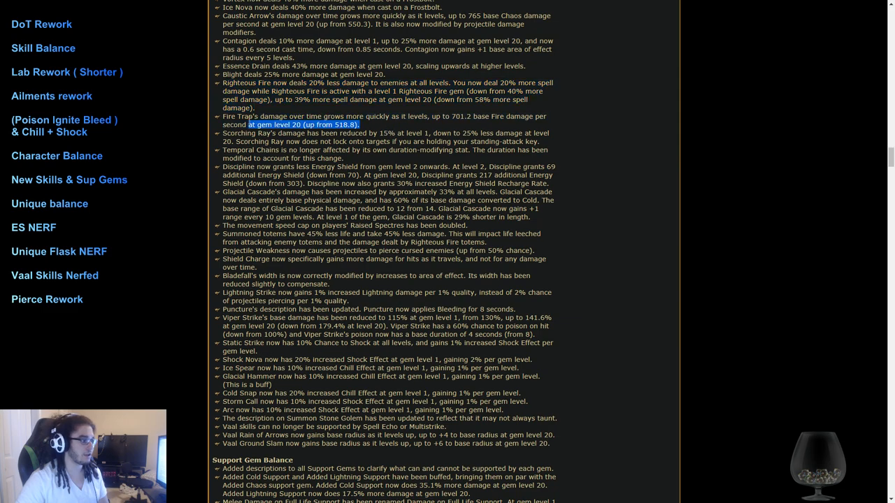
{"action": "scroll", "scroll_direction": "down", "scroll_amount": 3}
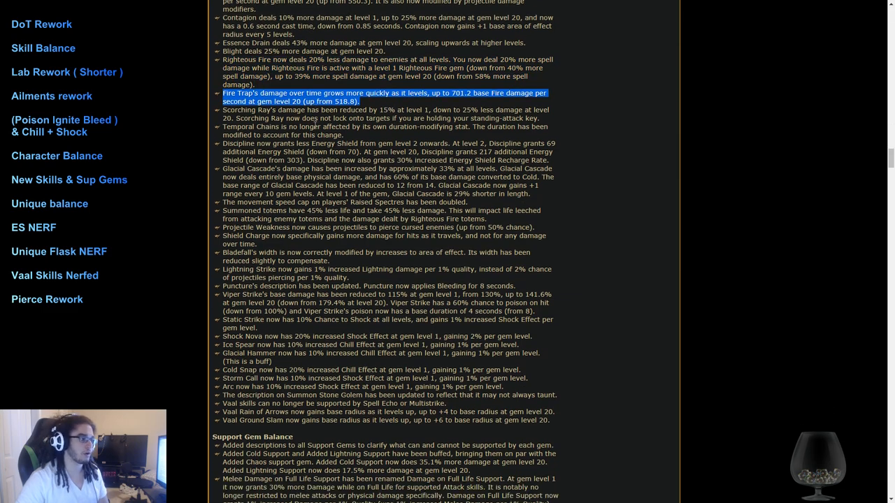
{"action": "scroll", "scroll_direction": "down", "scroll_amount": 3}
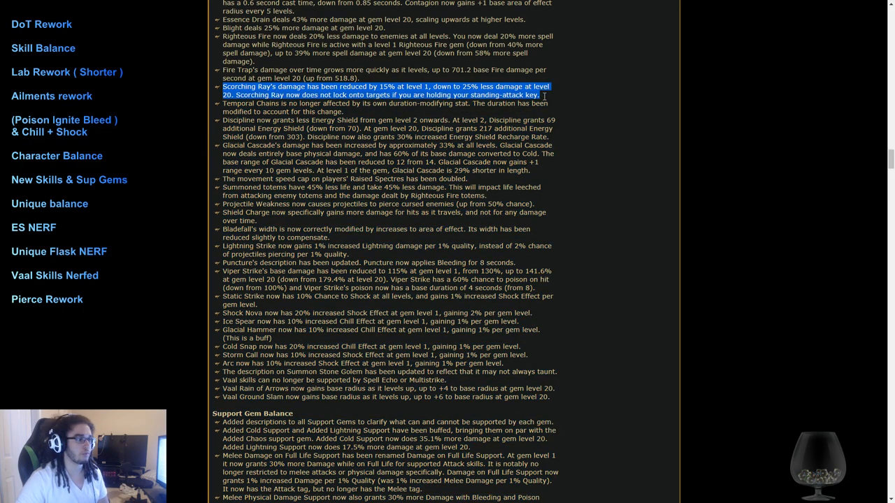
{"action": "mouse_move", "coordinate": [530, 112]}
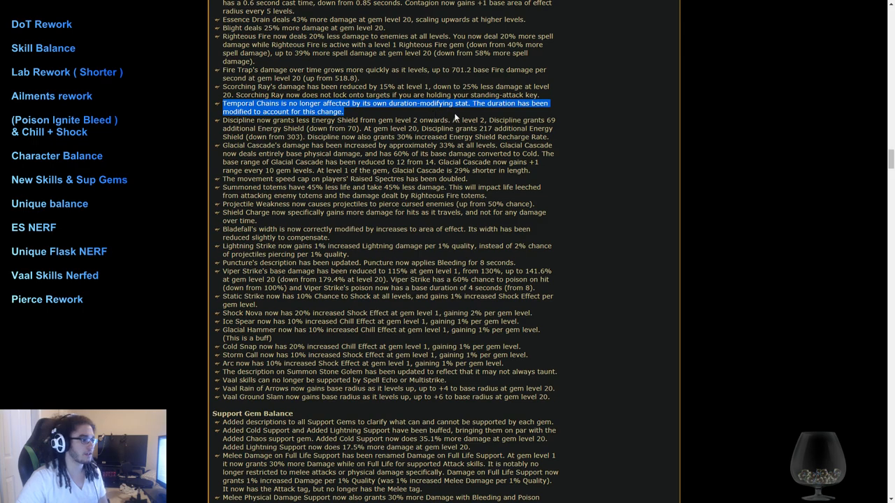
{"action": "mouse_move", "coordinate": [454, 118]}
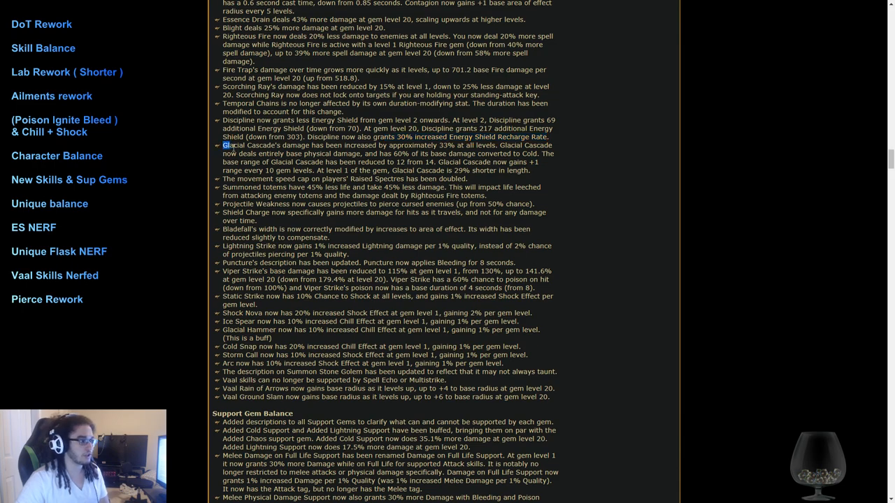
{"action": "left_click_drag", "start_coordinate": [225, 144], "coordinate": [429, 161]}
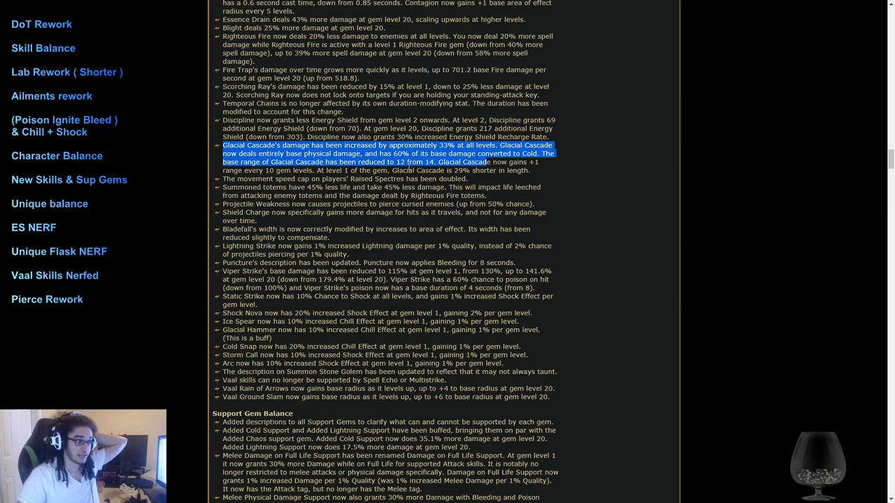
Step: Mark the Righteous Fire totems mention and scroll to the Support Gem Balance heading
{"action": "scroll", "scroll_direction": "down", "scroll_amount": 3}
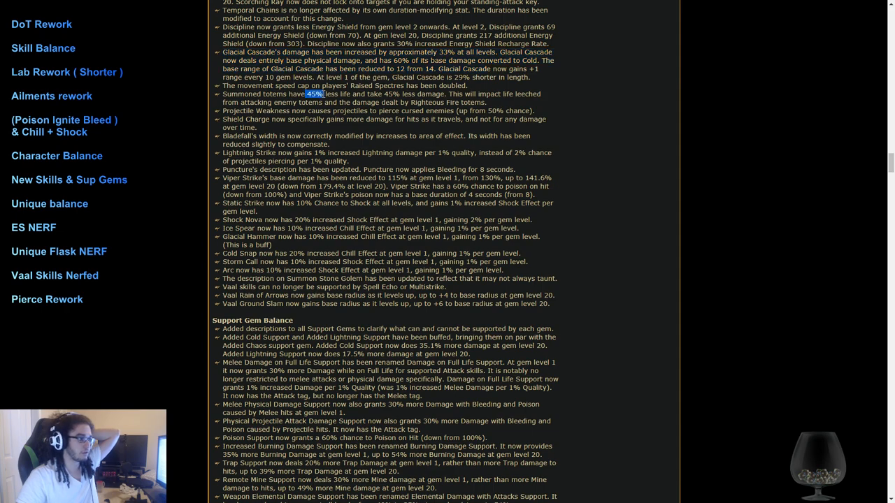
{"action": "left_click_drag", "start_coordinate": [306, 95], "coordinate": [441, 94]}
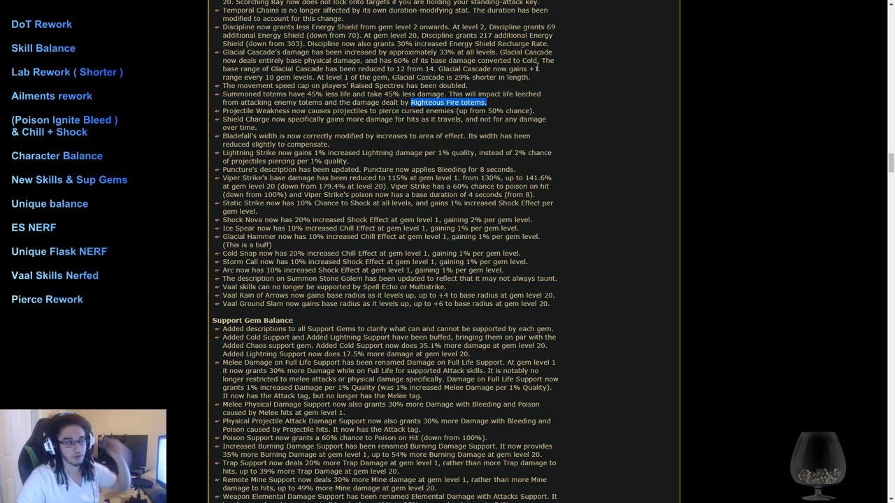
{"action": "mouse_move", "coordinate": [220, 111]}
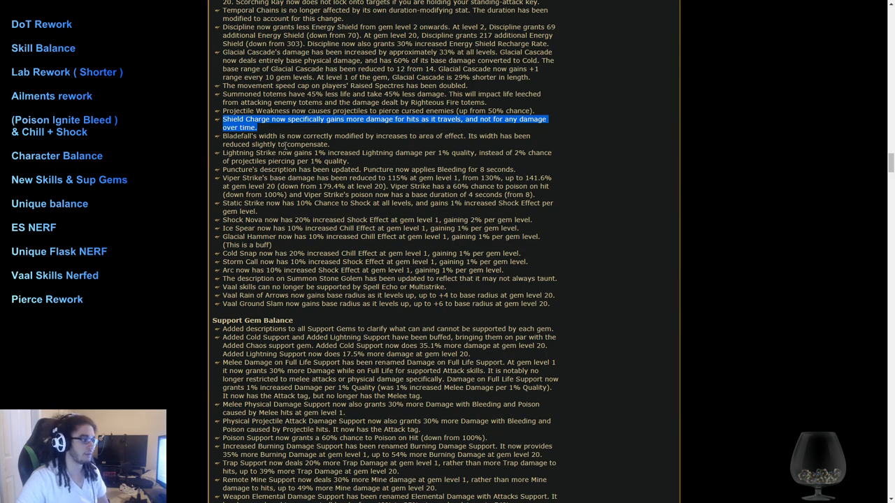
{"action": "scroll", "scroll_direction": "down", "scroll_amount": 3}
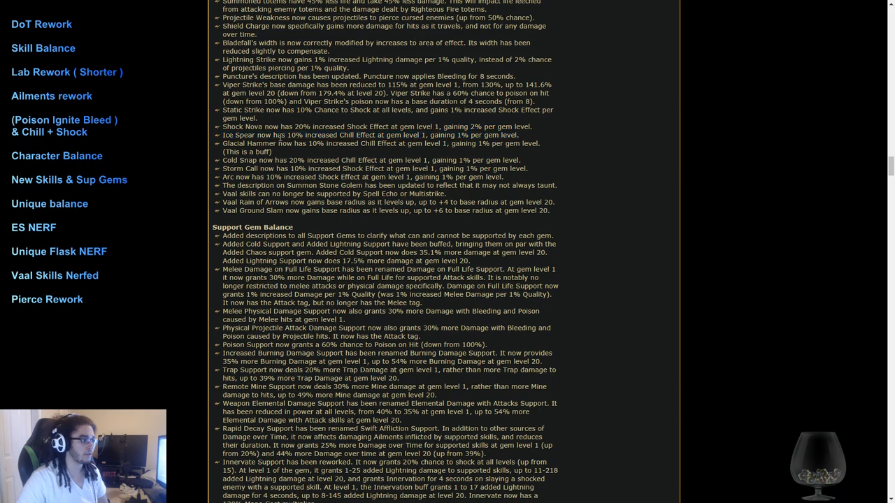
{"action": "scroll", "scroll_direction": "down", "scroll_amount": 3}
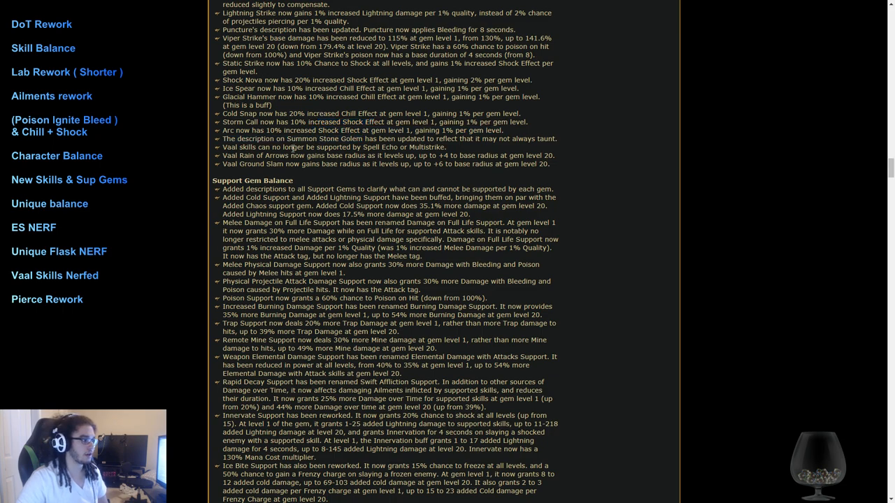
{"action": "left_click_drag", "start_coordinate": [226, 146], "coordinate": [328, 147]}
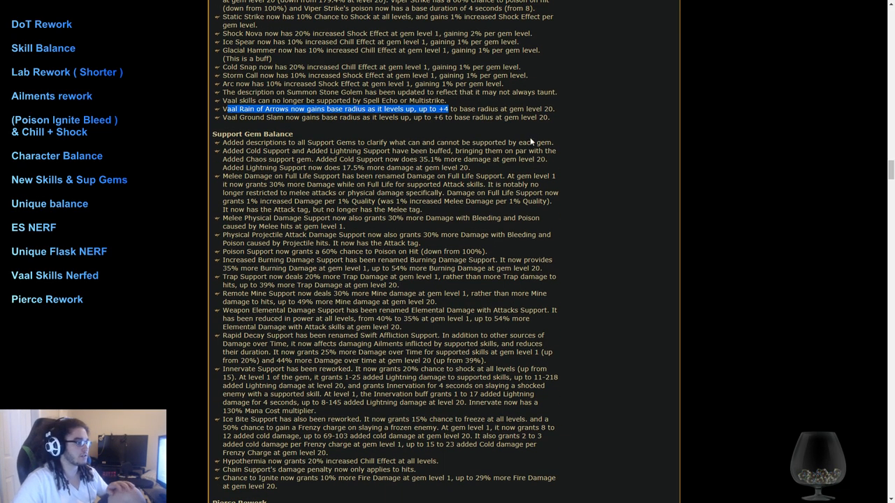
Step: Highlight the Full Life Support Attack tag and Melee Physical Damage Support changes
{"action": "scroll", "scroll_direction": "down", "scroll_amount": 3}
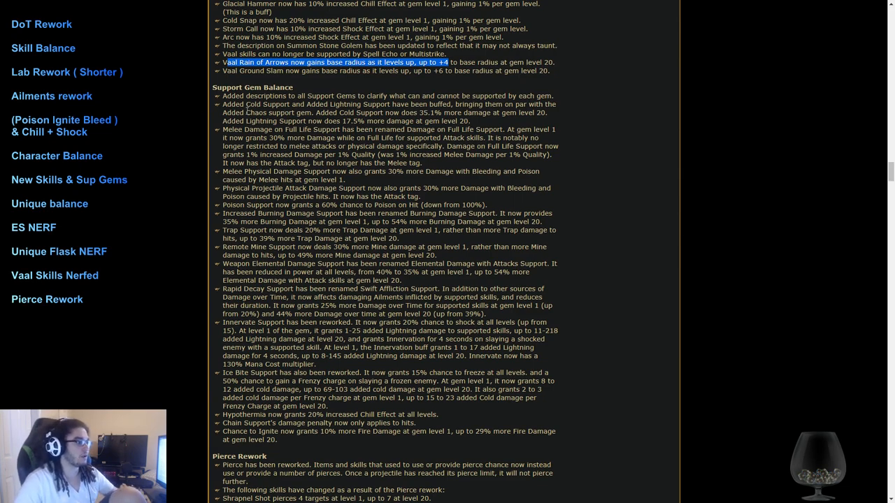
{"action": "left_click_drag", "start_coordinate": [223, 105], "coordinate": [392, 115]}
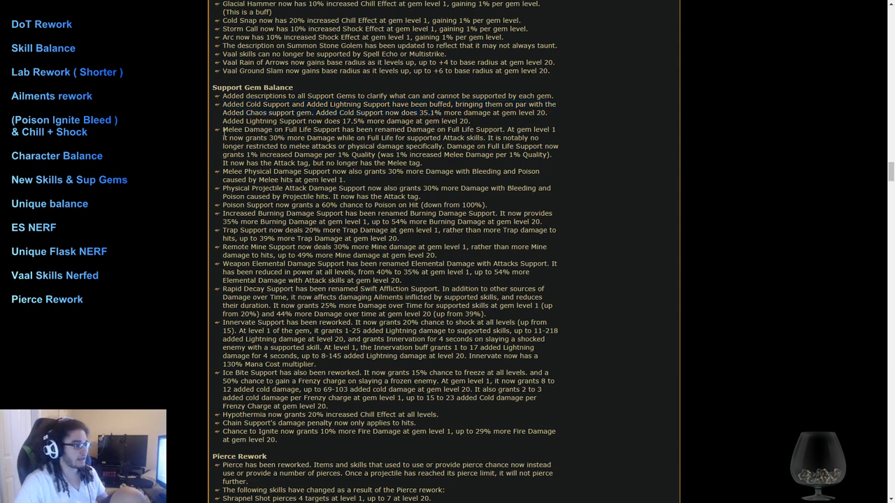
{"action": "left_click_drag", "start_coordinate": [224, 129], "coordinate": [420, 129]}
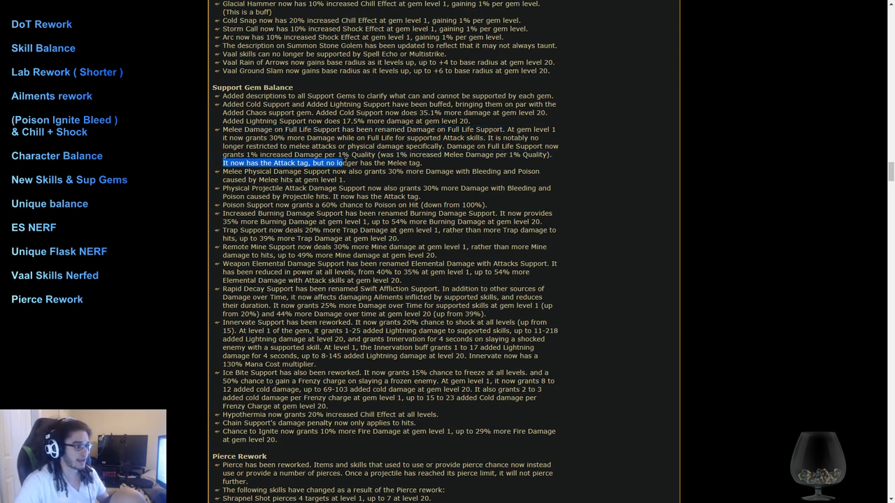
{"action": "left_click_drag", "start_coordinate": [343, 163], "coordinate": [422, 163]}
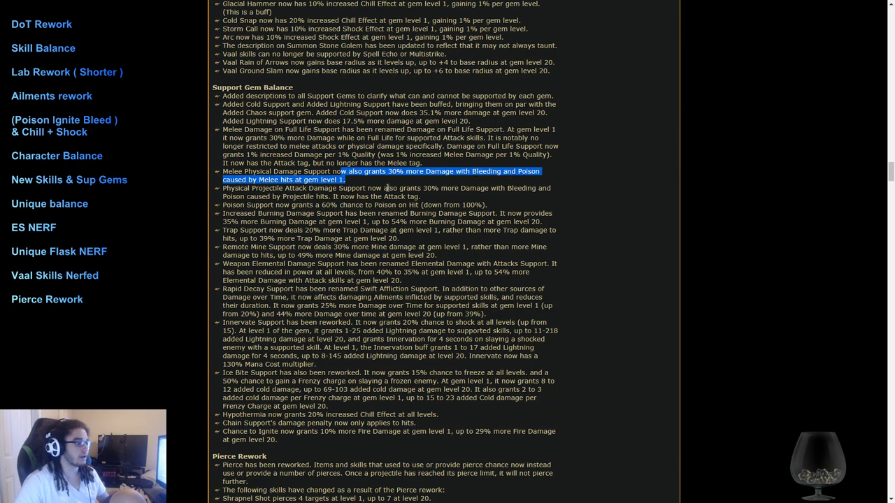
Step: Clear the Trap Support highlight and mark the Elemental Damage with Attacks Support details
{"action": "scroll", "scroll_direction": "down", "scroll_amount": 3}
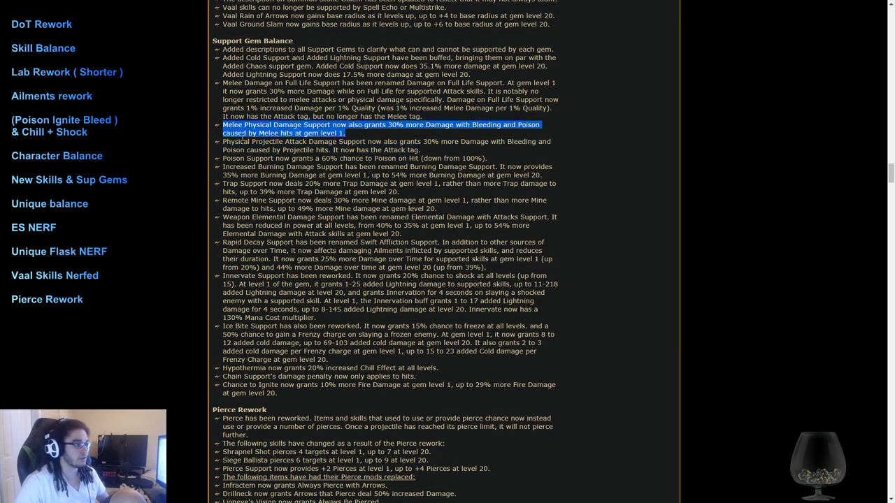
{"action": "mouse_move", "coordinate": [373, 137]}
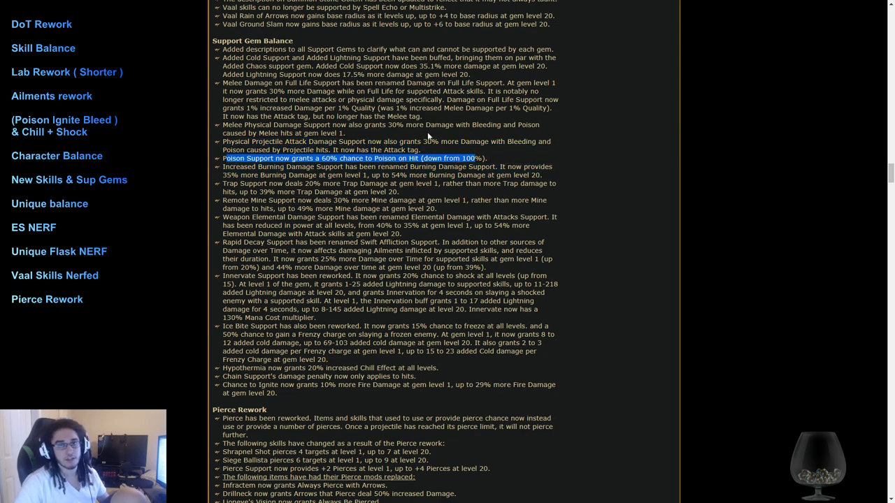
{"action": "scroll", "scroll_direction": "down", "scroll_amount": 3}
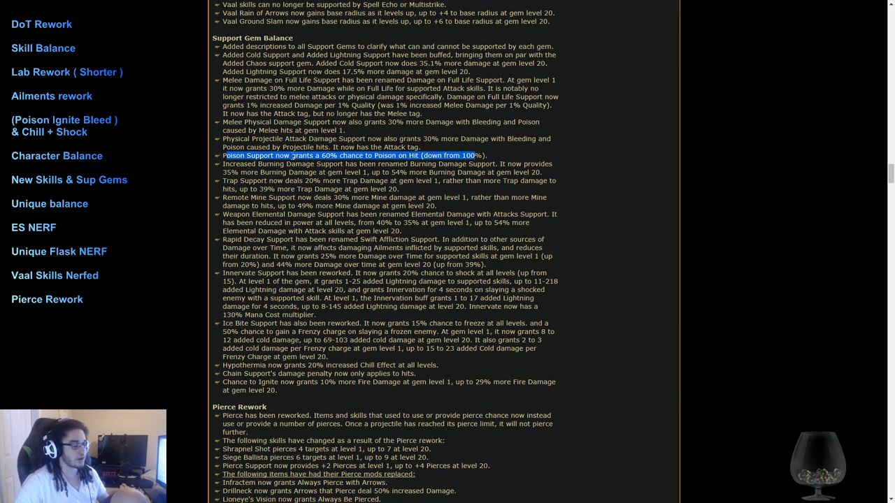
{"action": "scroll", "scroll_direction": "down", "scroll_amount": 3}
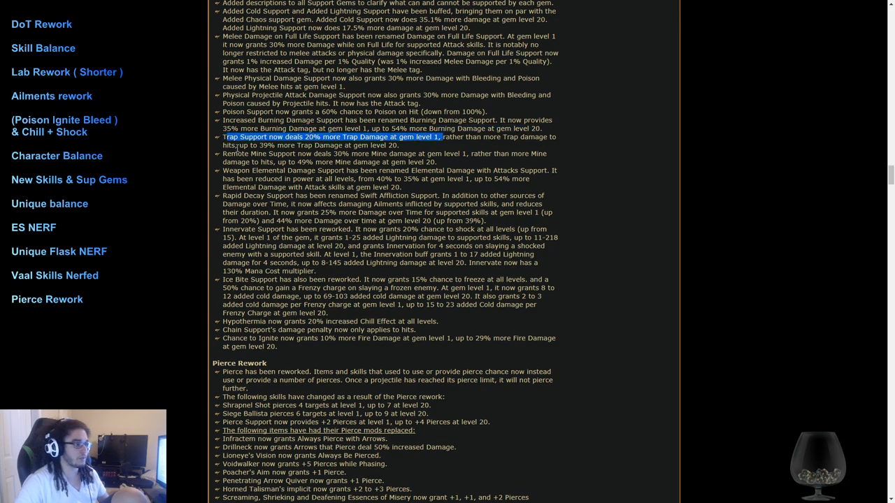
{"action": "left_click_drag", "start_coordinate": [226, 137], "coordinate": [391, 145]}
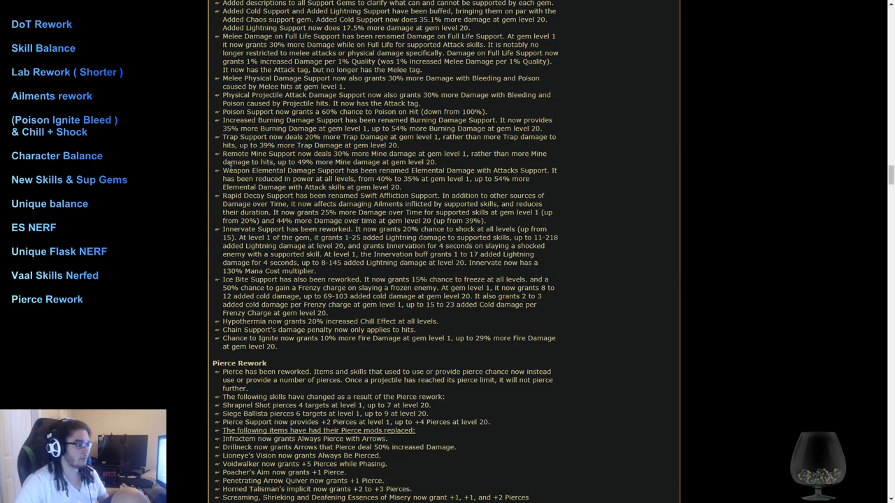
{"action": "left_click_drag", "start_coordinate": [225, 170], "coordinate": [377, 170]}
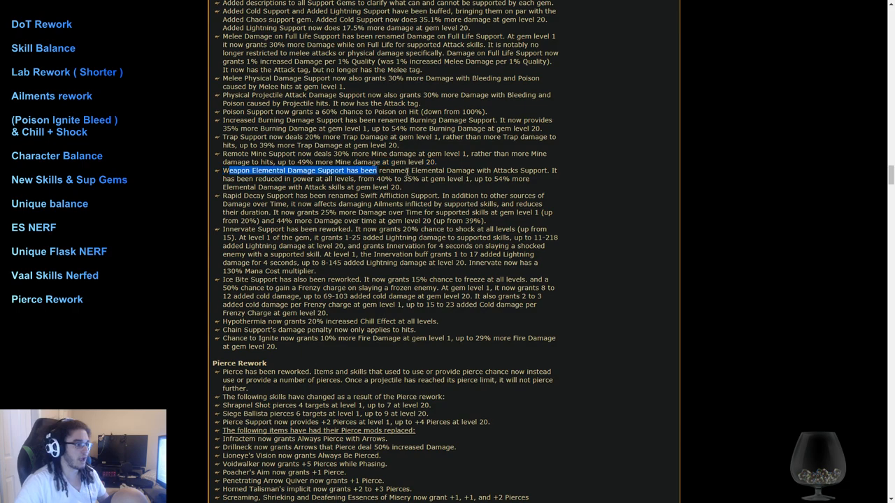
{"action": "left_click_drag", "start_coordinate": [223, 171], "coordinate": [549, 171]}
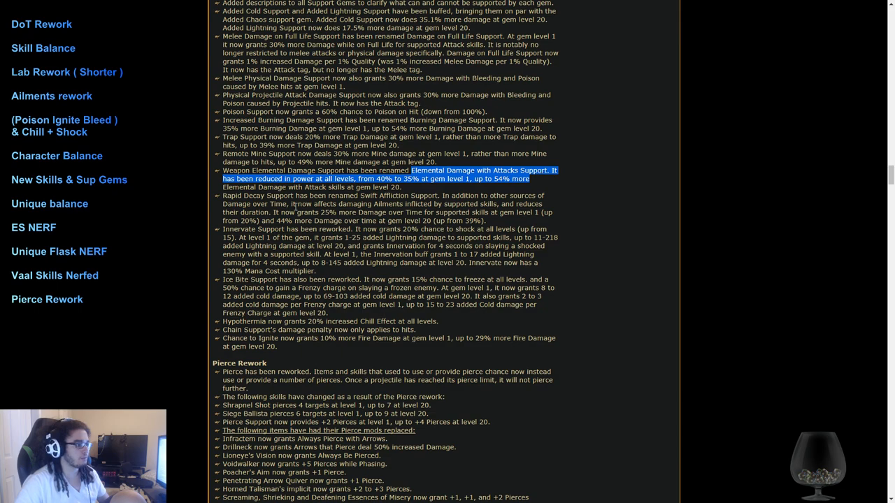
Step: Highlight the 44% value, Innervate and Ice Bite reworks, and Chain Support penalty, reaching Pierce Rework
{"action": "scroll", "scroll_direction": "down", "scroll_amount": 3}
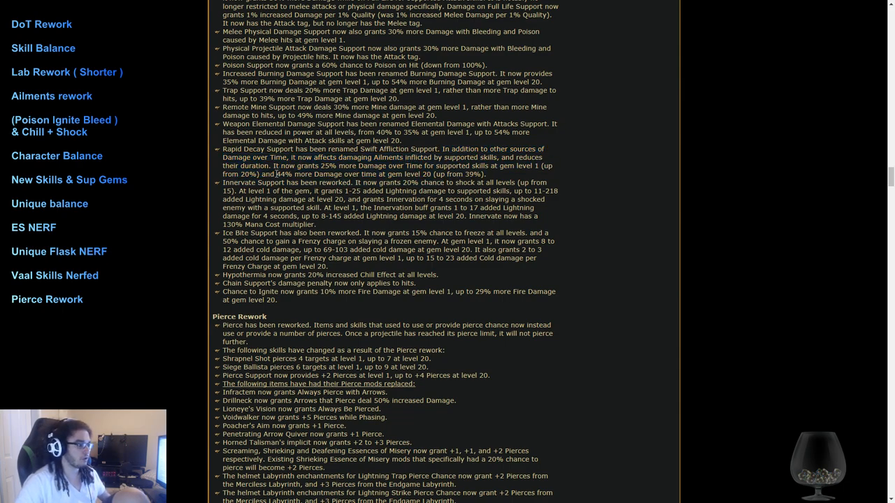
{"action": "double_click", "coordinate": [284, 174]}
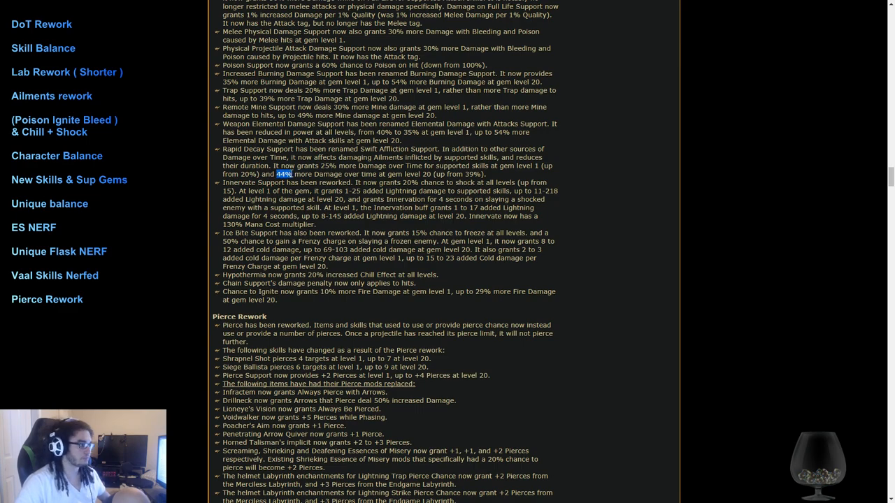
{"action": "scroll", "scroll_direction": "down", "scroll_amount": 3}
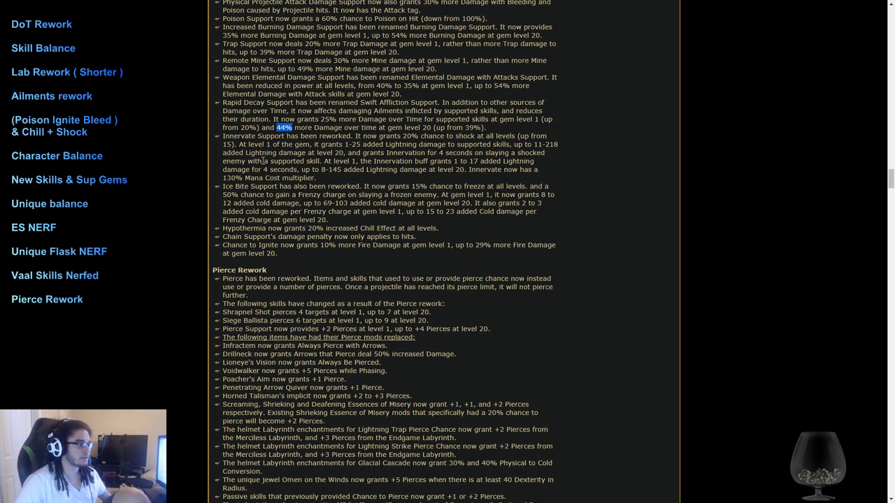
{"action": "left_click_drag", "start_coordinate": [224, 136], "coordinate": [256, 153]}
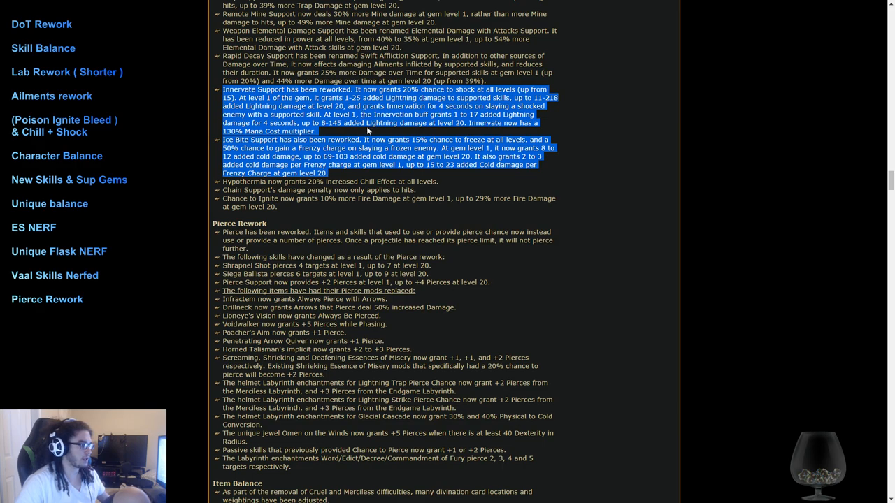
{"action": "mouse_move", "coordinate": [219, 185]}
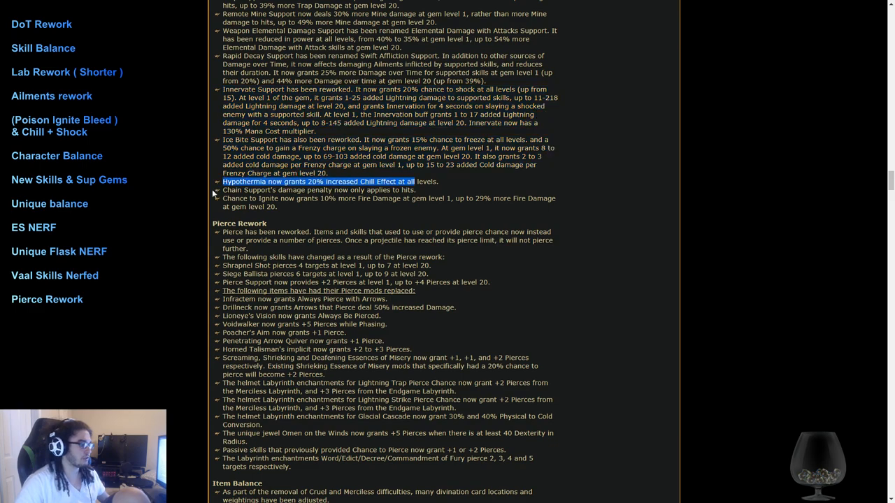
{"action": "left_click_drag", "start_coordinate": [222, 189], "coordinate": [411, 190]}
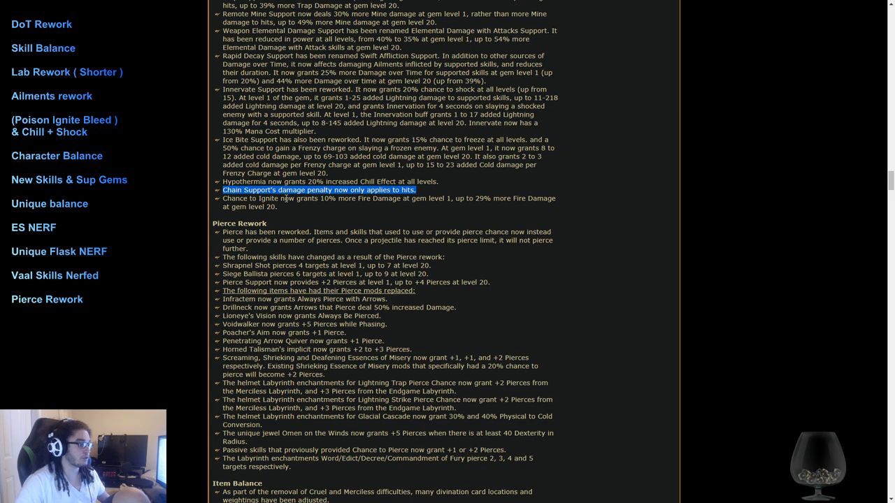
{"action": "scroll", "scroll_direction": "down", "scroll_amount": 3}
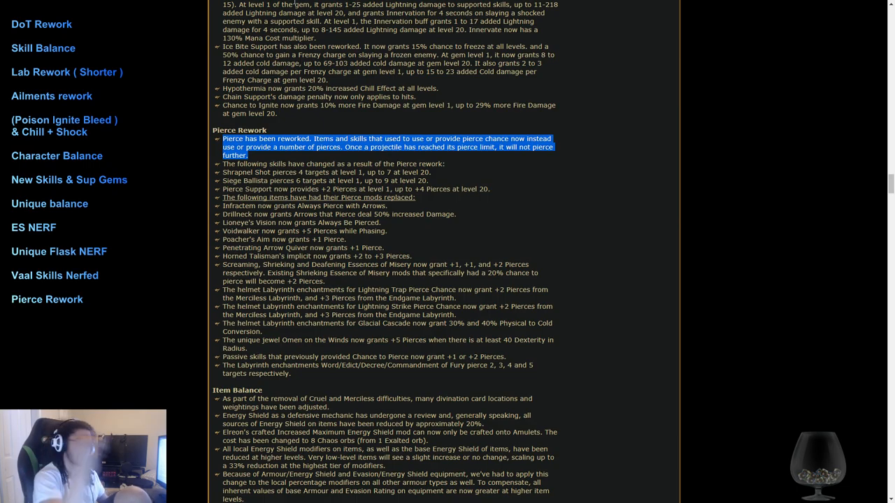
Step: Scroll past the Pierce Rework notes to the Item Balance Energy Shield changes
{"action": "scroll", "scroll_direction": "down", "scroll_amount": 3}
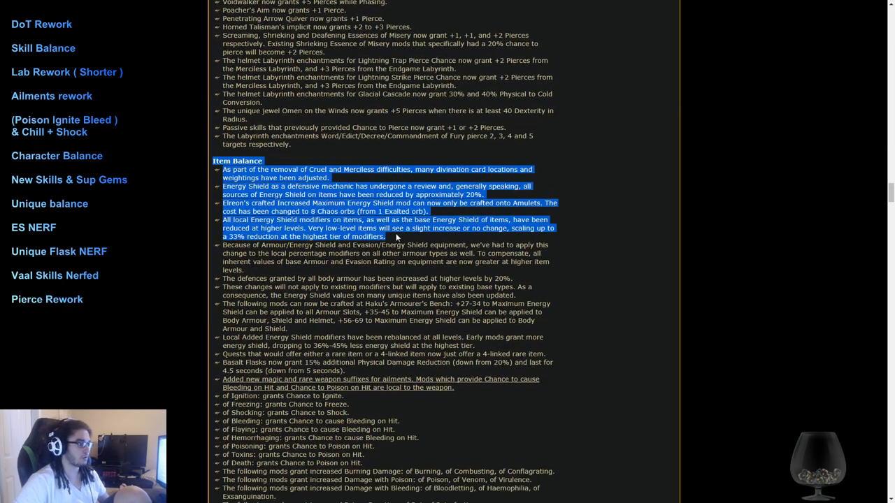
Step: Highlight the local Energy Shield modifier reduction, then read on toward the jewel and armour mods
{"action": "scroll", "scroll_direction": "down", "scroll_amount": 3}
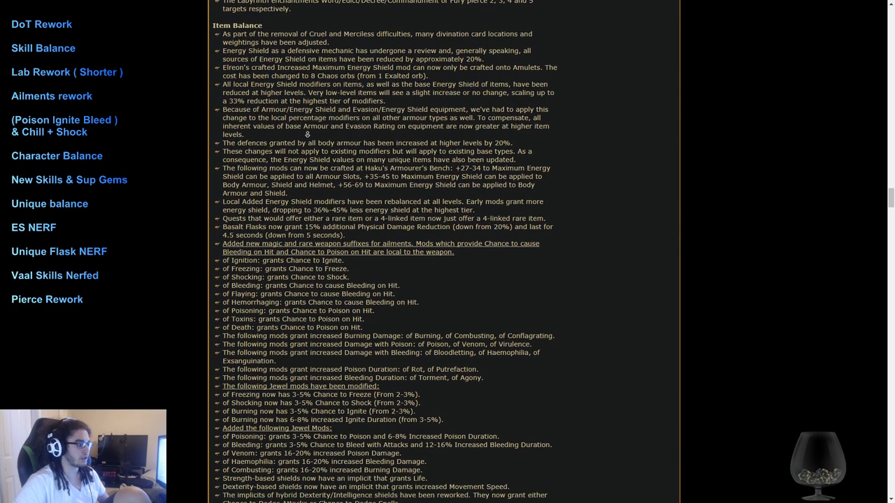
{"action": "scroll", "scroll_direction": "down", "scroll_amount": 3}
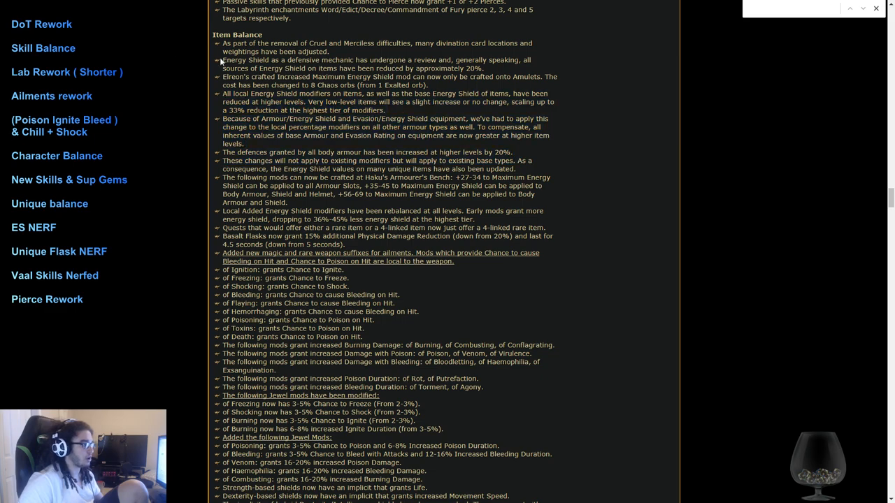
{"action": "mouse_move", "coordinate": [403, 119]}
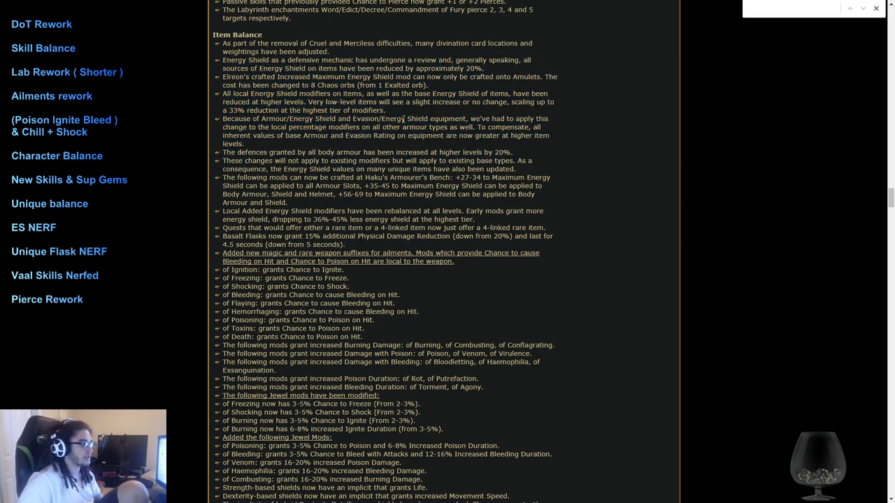
{"action": "left_click_drag", "start_coordinate": [224, 93], "coordinate": [383, 110]}
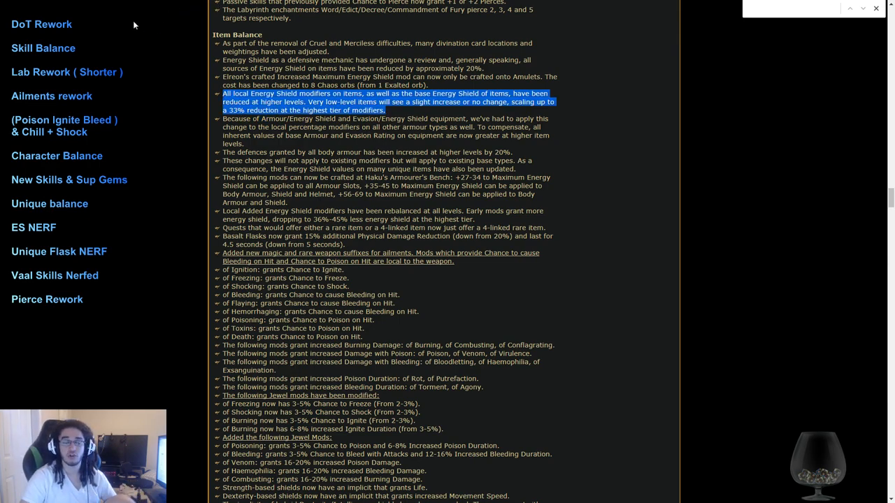
{"action": "mouse_move", "coordinate": [185, 27]}
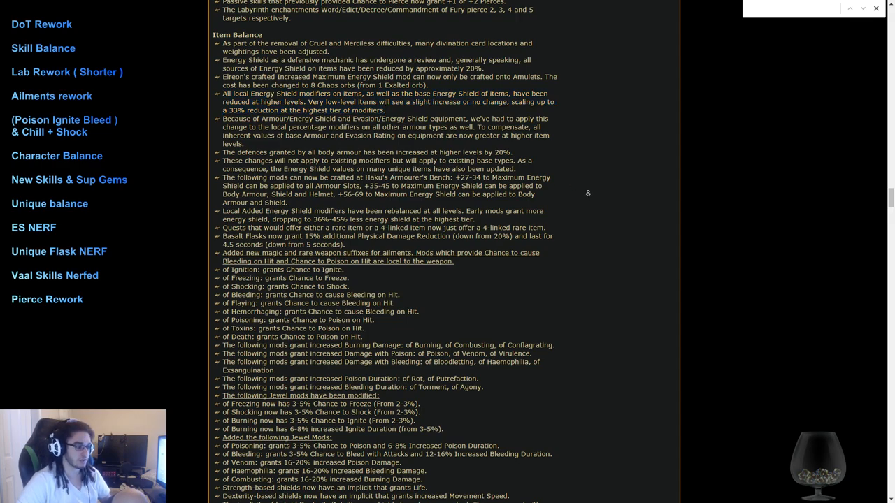
{"action": "scroll", "scroll_direction": "down", "scroll_amount": 3}
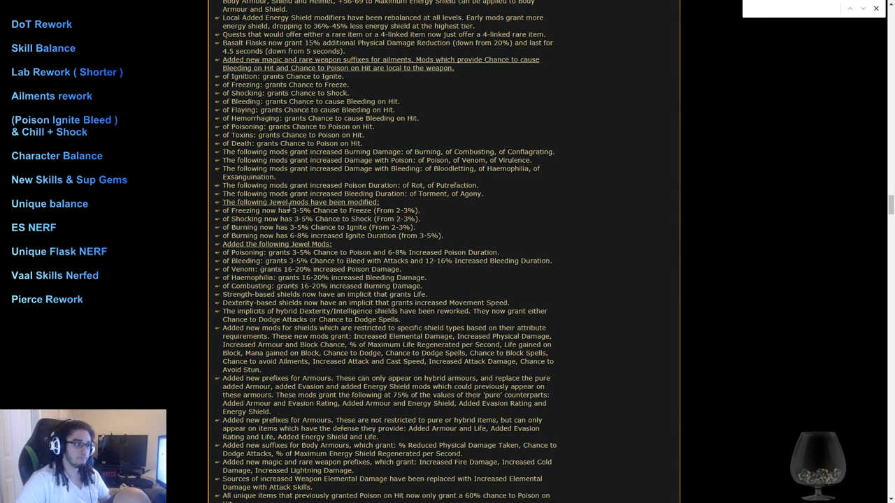
Step: Scroll into Unique Item Balance and search the page for 'ming'
{"action": "scroll", "scroll_direction": "down", "scroll_amount": 3}
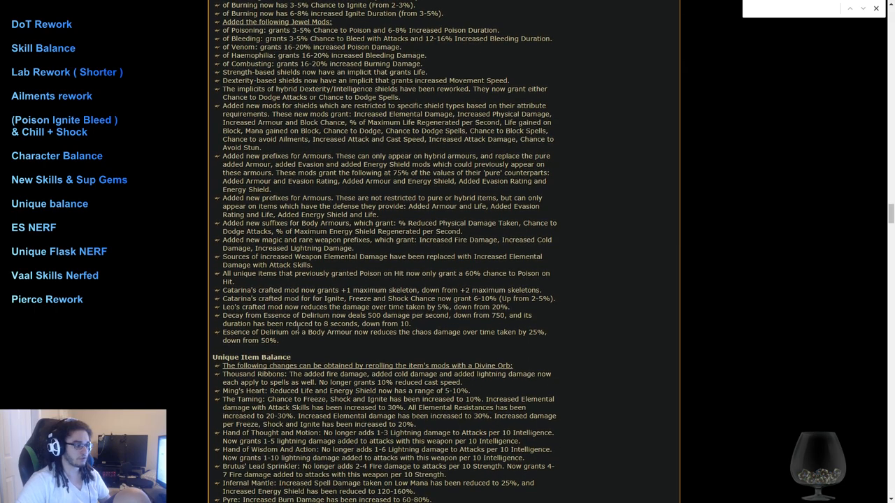
{"action": "scroll", "scroll_direction": "down", "scroll_amount": 3}
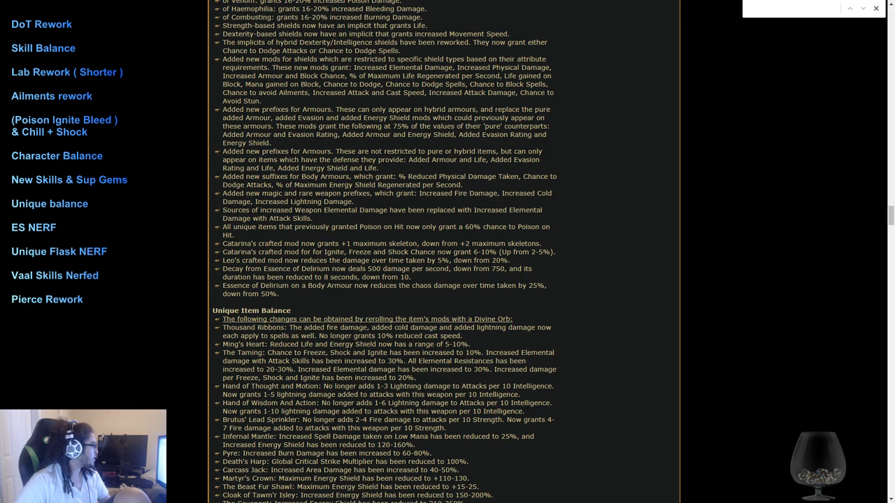
{"action": "scroll", "scroll_direction": "down", "scroll_amount": 3}
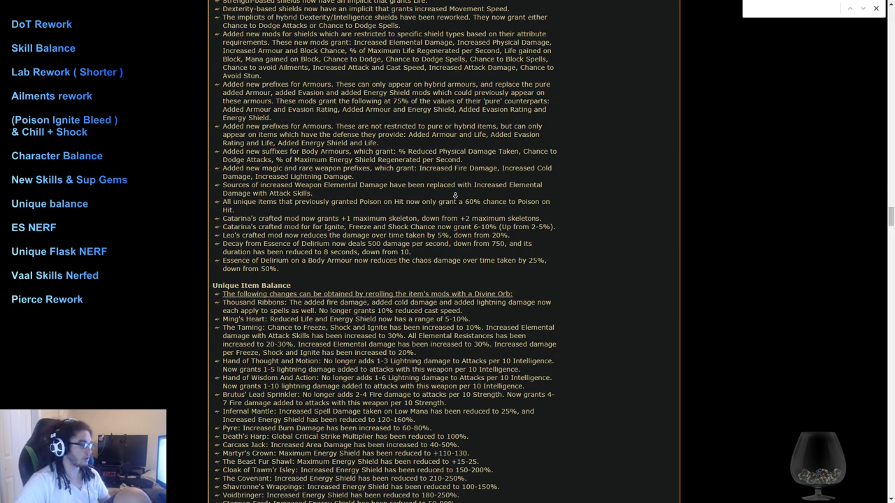
{"action": "scroll", "scroll_direction": "down", "scroll_amount": 3}
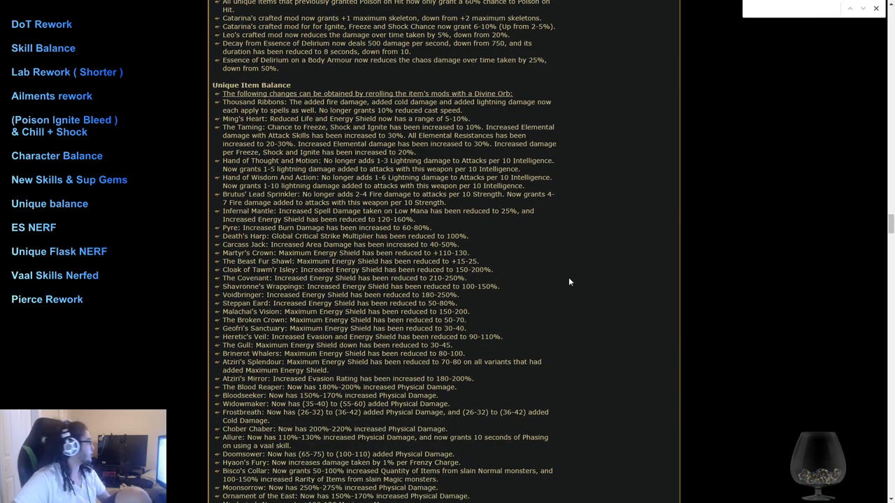
{"action": "type", "text": "m"}
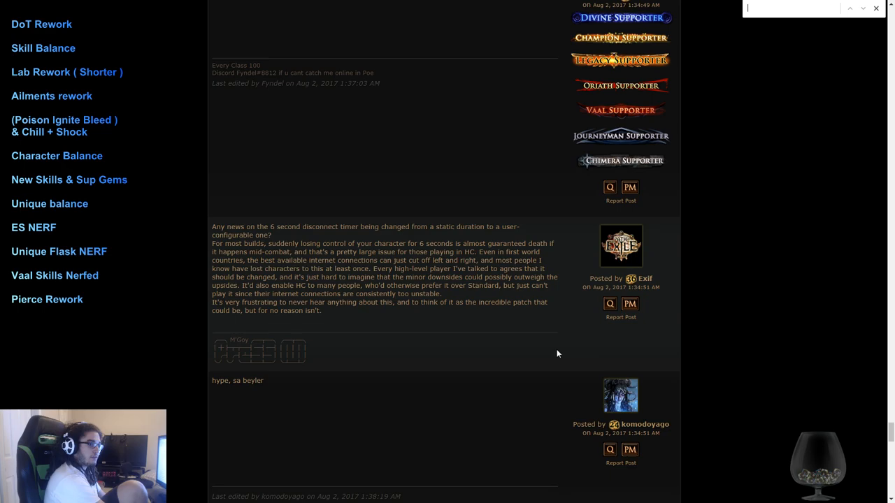
{"action": "type", "text": "ming's"}
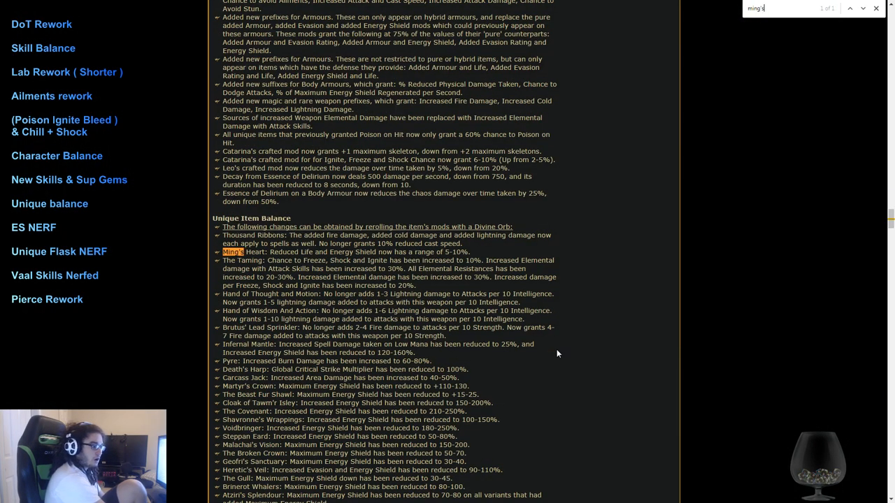
Step: Mark the Ming's Heart line, search for 'tam', and read on toward Carcass Jack
{"action": "scroll", "scroll_direction": "down", "scroll_amount": 3}
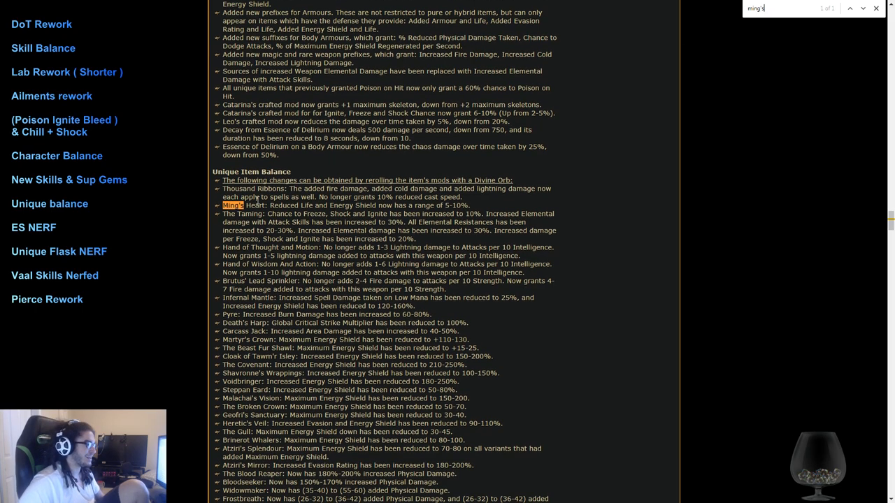
{"action": "left_click_drag", "start_coordinate": [268, 205], "coordinate": [468, 205]}
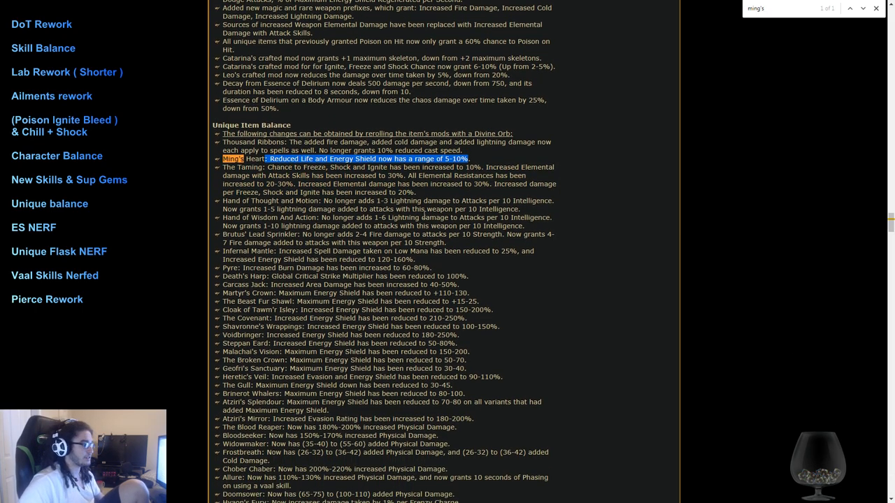
{"action": "type", "text": "tami"}
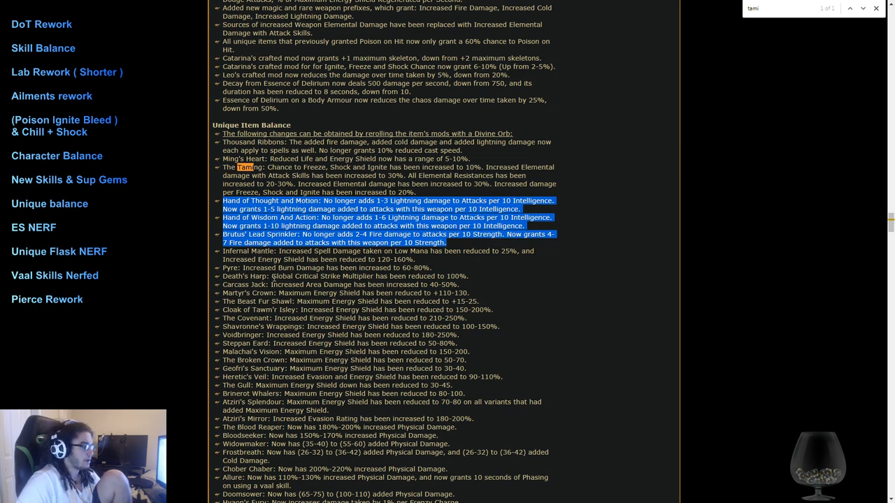
{"action": "scroll", "scroll_direction": "down", "scroll_amount": 3}
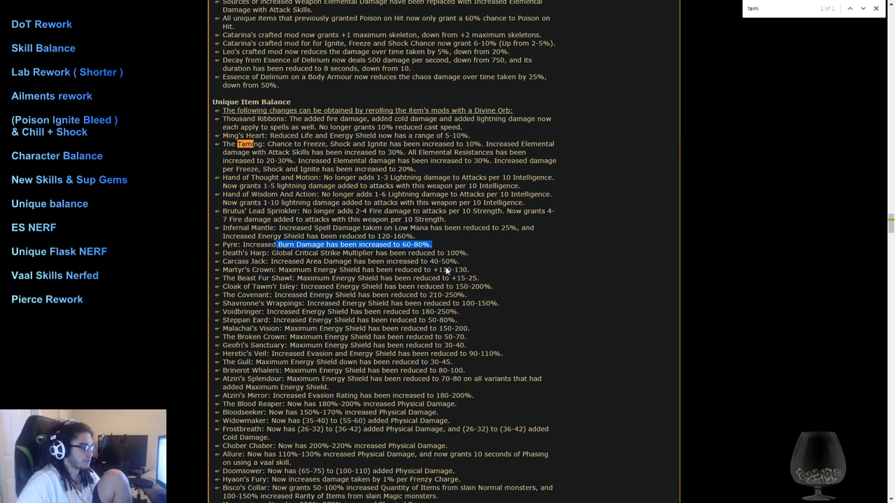
{"action": "scroll", "scroll_direction": "down", "scroll_amount": 3}
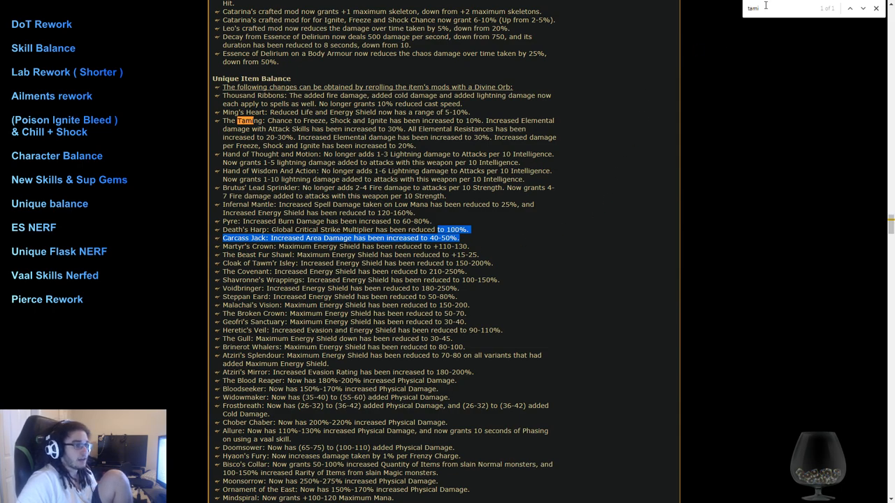
Step: Search the page for 'red' and read the unique changes starting at Ring of Blades
{"action": "type", "text": "reduced"}
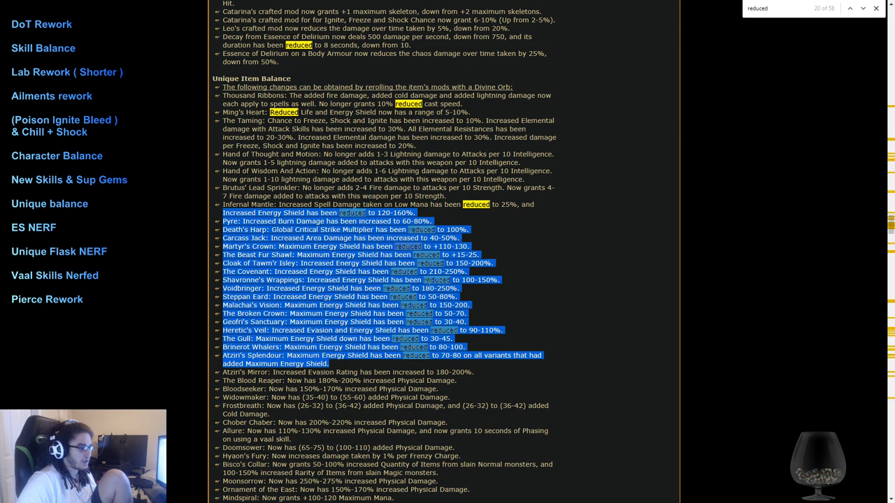
{"action": "scroll", "scroll_direction": "down", "scroll_amount": 3}
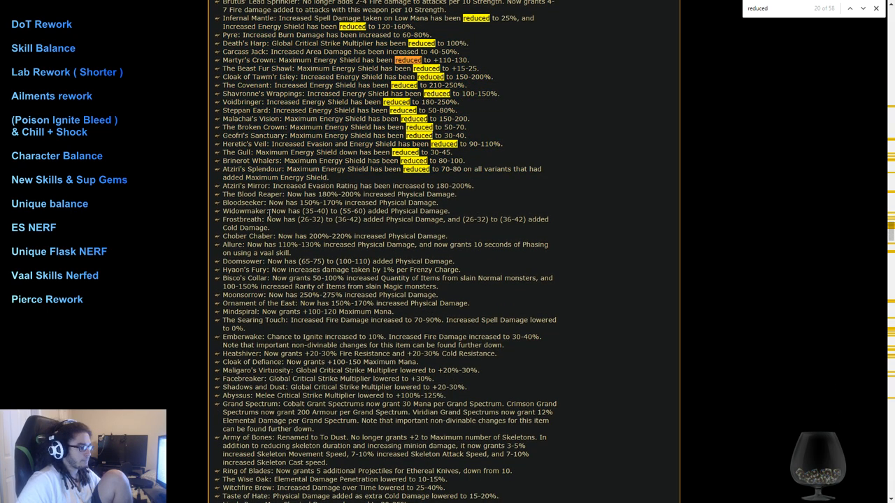
{"action": "mouse_move", "coordinate": [264, 247]}
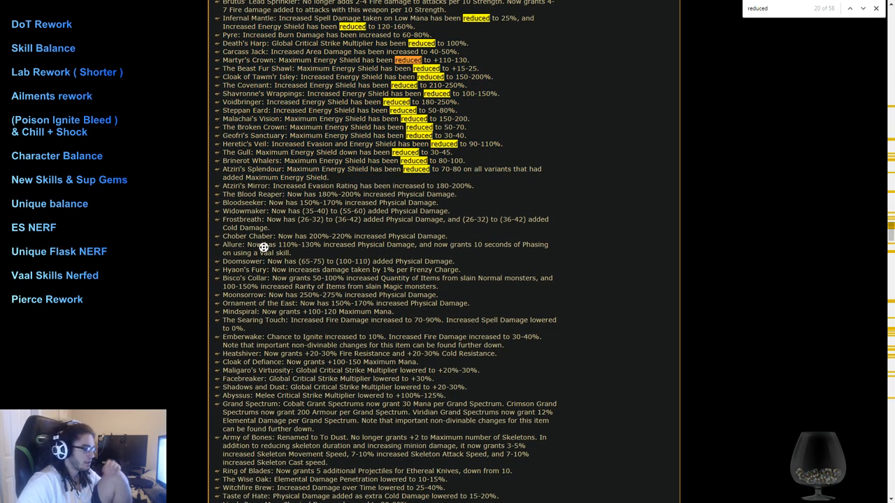
{"action": "scroll", "scroll_direction": "down", "scroll_amount": 3}
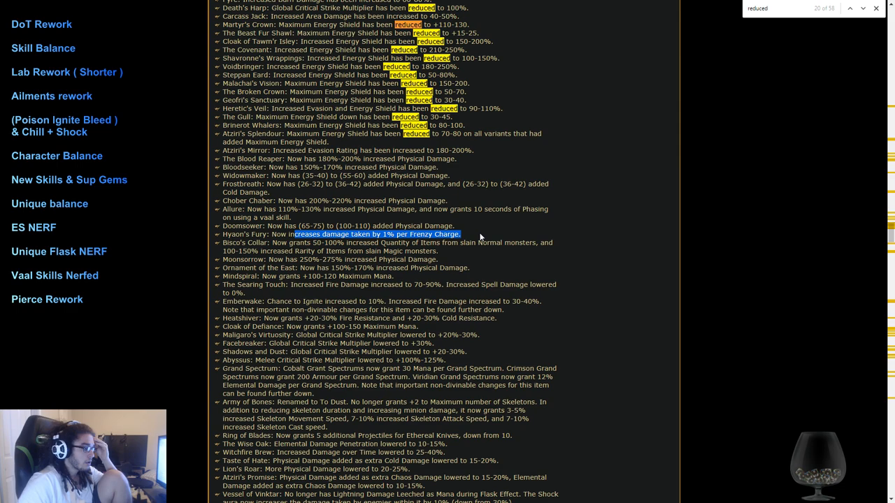
{"action": "scroll", "scroll_direction": "down", "scroll_amount": 3}
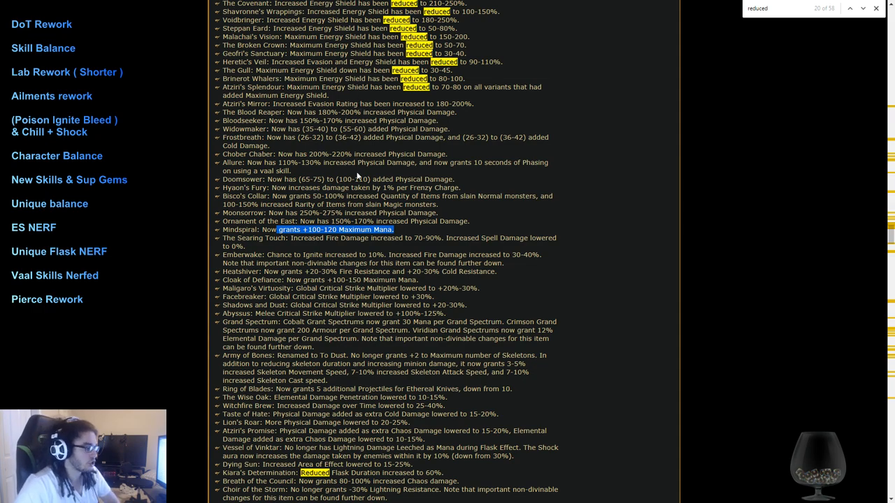
{"action": "scroll", "scroll_direction": "down", "scroll_amount": 3}
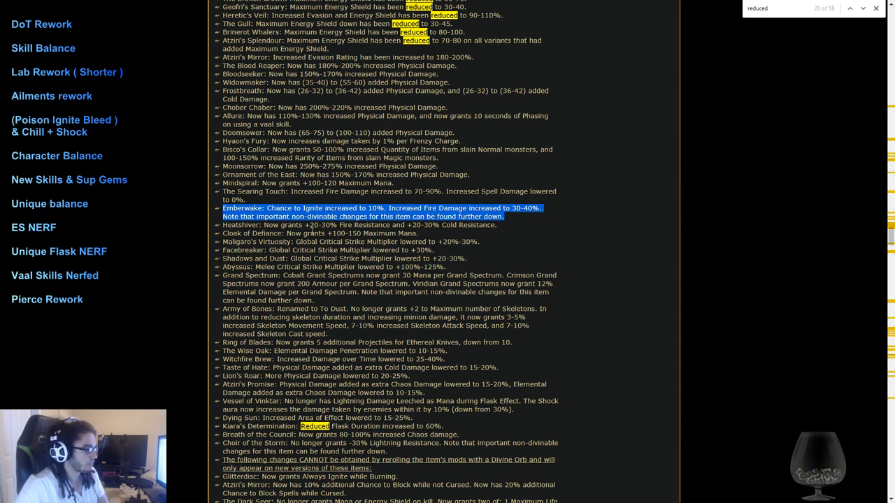
{"action": "mouse_move", "coordinate": [250, 250]}
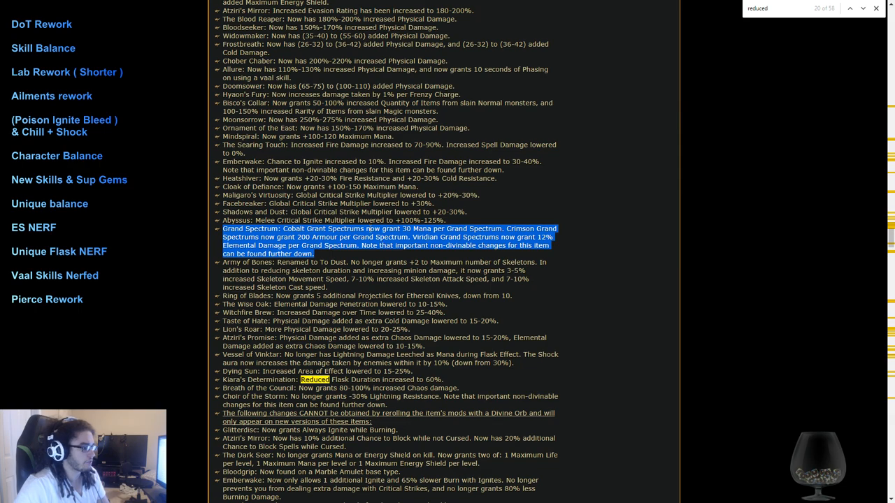
Step: Read on through the unique item changes past Dying Sun to Death's Oath
{"action": "scroll", "scroll_direction": "down", "scroll_amount": 3}
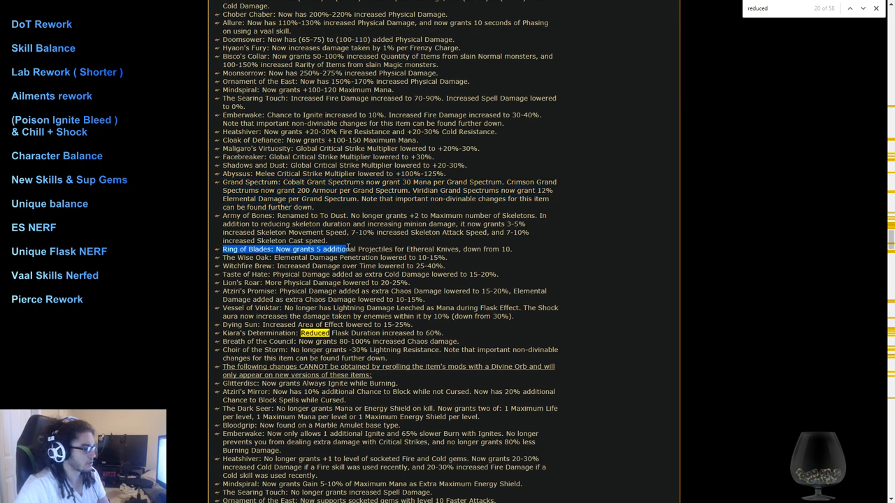
{"action": "scroll", "scroll_direction": "down", "scroll_amount": 3}
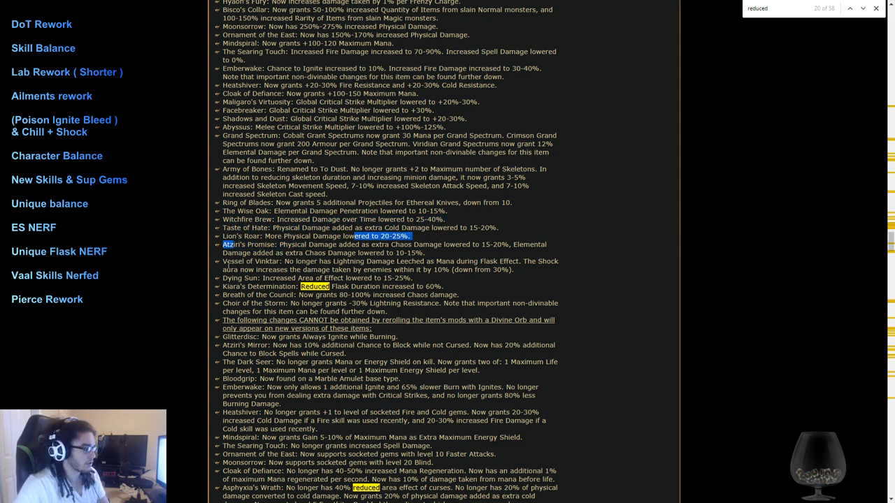
{"action": "scroll", "scroll_direction": "down", "scroll_amount": 3}
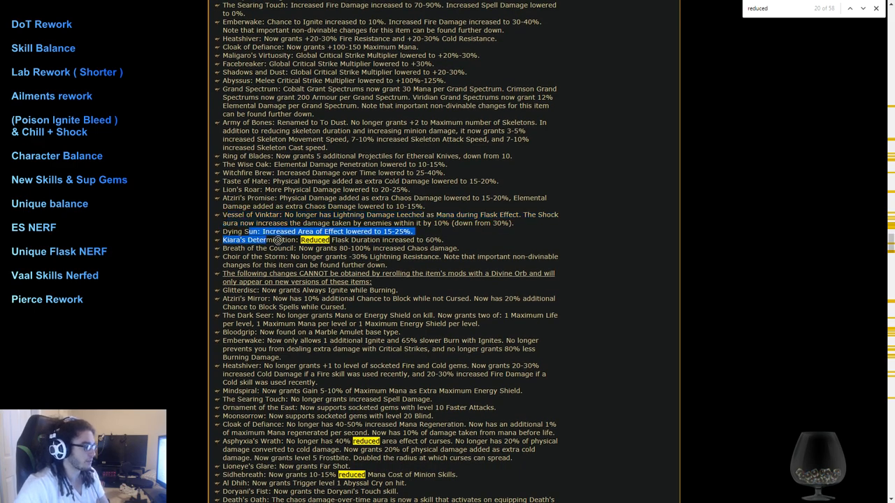
{"action": "scroll", "scroll_direction": "up", "scroll_amount": 3}
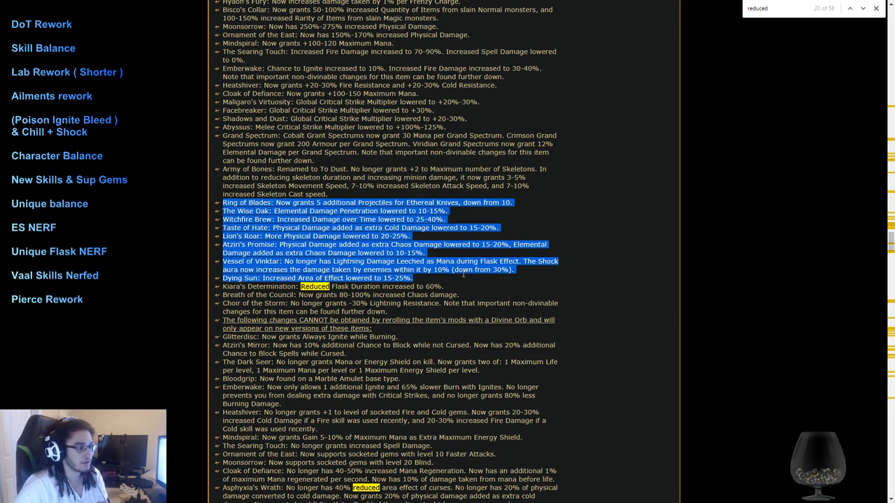
{"action": "mouse_move", "coordinate": [467, 282]}
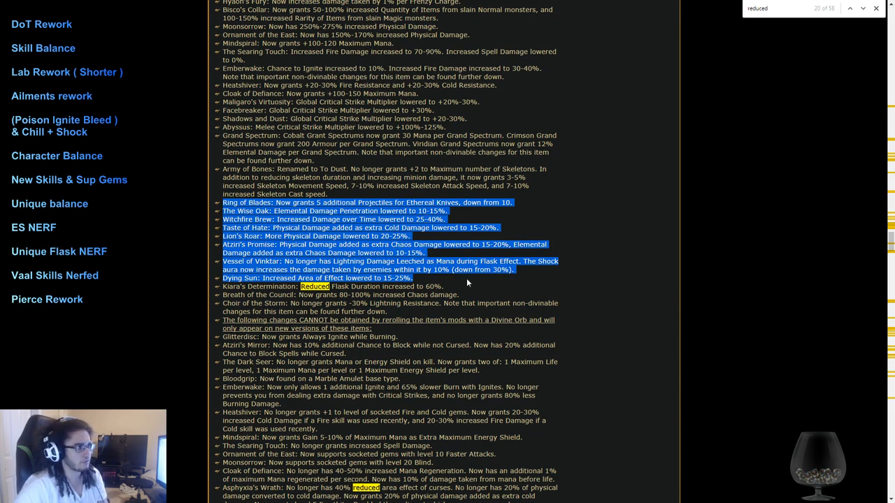
{"action": "mouse_move", "coordinate": [555, 161]}
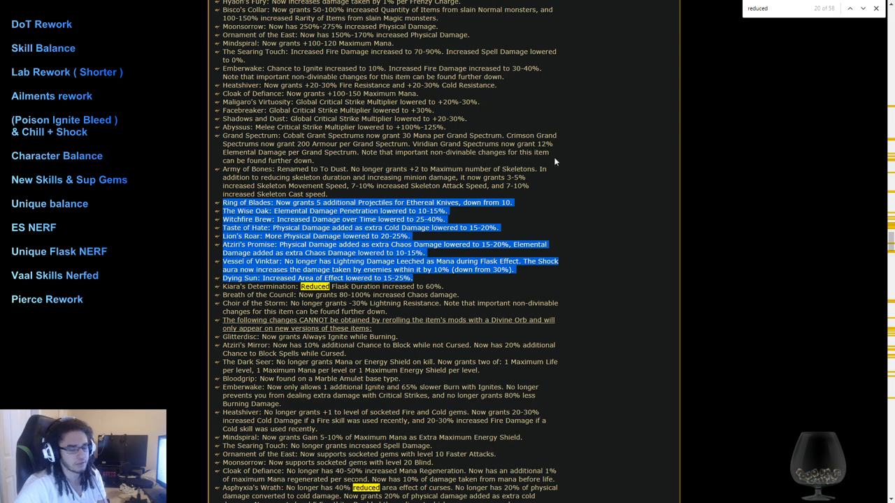
{"action": "mouse_move", "coordinate": [432, 63]}
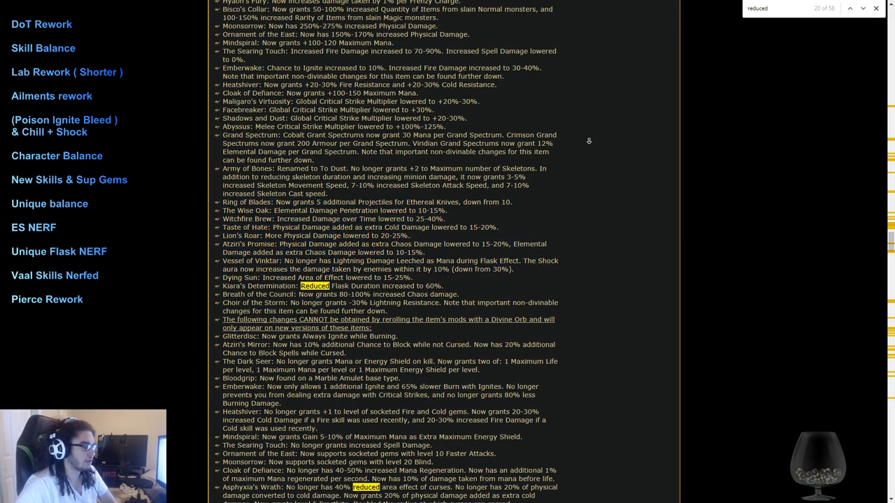
{"action": "scroll", "scroll_direction": "down", "scroll_amount": 3}
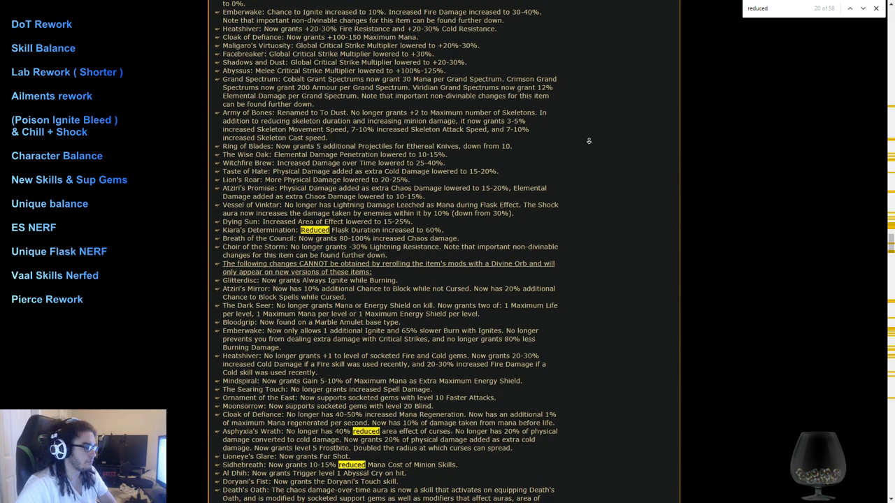
{"action": "scroll", "scroll_direction": "down", "scroll_amount": 3}
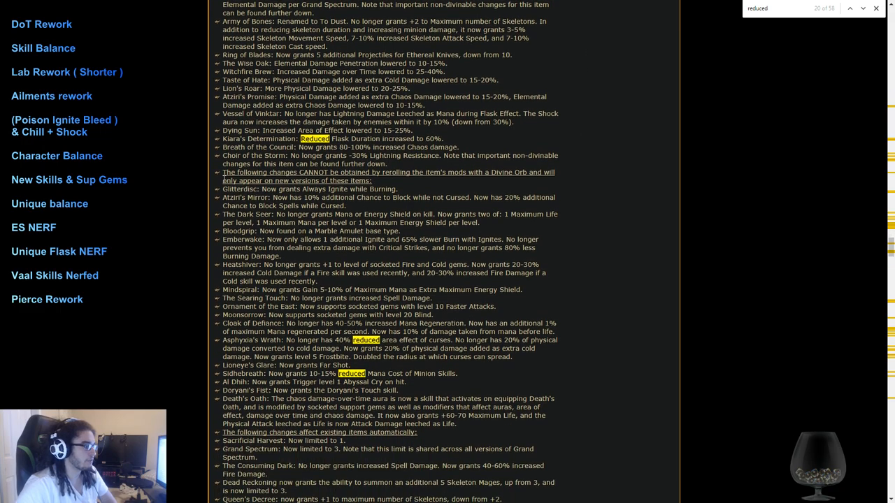
Step: Mark the Voice of the Storm line and move toward Items that Inflict Bleeding or Poison
{"action": "left_click_drag", "start_coordinate": [224, 172], "coordinate": [397, 181]}
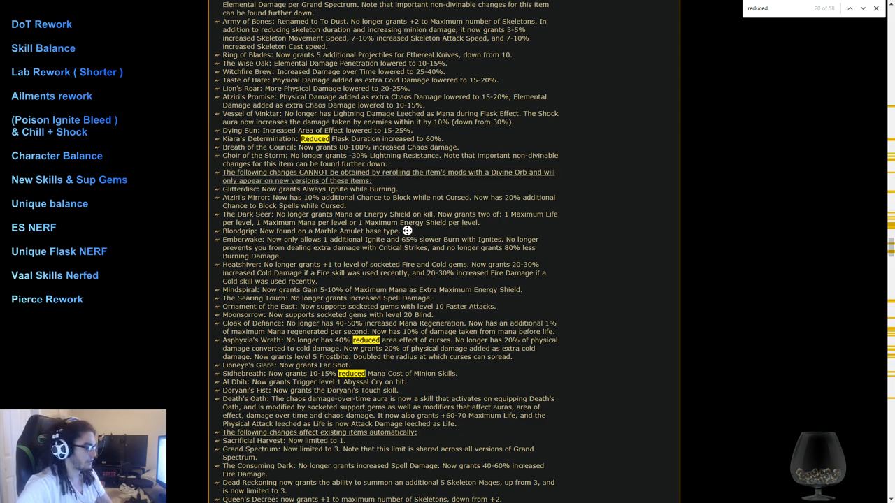
{"action": "scroll", "scroll_direction": "down", "scroll_amount": 3}
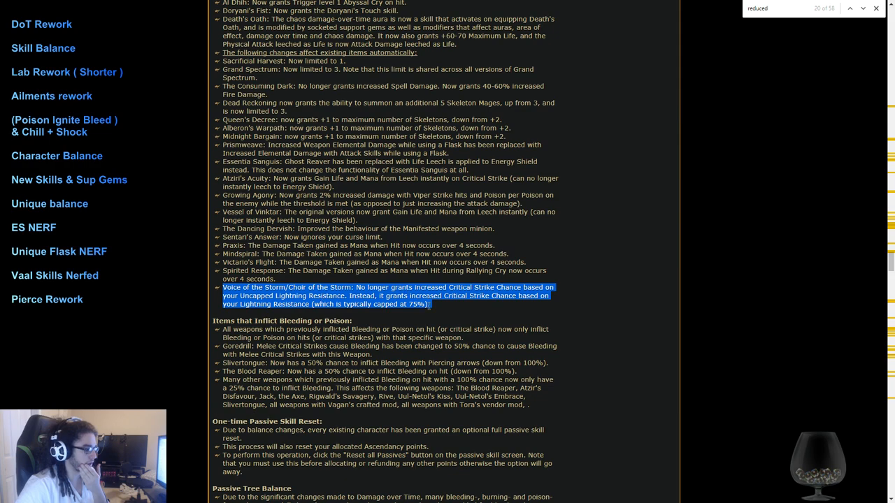
{"action": "mouse_move", "coordinate": [313, 283]}
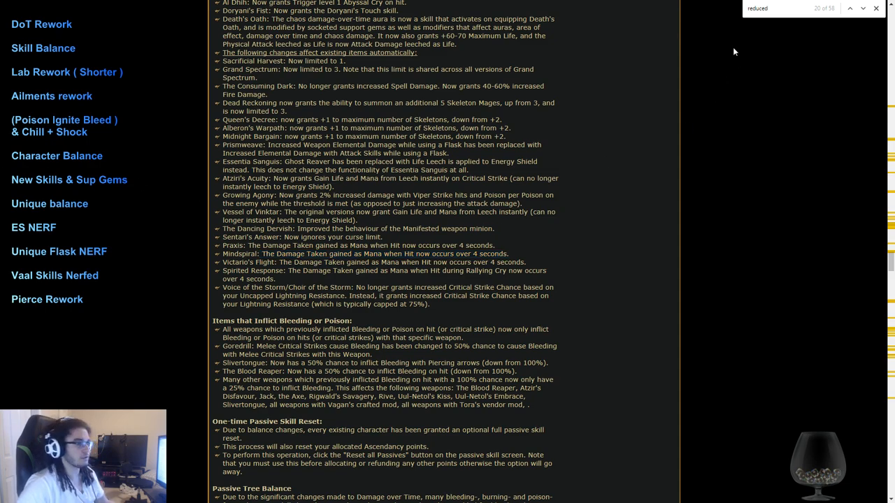
Step: Run a page search and mark lines around the Doryani's Fist unique entry
{"action": "type", "text": "ac"}
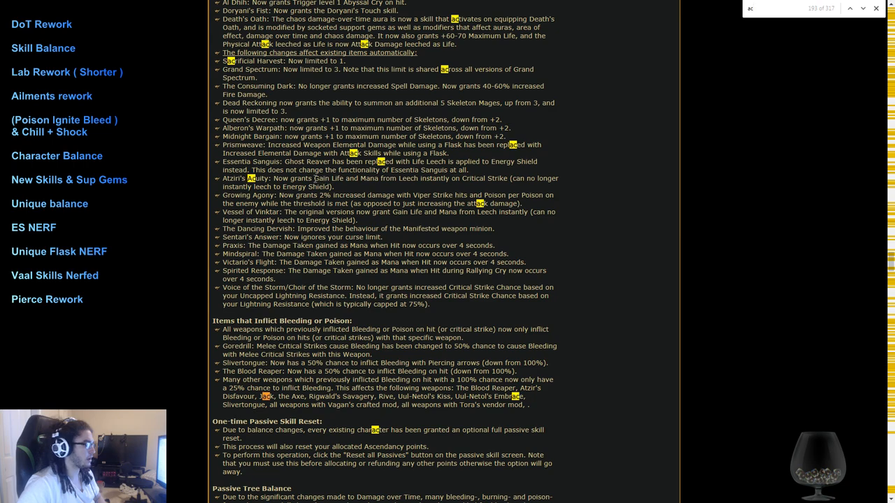
{"action": "left_click_drag", "start_coordinate": [313, 179], "coordinate": [500, 187]}
{"action": "type", "text": "fist"}
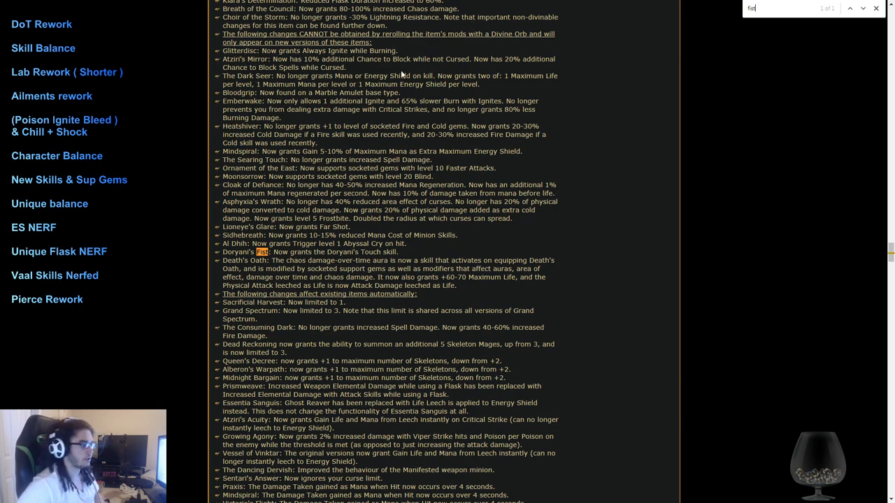
{"action": "mouse_move", "coordinate": [287, 266]}
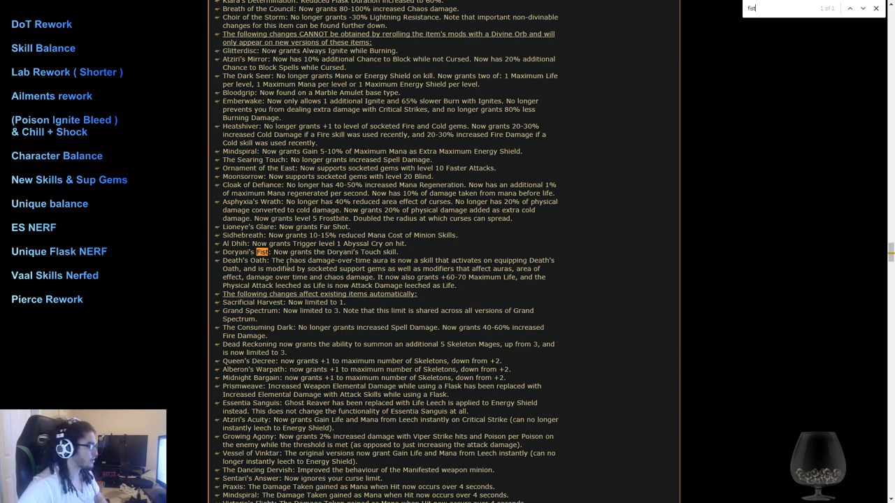
{"action": "left_click_drag", "start_coordinate": [224, 260], "coordinate": [458, 286]}
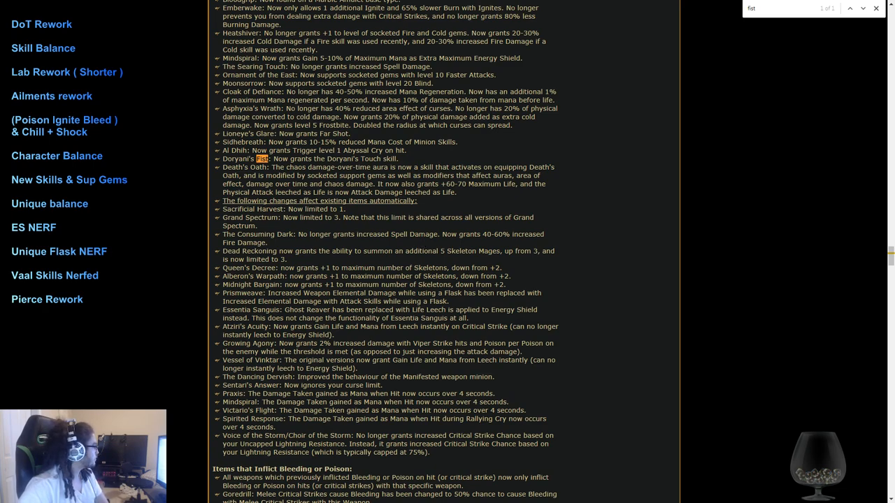
{"action": "mouse_move", "coordinate": [645, 326]}
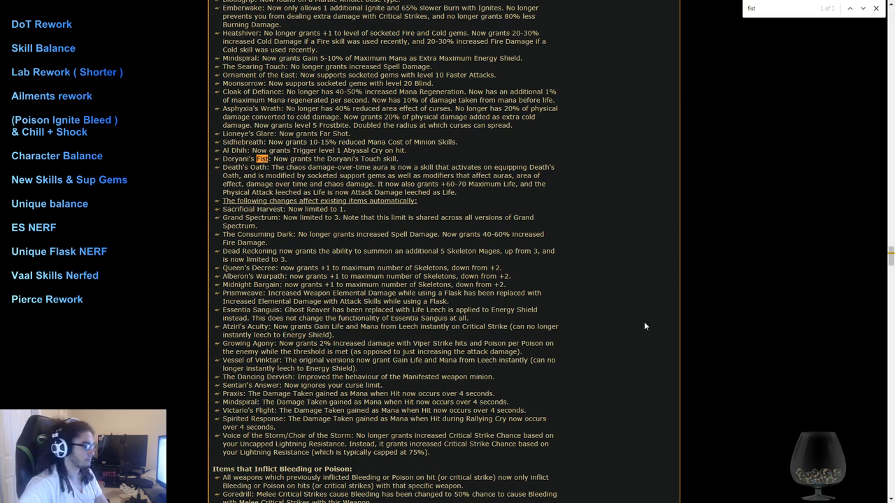
Step: Read the bleeding and poison item changes and highlight the Razor's Edge passive line
{"action": "scroll", "scroll_direction": "down", "scroll_amount": 3}
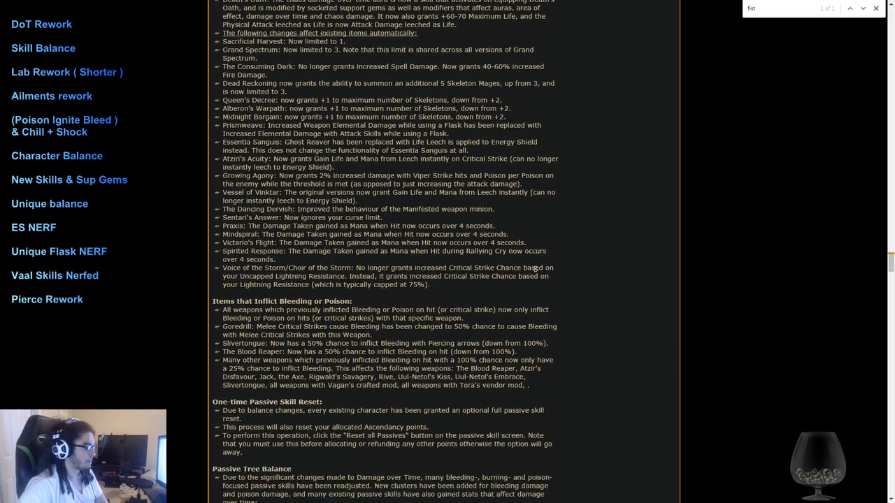
{"action": "scroll", "scroll_direction": "down", "scroll_amount": 3}
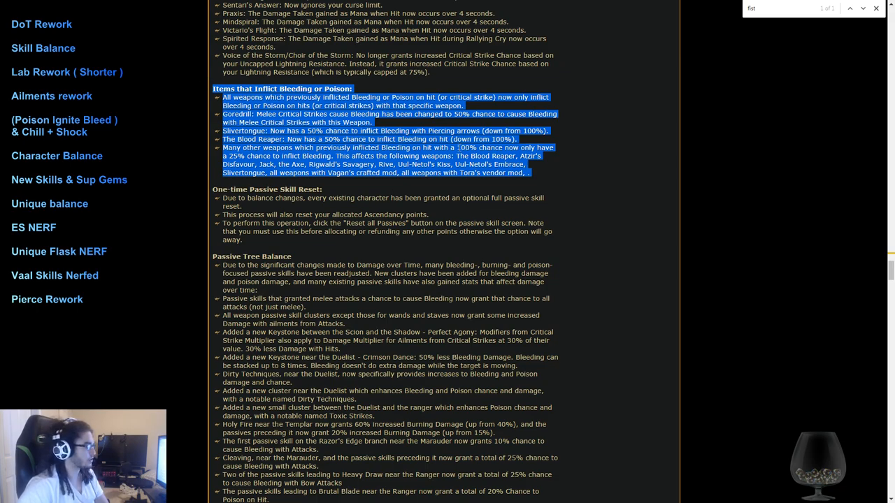
{"action": "scroll", "scroll_direction": "down", "scroll_amount": 3}
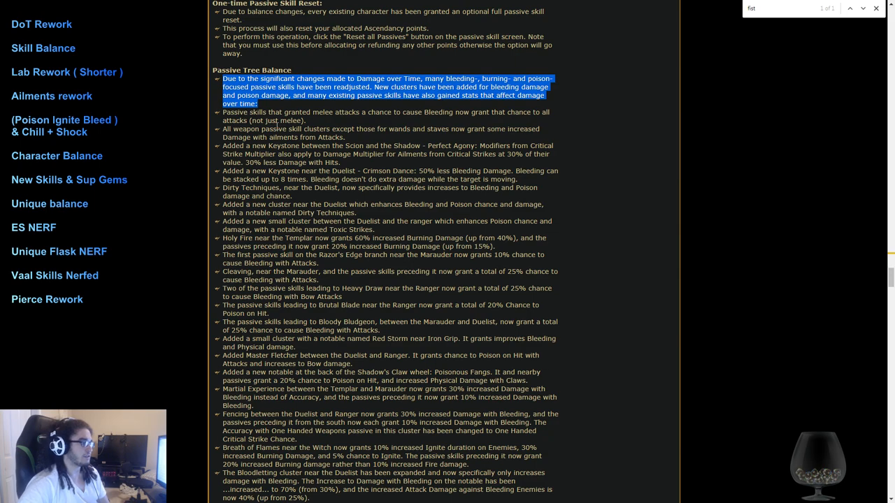
{"action": "mouse_move", "coordinate": [467, 128]}
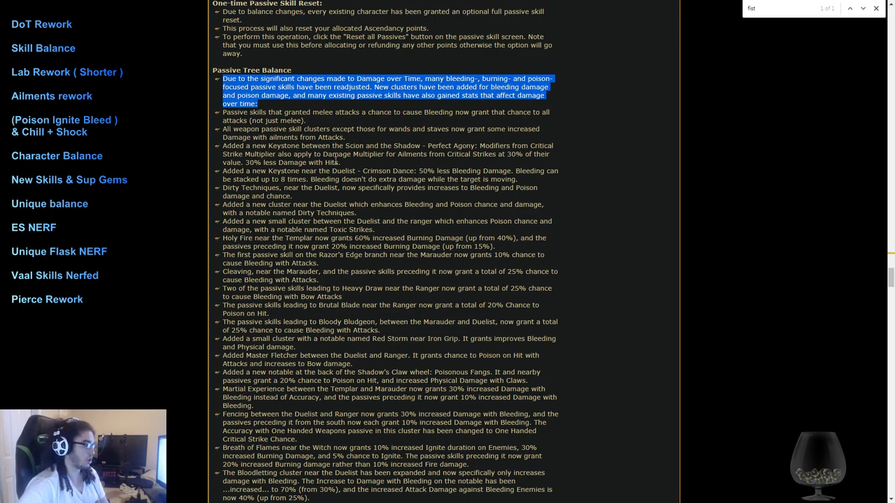
{"action": "mouse_move", "coordinate": [366, 140]}
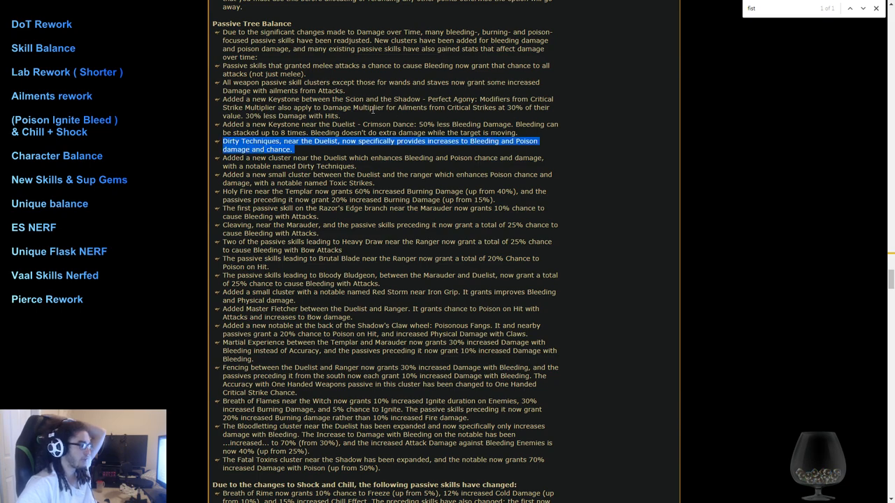
{"action": "scroll", "scroll_direction": "down", "scroll_amount": 3}
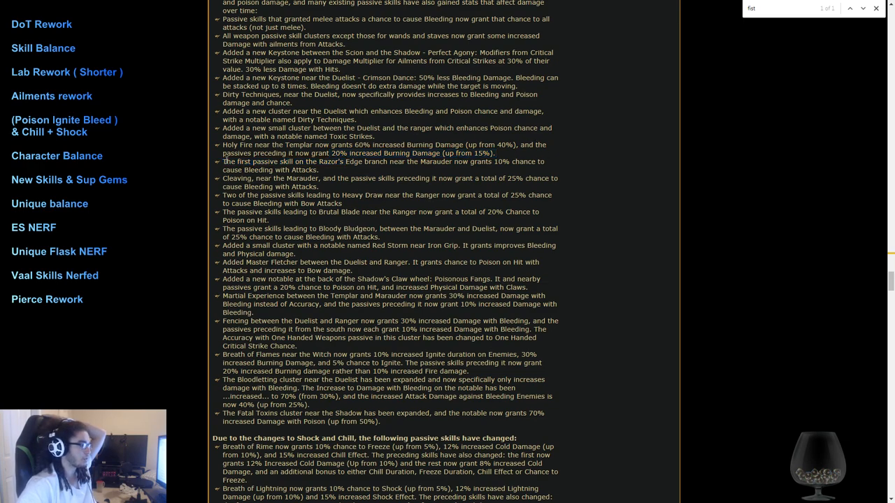
{"action": "triple_click", "coordinate": [383, 166]}
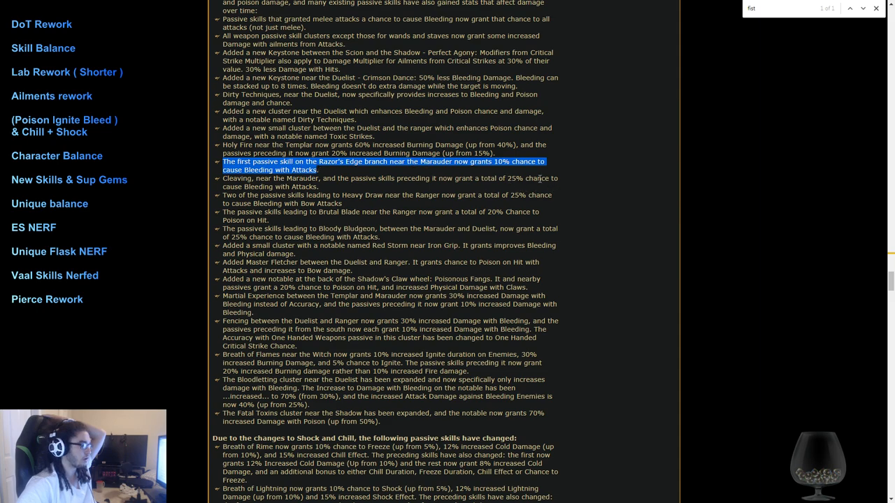
Step: Read further into Passive Tree Balance and highlight the Martial Experience change
{"action": "scroll", "scroll_direction": "down", "scroll_amount": 3}
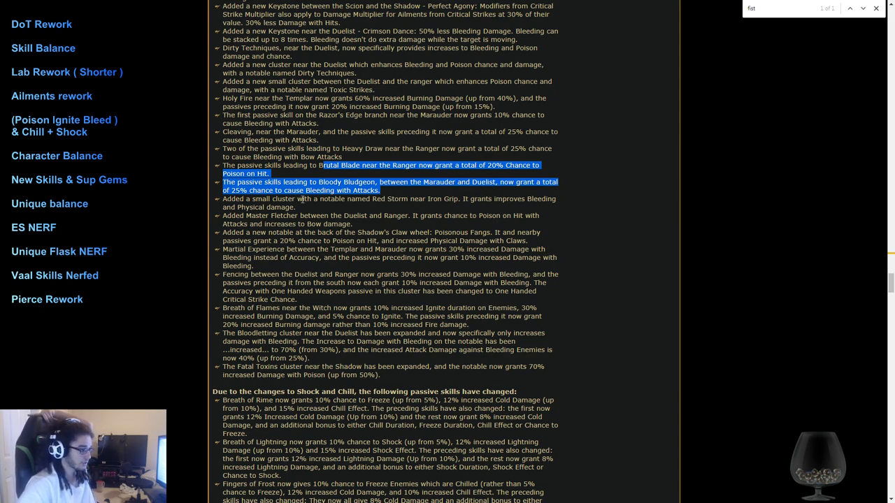
{"action": "scroll", "scroll_direction": "down", "scroll_amount": 3}
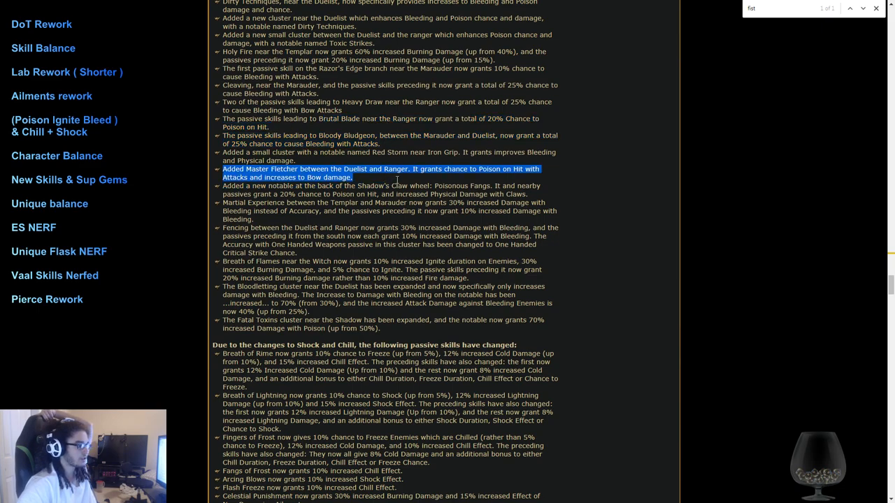
{"action": "mouse_move", "coordinate": [397, 180]}
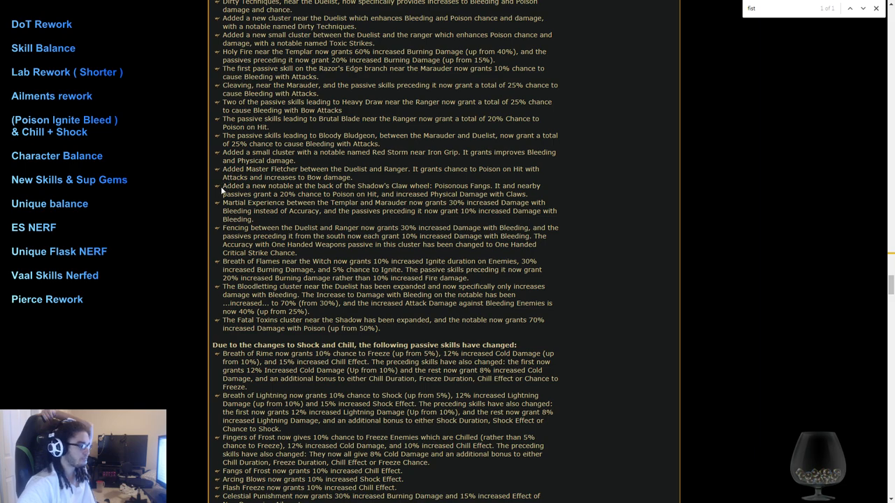
{"action": "left_click_drag", "start_coordinate": [223, 186], "coordinate": [502, 194]}
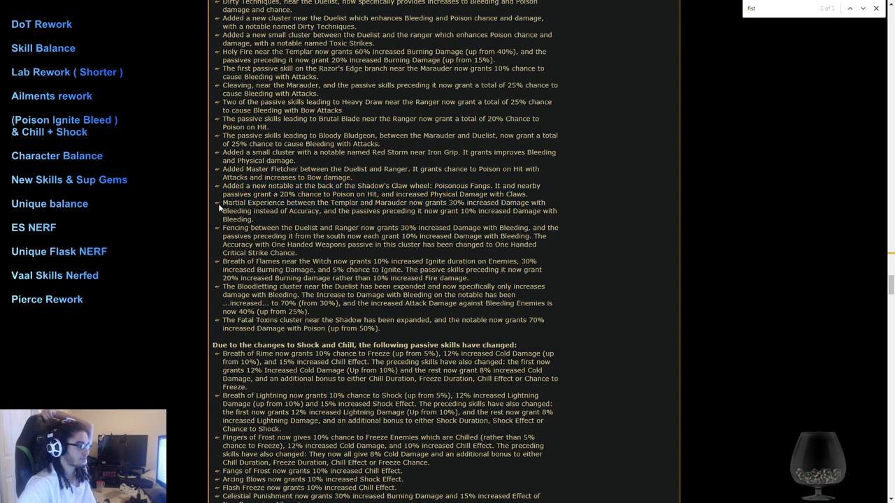
{"action": "left_click_drag", "start_coordinate": [220, 203], "coordinate": [483, 216]}
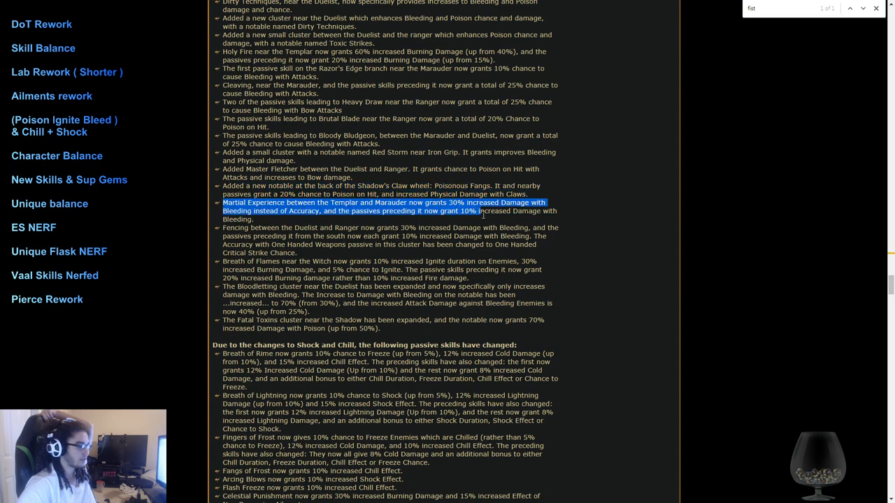
Step: Read on and mark the Breath of Flames and Bloodletting notes
{"action": "scroll", "scroll_direction": "down", "scroll_amount": 3}
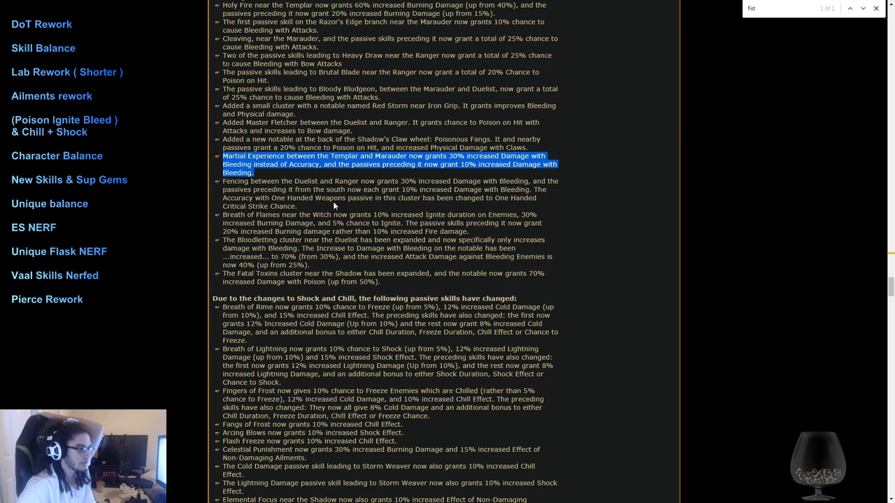
{"action": "mouse_move", "coordinate": [447, 177]}
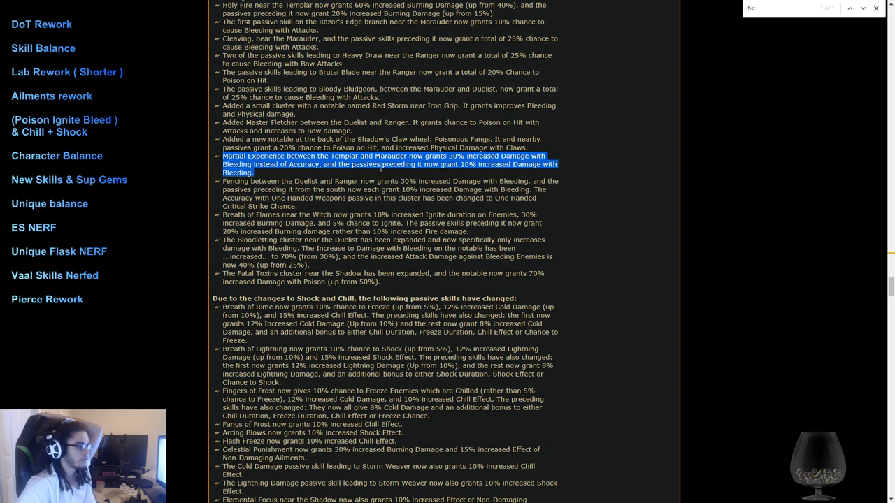
{"action": "scroll", "scroll_direction": "down", "scroll_amount": 3}
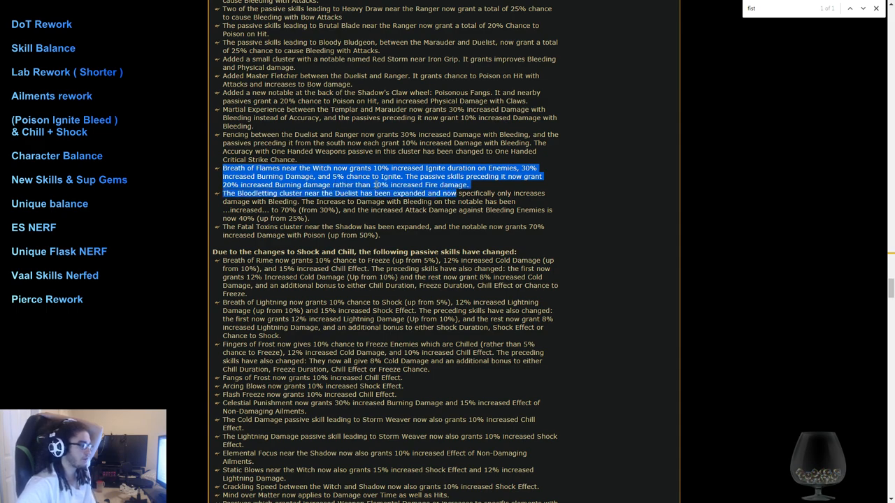
{"action": "scroll", "scroll_direction": "down", "scroll_amount": 3}
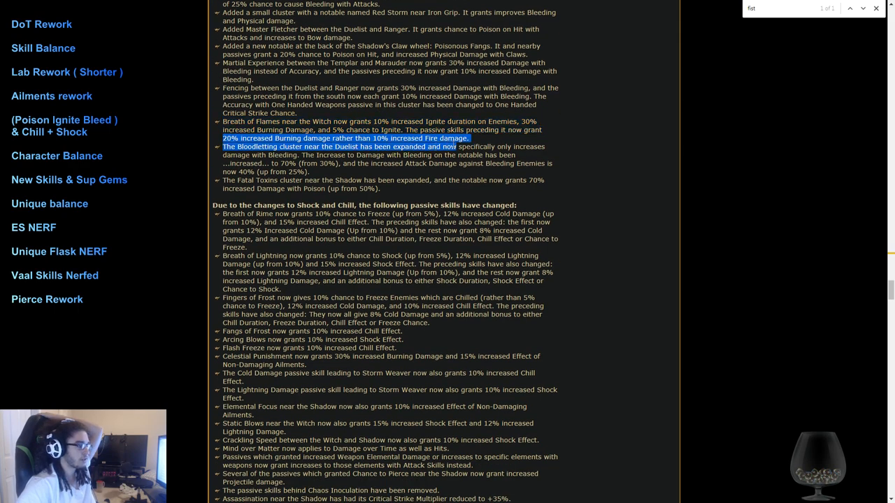
{"action": "left_click_drag", "start_coordinate": [455, 146], "coordinate": [474, 172]}
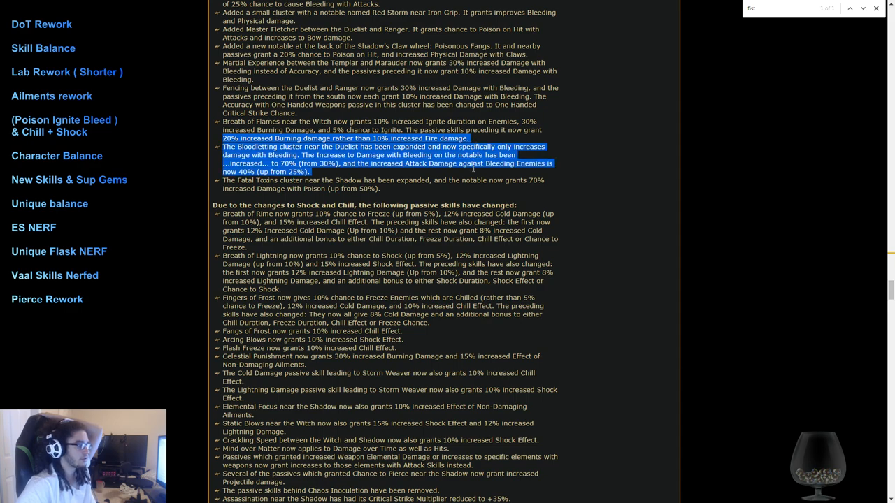
{"action": "mouse_move", "coordinate": [598, 201]}
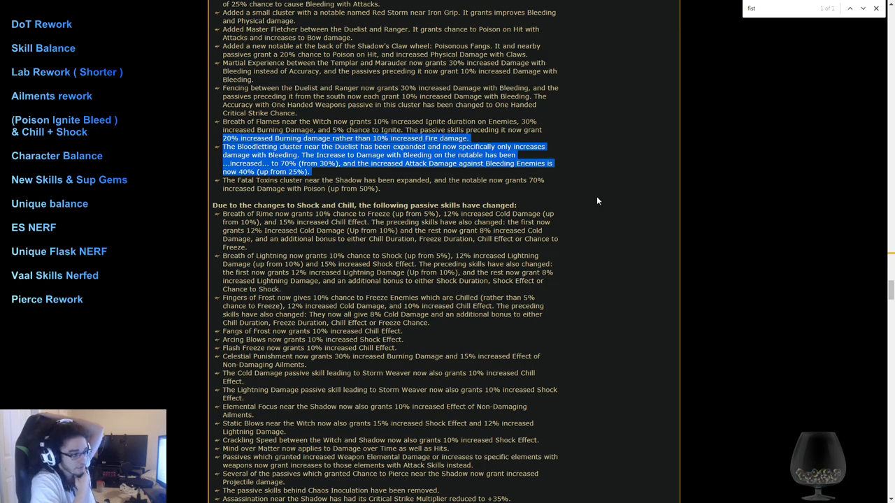
Step: Bring the 'Due to the changes to Shock and Chill' passive list near the top
{"action": "scroll", "scroll_direction": "down", "scroll_amount": 3}
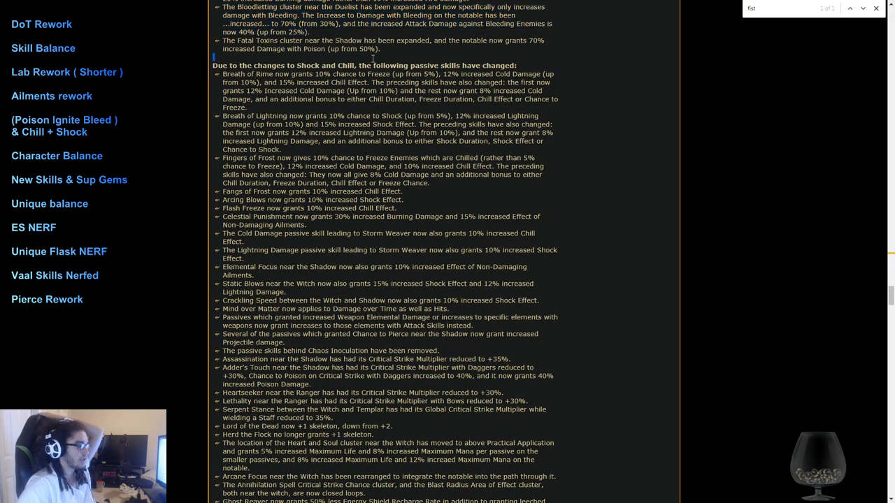
{"action": "scroll", "scroll_direction": "down", "scroll_amount": 3}
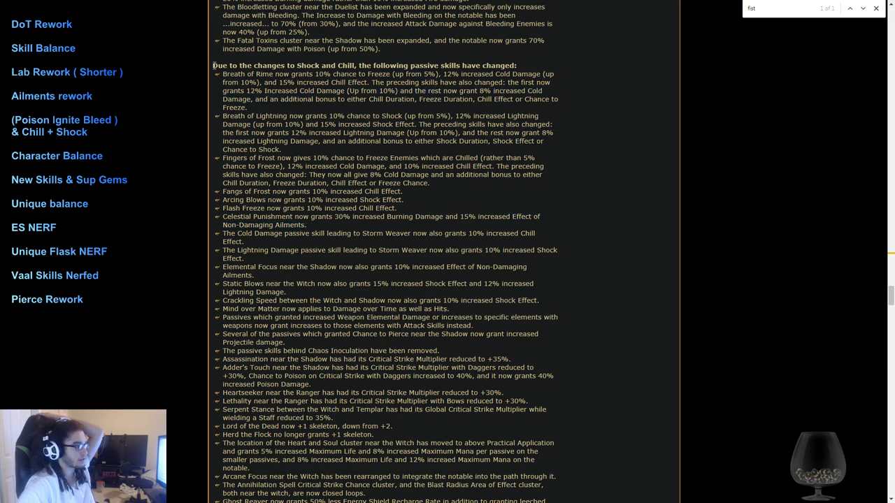
{"action": "scroll", "scroll_direction": "down", "scroll_amount": 3}
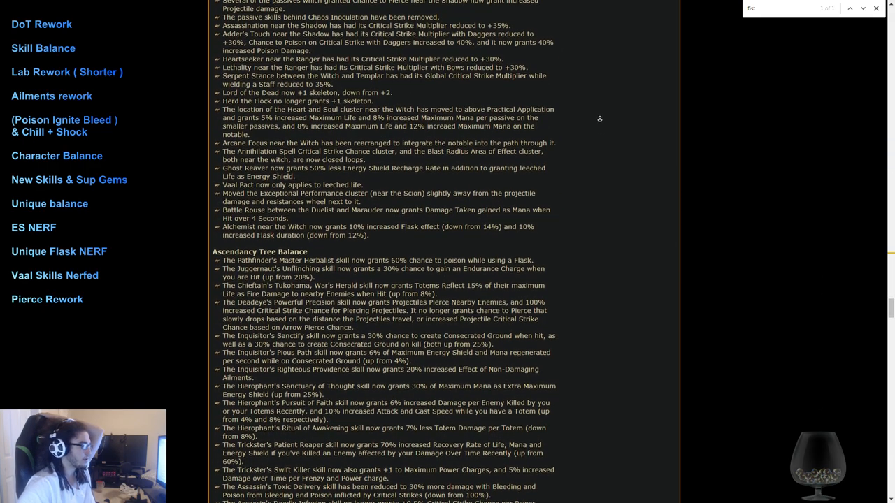
{"action": "scroll", "scroll_direction": "down", "scroll_amount": 3}
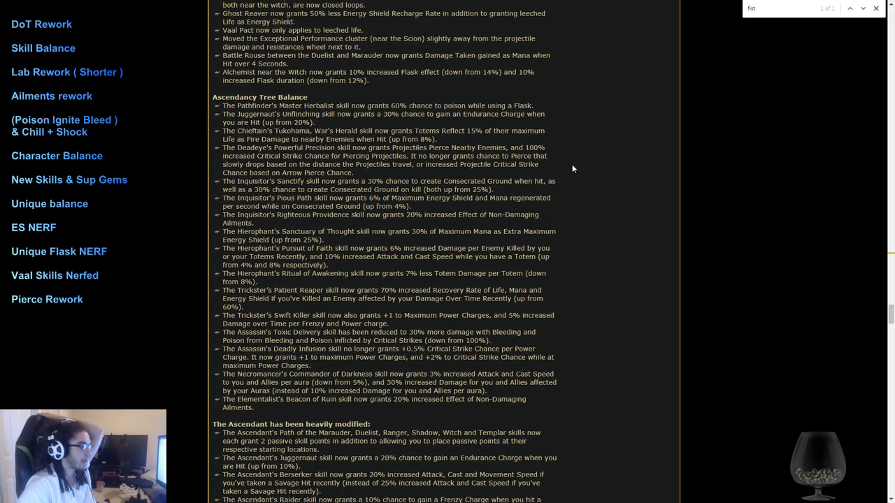
{"action": "left_click_drag", "start_coordinate": [214, 97], "coordinate": [587, 426]}
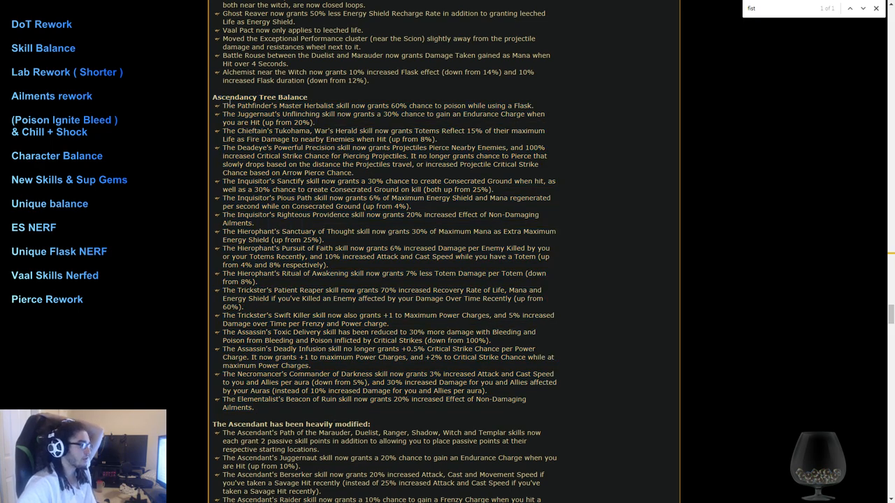
{"action": "mouse_move", "coordinate": [583, 208]}
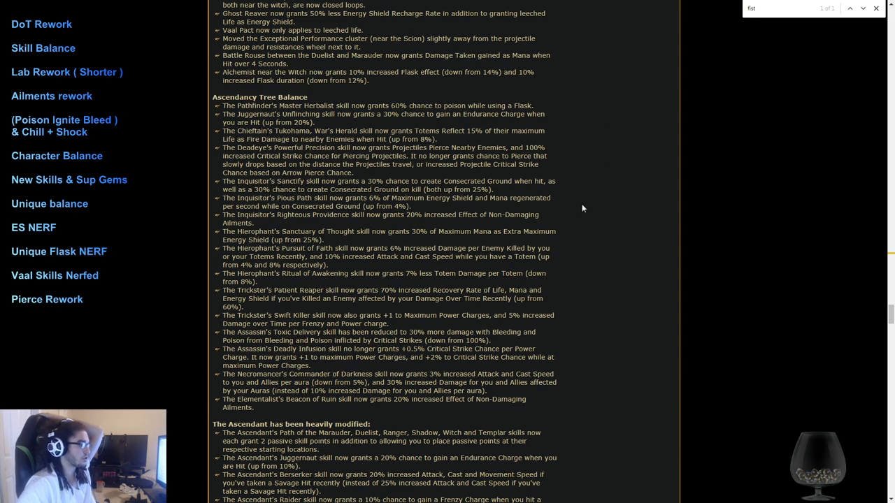
{"action": "left_click_drag", "start_coordinate": [388, 106], "coordinate": [533, 106]}
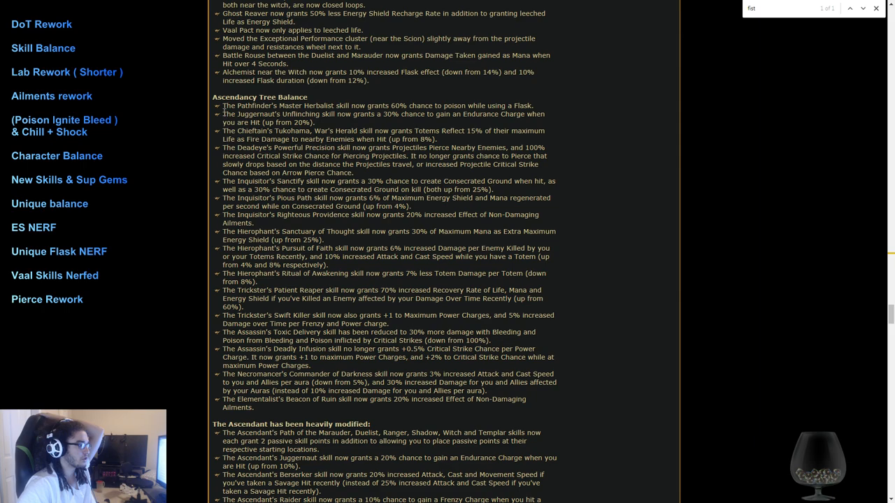
{"action": "left_click_drag", "start_coordinate": [222, 114], "coordinate": [346, 114]}
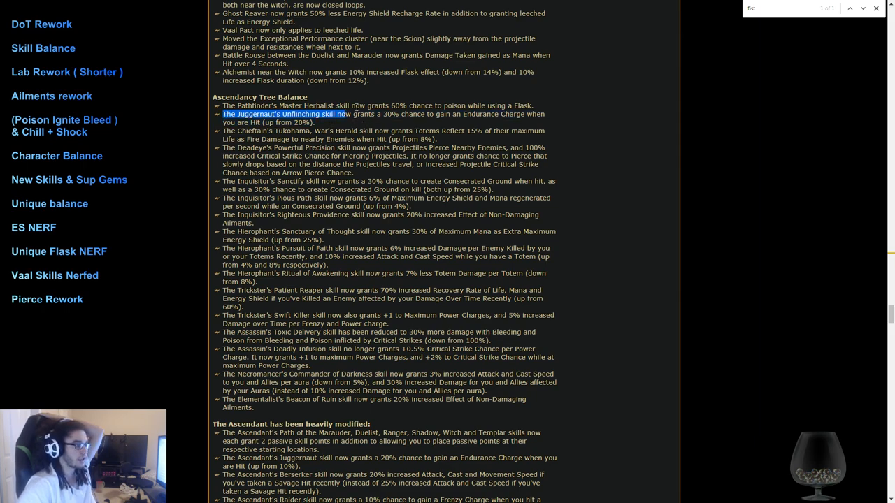
{"action": "mouse_move", "coordinate": [246, 138]}
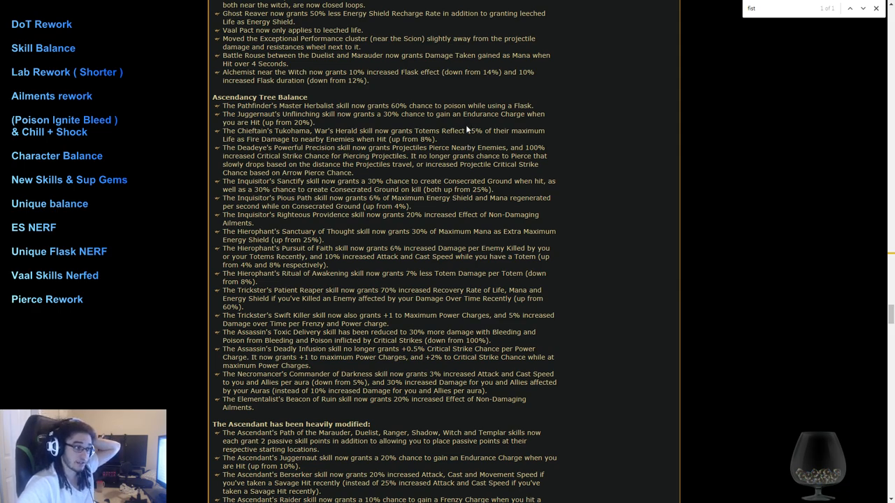
{"action": "left_click_drag", "start_coordinate": [469, 131], "coordinate": [438, 139]}
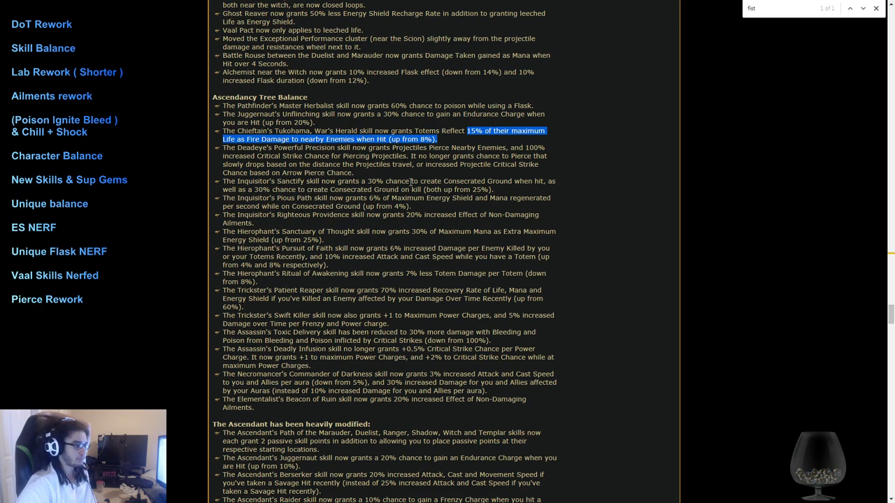
{"action": "mouse_move", "coordinate": [181, 152]}
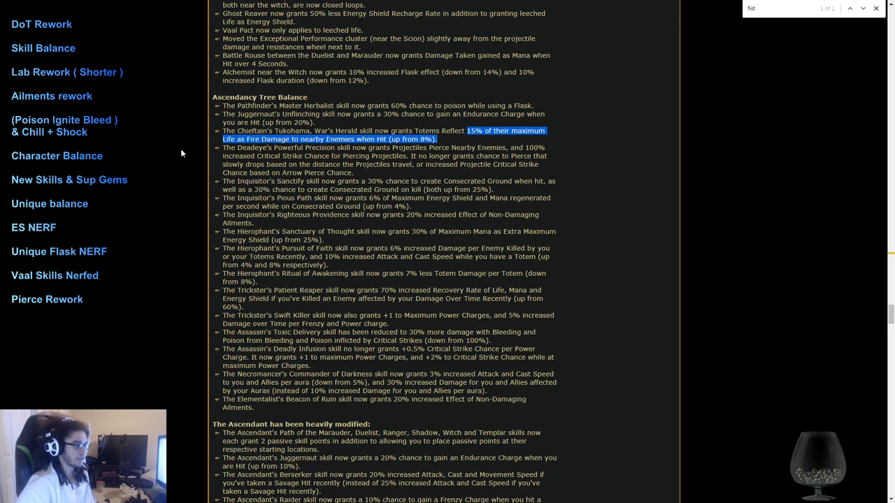
{"action": "mouse_move", "coordinate": [420, 180]}
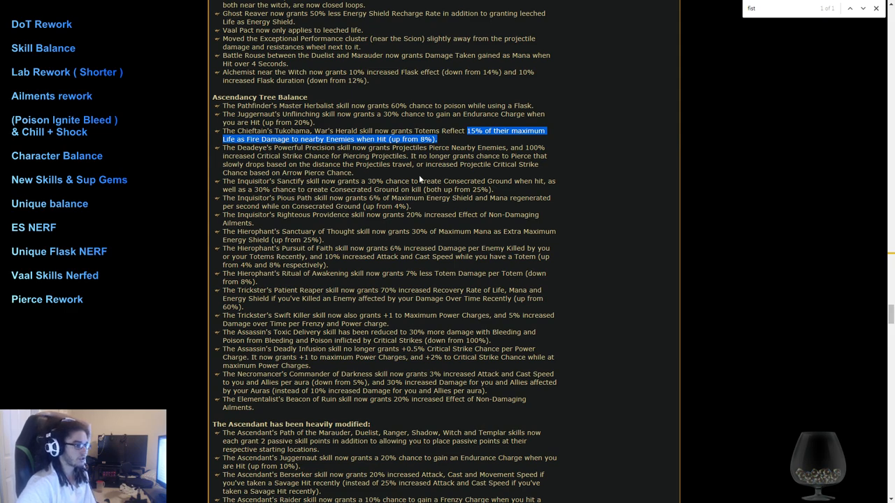
{"action": "mouse_move", "coordinate": [350, 183]}
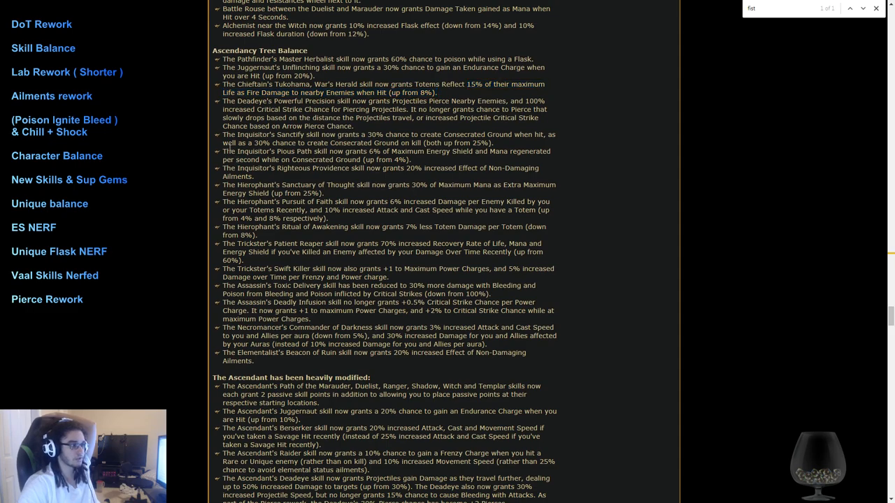
{"action": "left_click_drag", "start_coordinate": [223, 143], "coordinate": [412, 159]}
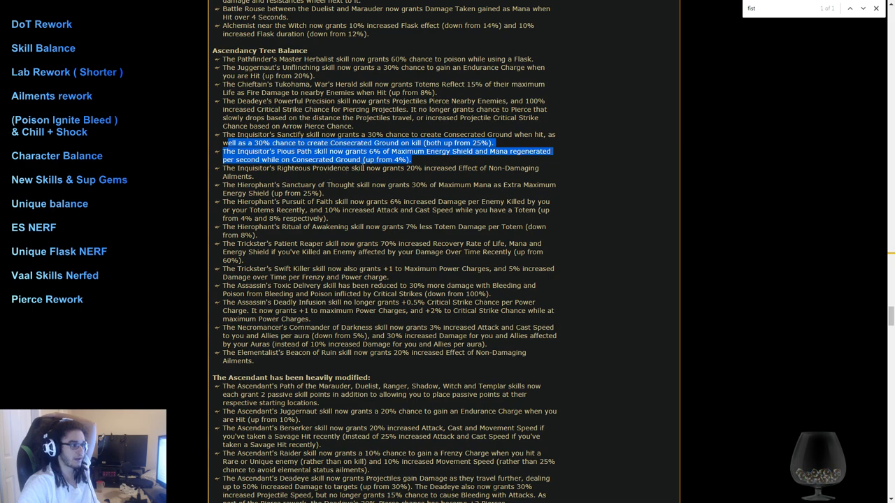
{"action": "mouse_move", "coordinate": [456, 159]}
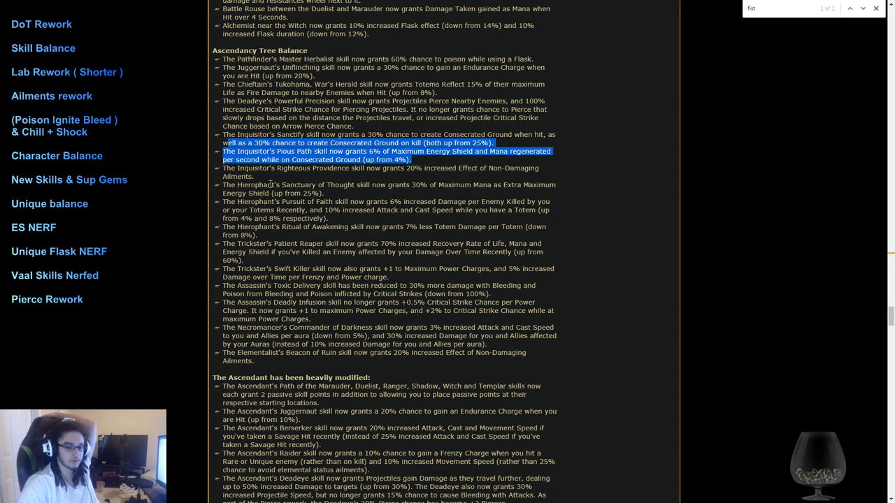
{"action": "scroll", "scroll_direction": "down", "scroll_amount": 3}
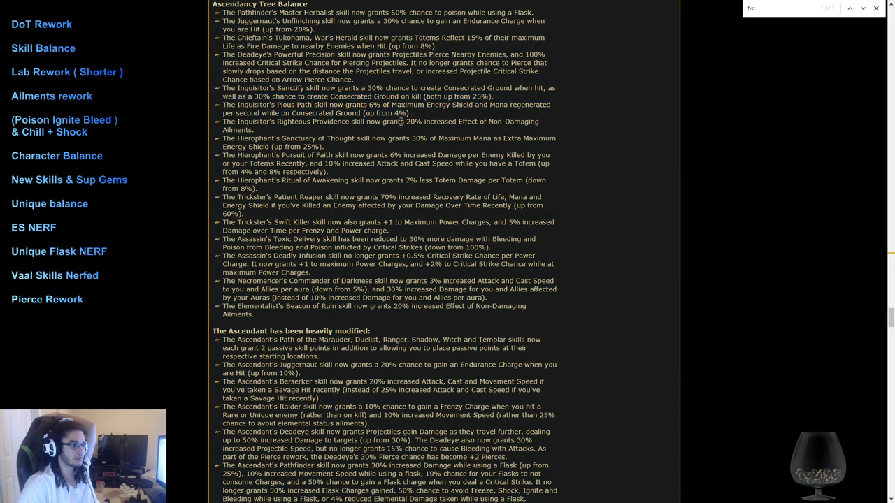
{"action": "left_click_drag", "start_coordinate": [399, 121], "coordinate": [253, 130]}
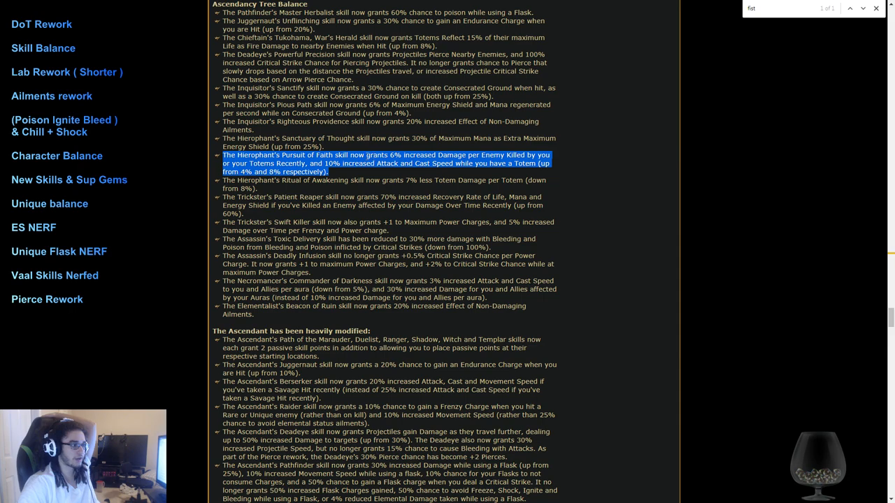
{"action": "mouse_move", "coordinate": [431, 189]}
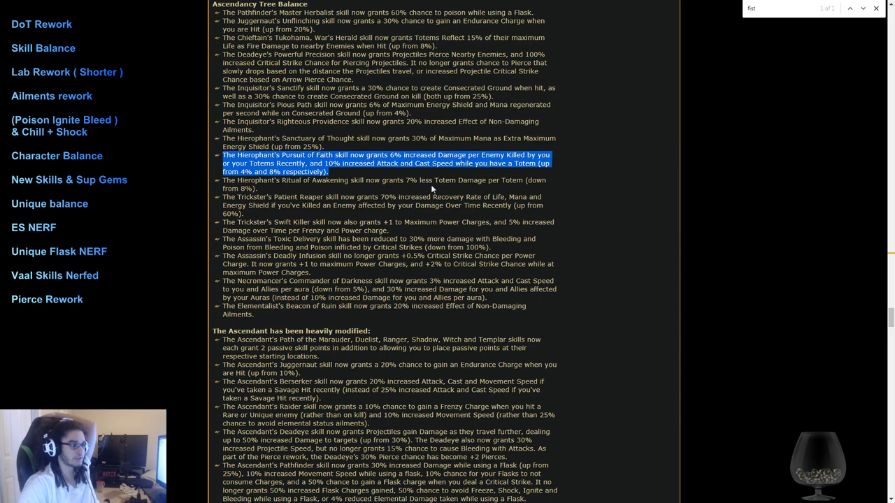
{"action": "mouse_move", "coordinate": [219, 194]}
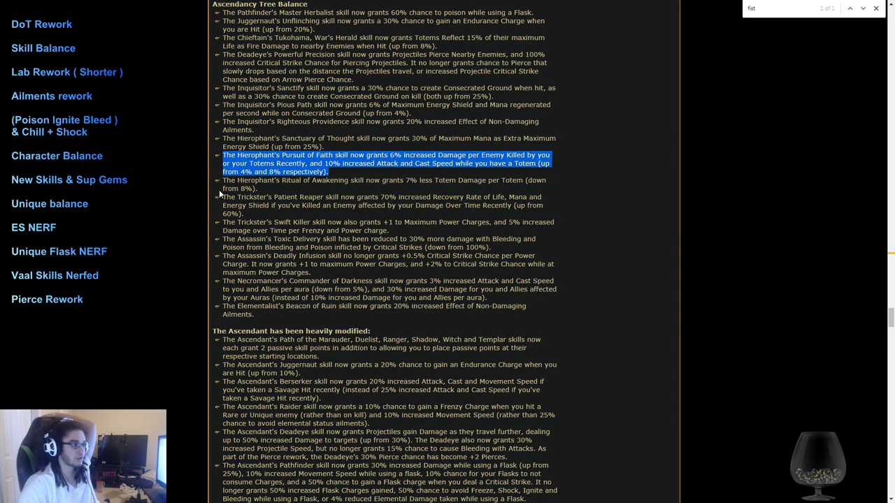
{"action": "scroll", "scroll_direction": "down", "scroll_amount": 3}
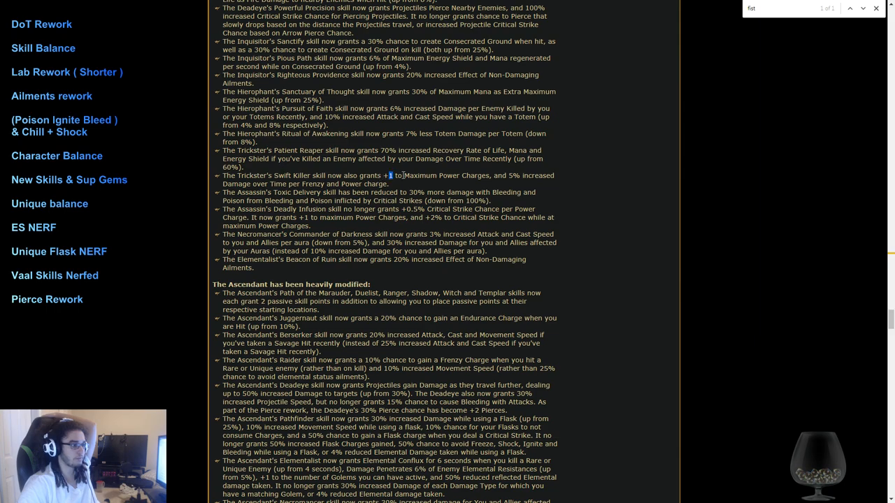
{"action": "left_click_drag", "start_coordinate": [391, 175], "coordinate": [465, 175]}
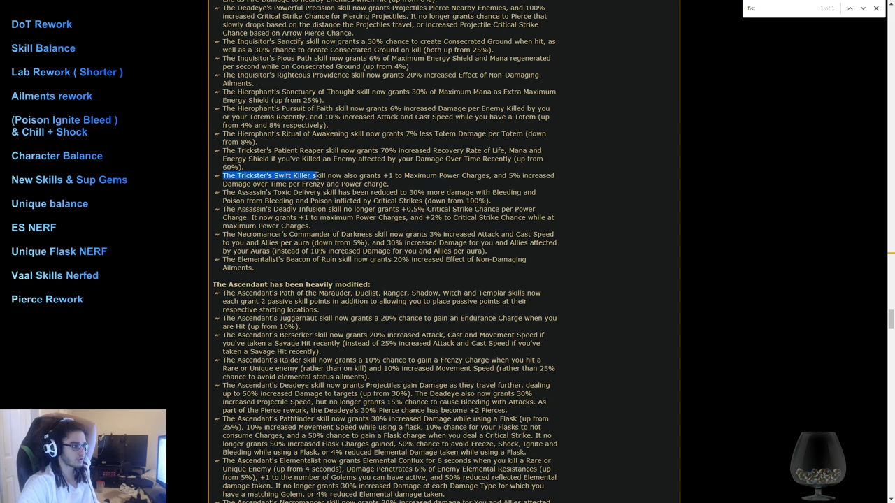
{"action": "left_click_drag", "start_coordinate": [314, 176], "coordinate": [488, 176]}
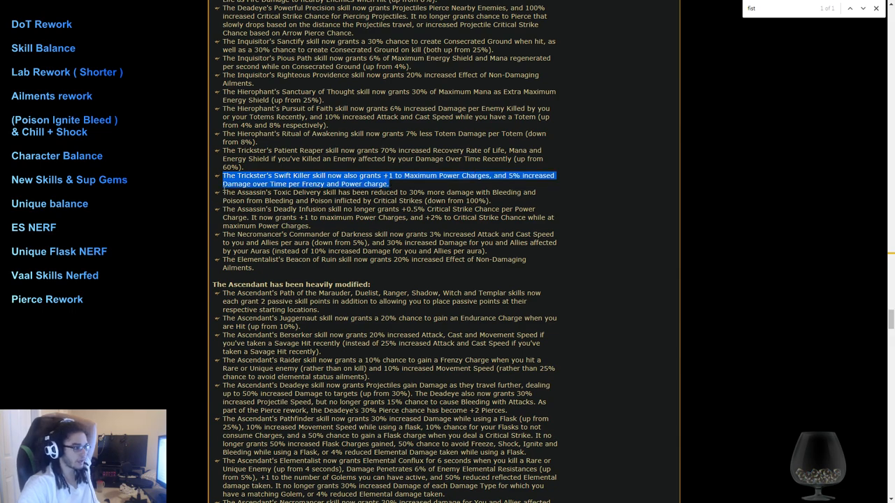
{"action": "scroll", "scroll_direction": "down", "scroll_amount": 3}
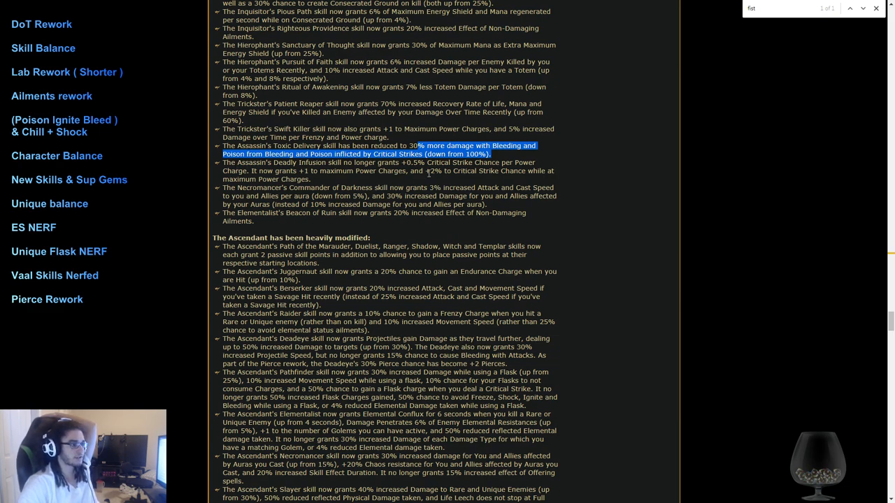
{"action": "mouse_move", "coordinate": [496, 163]}
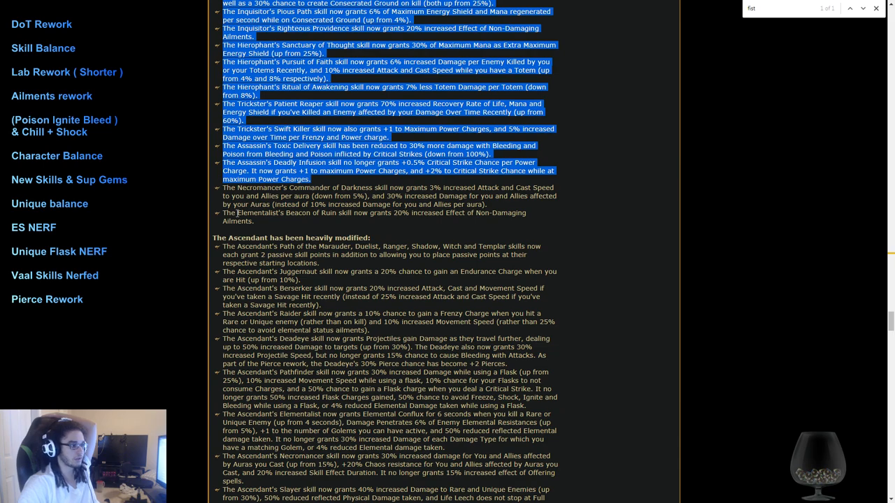
{"action": "scroll", "scroll_direction": "down", "scroll_amount": 3}
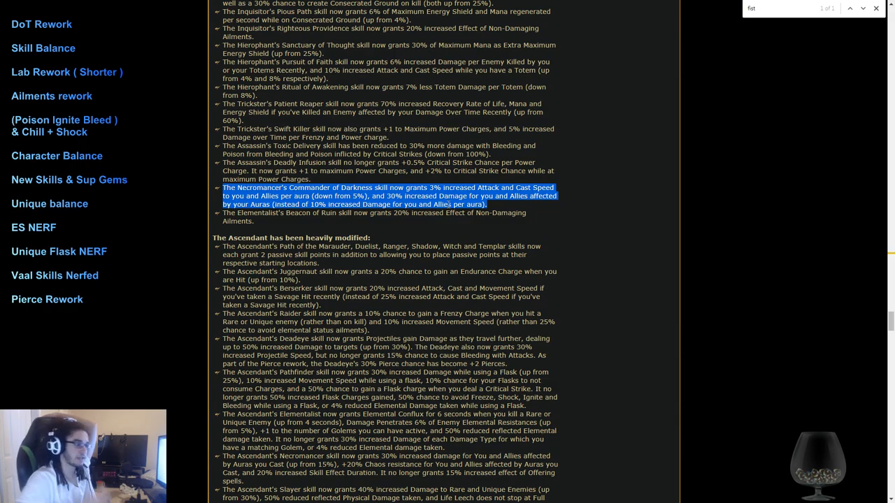
{"action": "left_click", "coordinate": [691, 210]}
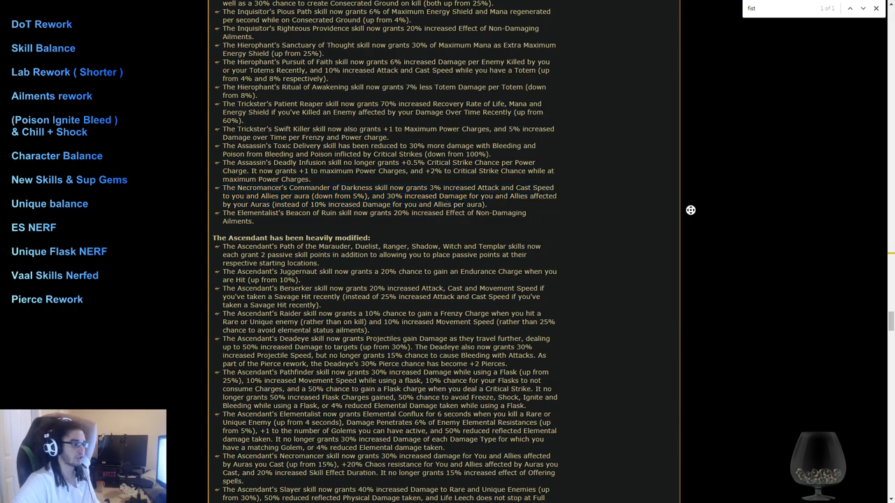
Step: Move past The Ascendant changes until the Monster Balance heading shows
{"action": "scroll", "scroll_direction": "down", "scroll_amount": 3}
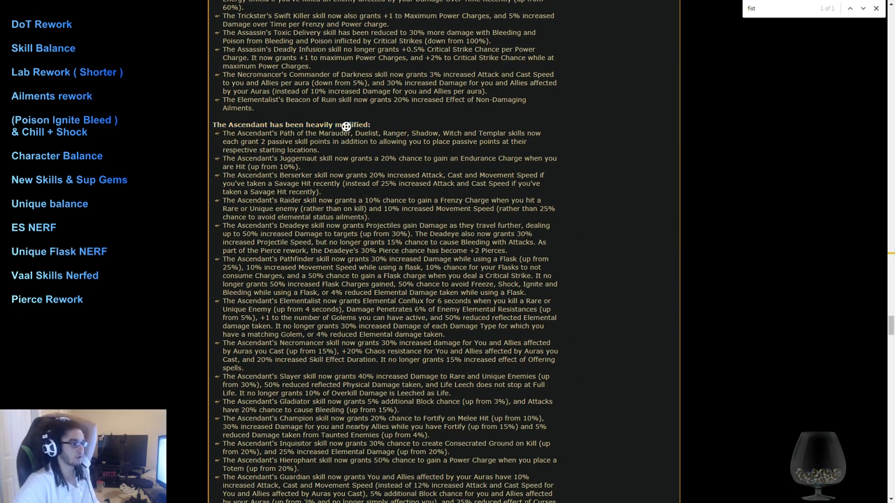
{"action": "scroll", "scroll_direction": "down", "scroll_amount": 3}
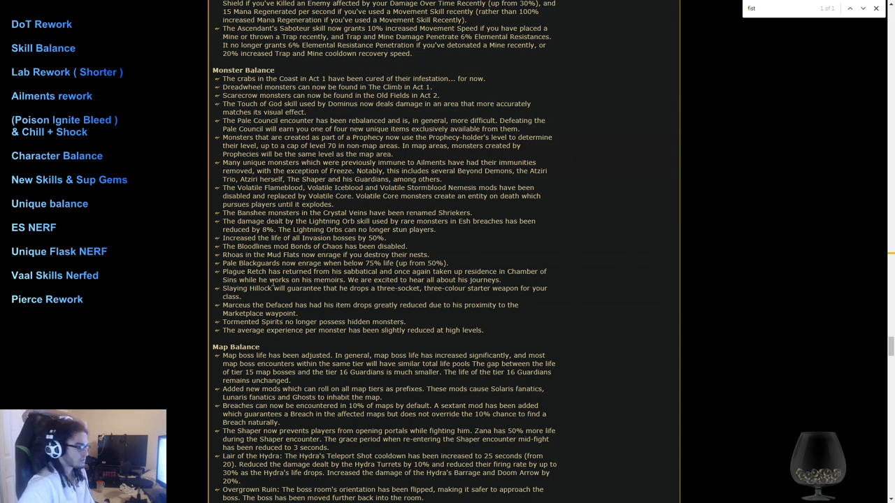
{"action": "mouse_move", "coordinate": [503, 333]}
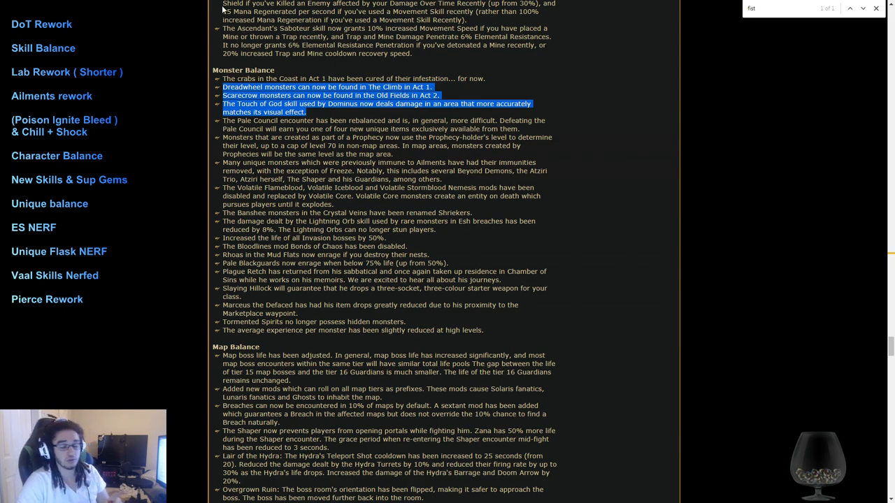
{"action": "mouse_move", "coordinate": [207, 132]}
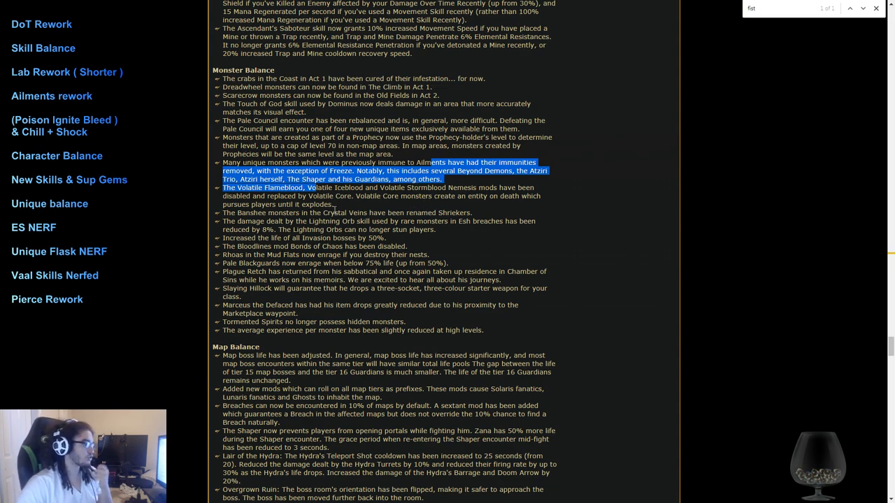
Step: Read into Monster Balance and highlight the Bloodlines Bonds of Chaos note
{"action": "scroll", "scroll_direction": "down", "scroll_amount": 3}
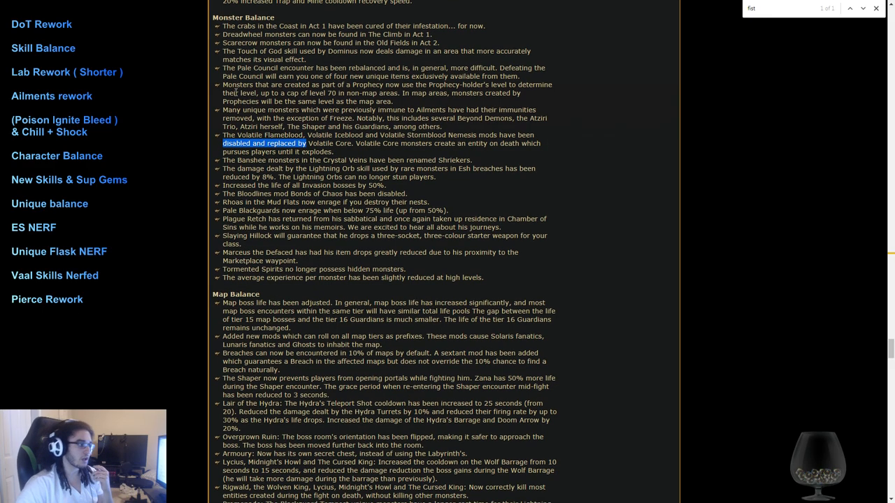
{"action": "scroll", "scroll_direction": "down", "scroll_amount": 3}
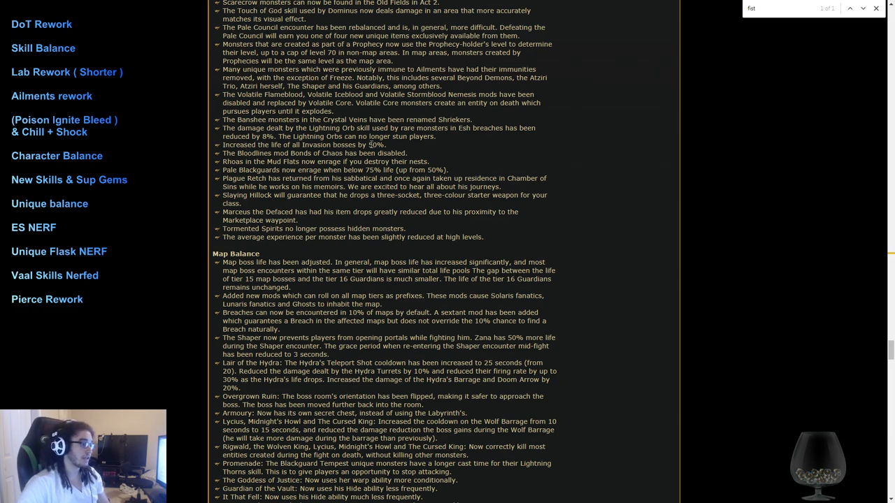
{"action": "left_click_drag", "start_coordinate": [337, 136], "coordinate": [436, 137]}
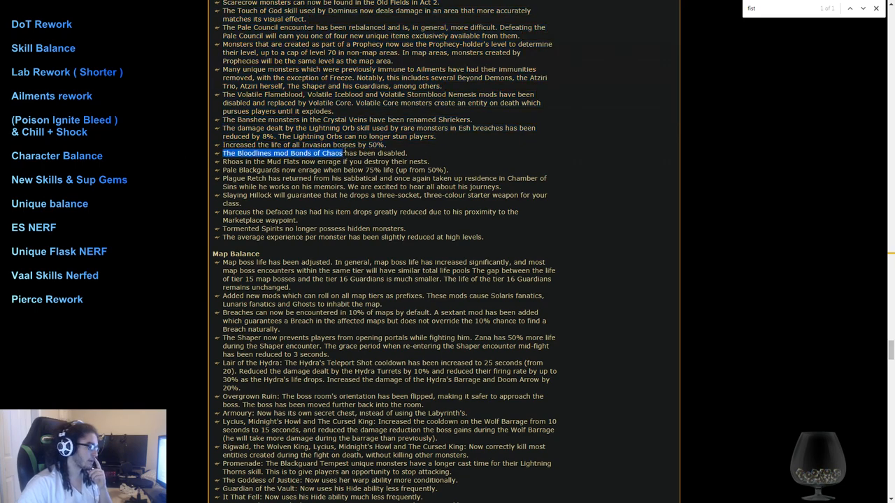
Step: Highlight then clear the Plague Retch and Slaying Hillock notes, reaching Map Balance
{"action": "scroll", "scroll_direction": "down", "scroll_amount": 3}
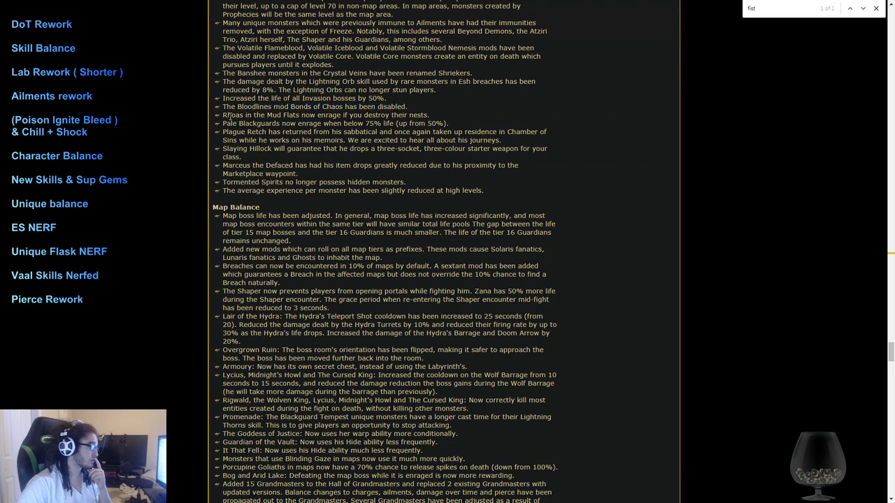
{"action": "triple_click", "coordinate": [326, 115]}
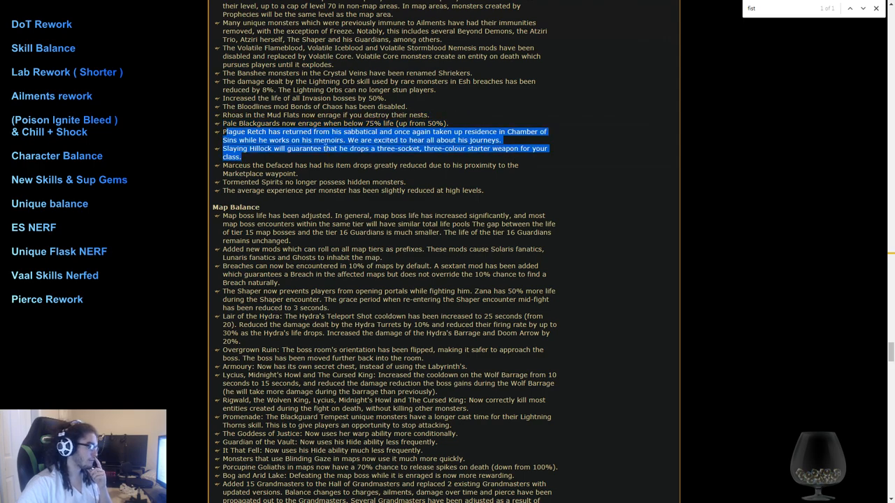
{"action": "left_click", "coordinate": [486, 159]}
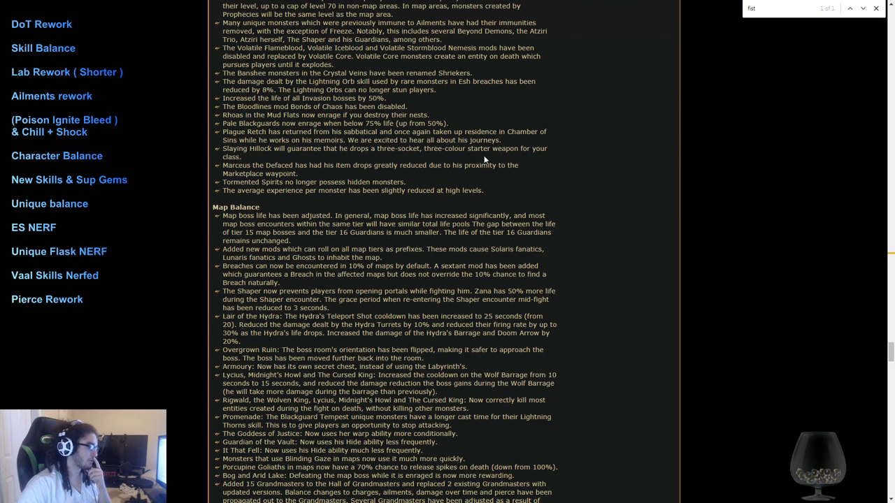
{"action": "mouse_move", "coordinate": [440, 163]}
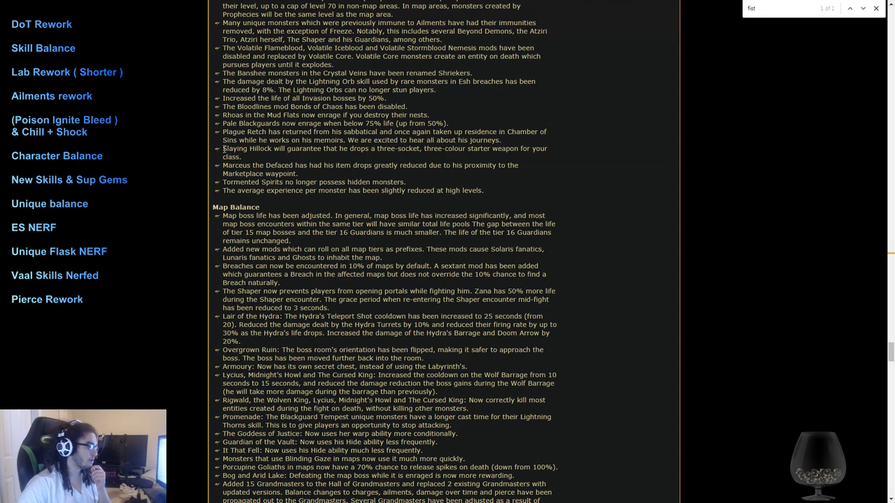
{"action": "scroll", "scroll_direction": "down", "scroll_amount": 3}
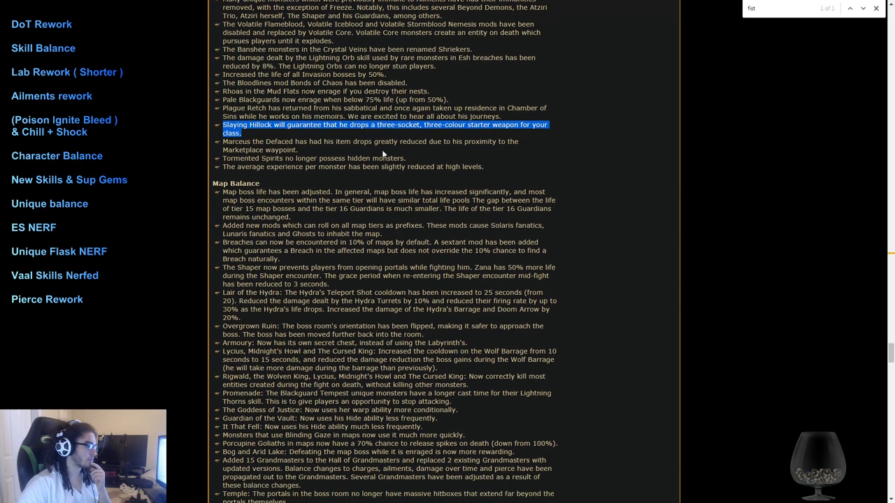
{"action": "scroll", "scroll_direction": "down", "scroll_amount": 3}
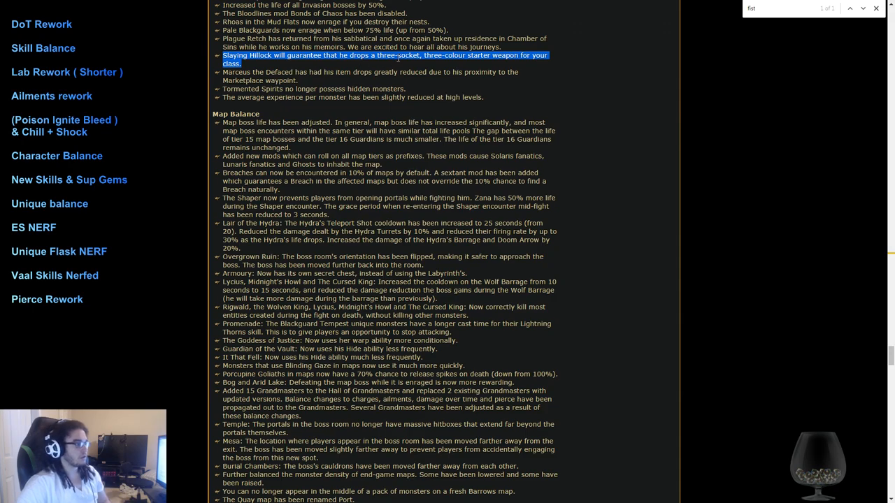
{"action": "scroll", "scroll_direction": "down", "scroll_amount": 3}
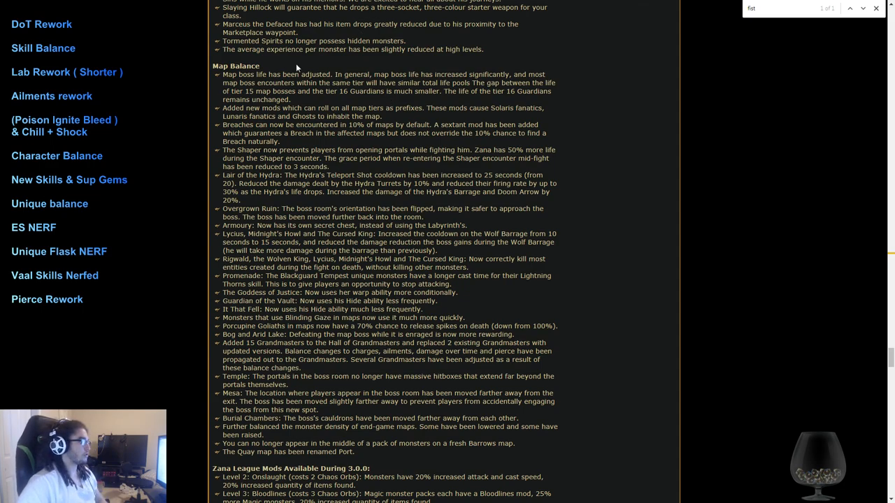
{"action": "mouse_move", "coordinate": [485, 130]}
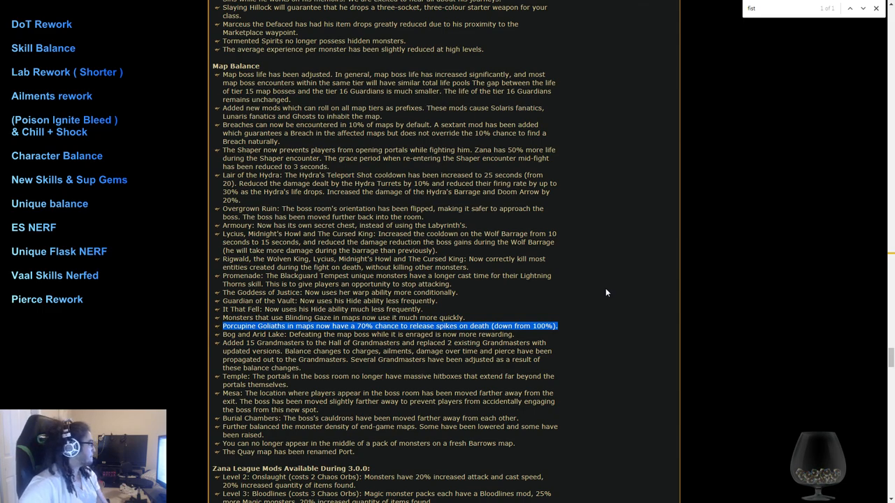
{"action": "mouse_move", "coordinate": [692, 191]}
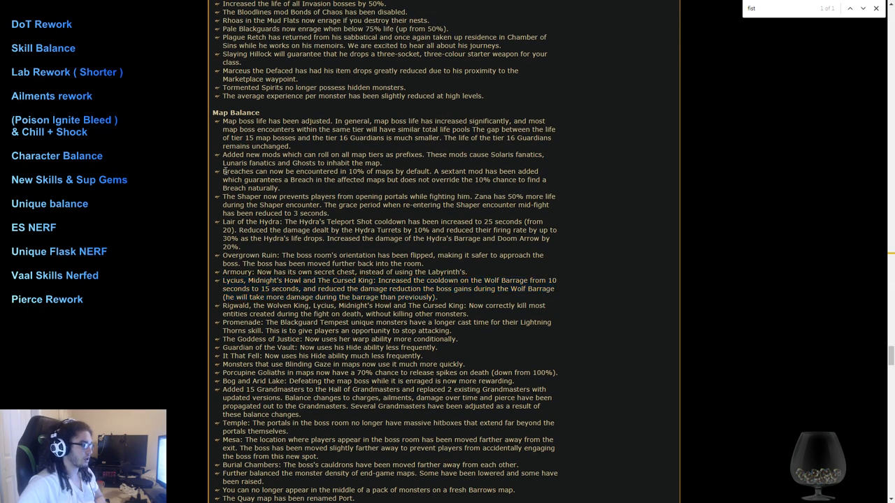
{"action": "left_click_drag", "start_coordinate": [224, 171], "coordinate": [280, 187]}
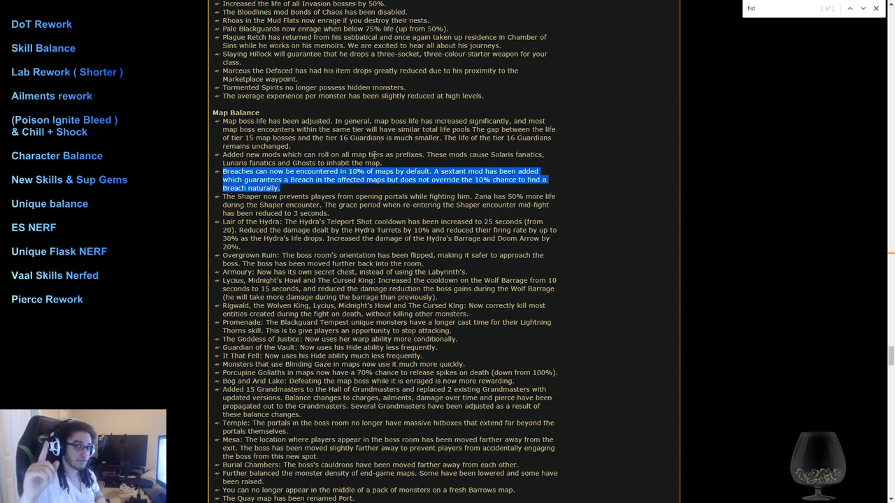
{"action": "scroll", "scroll_direction": "down", "scroll_amount": 3}
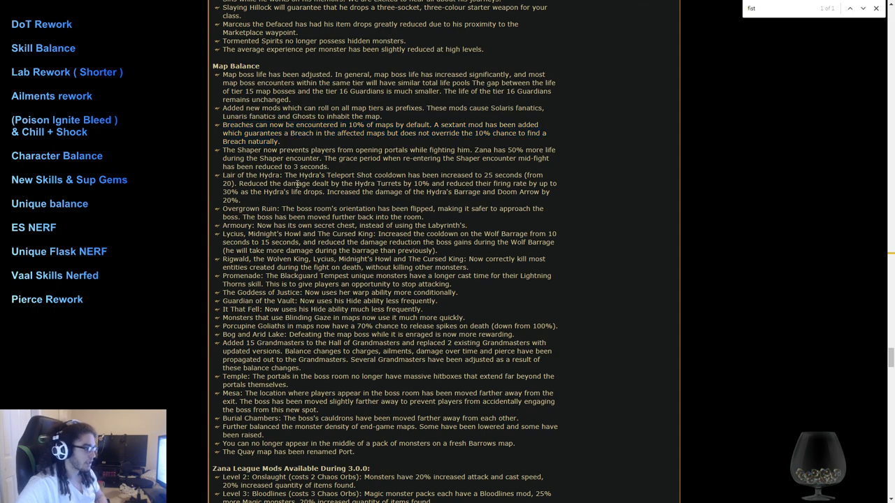
Step: Find 'shaper' in the patch notes and scroll to its four highlighted matches in Map Balance
{"action": "type", "text": "shaper"}
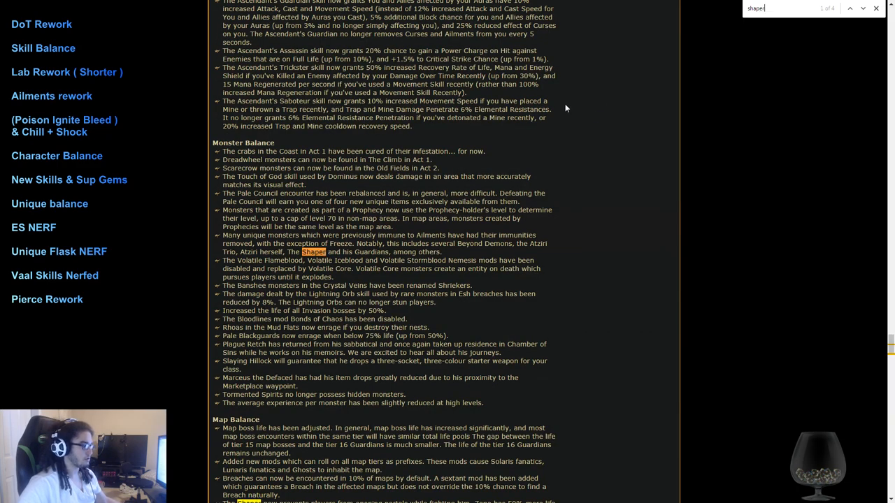
{"action": "scroll", "scroll_direction": "down", "scroll_amount": 3}
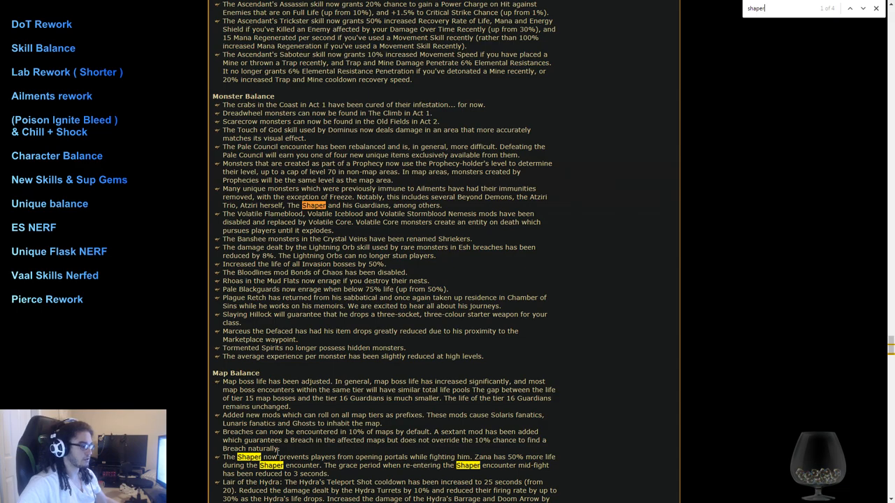
{"action": "scroll", "scroll_direction": "down", "scroll_amount": 3}
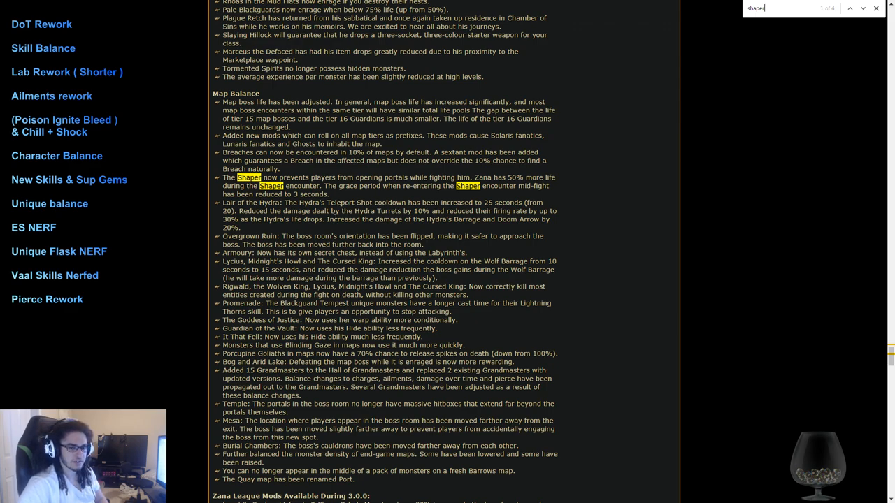
{"action": "mouse_move", "coordinate": [390, 206]}
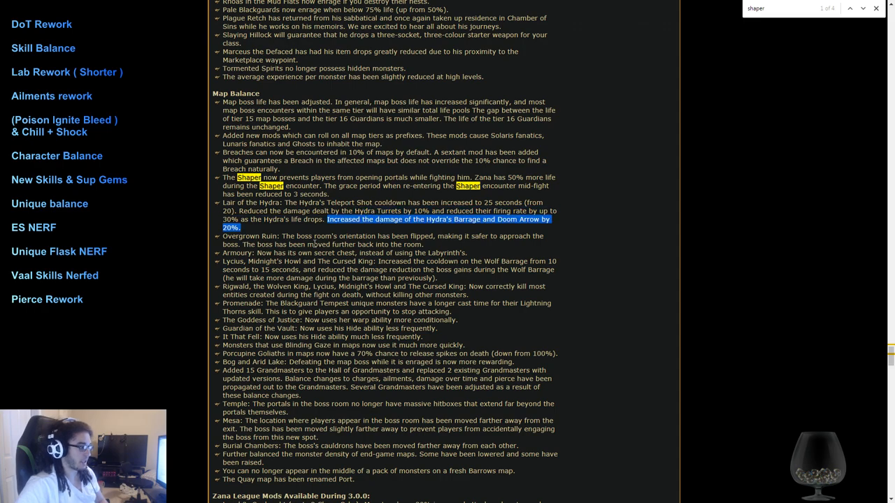
{"action": "scroll", "scroll_direction": "down", "scroll_amount": 3}
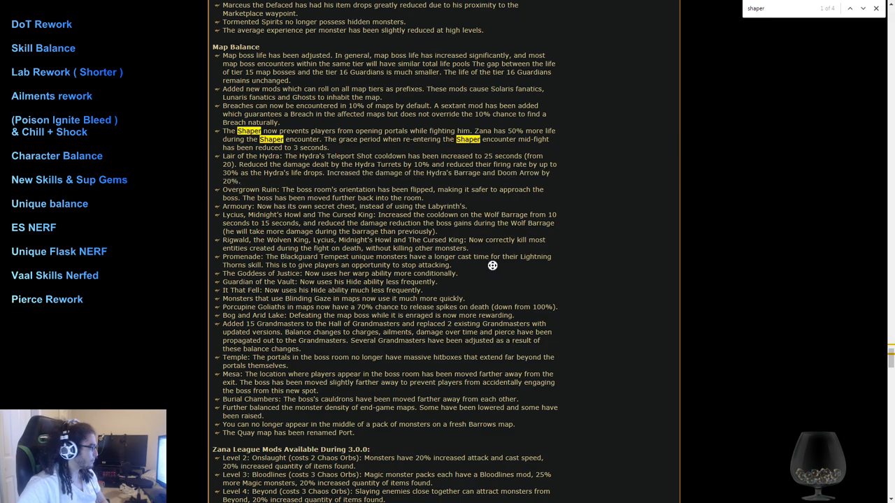
{"action": "scroll", "scroll_direction": "down", "scroll_amount": 3}
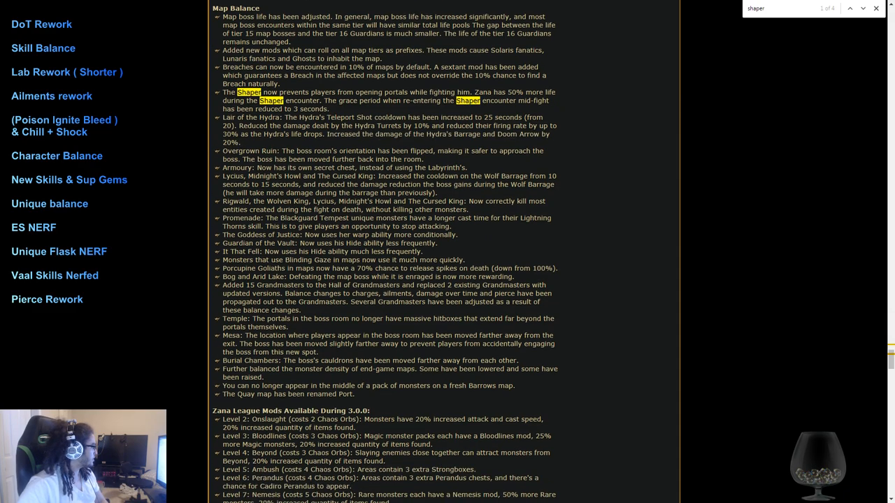
{"action": "scroll", "scroll_direction": "down", "scroll_amount": 3}
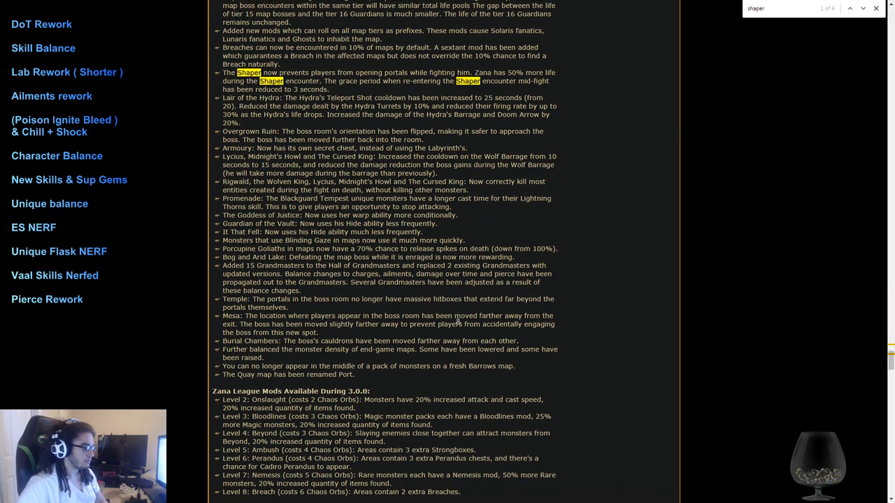
Step: Read the Zana League Mods section, highlighting the Level 8 Zana and Breach mod lines
{"action": "scroll", "scroll_direction": "down", "scroll_amount": 3}
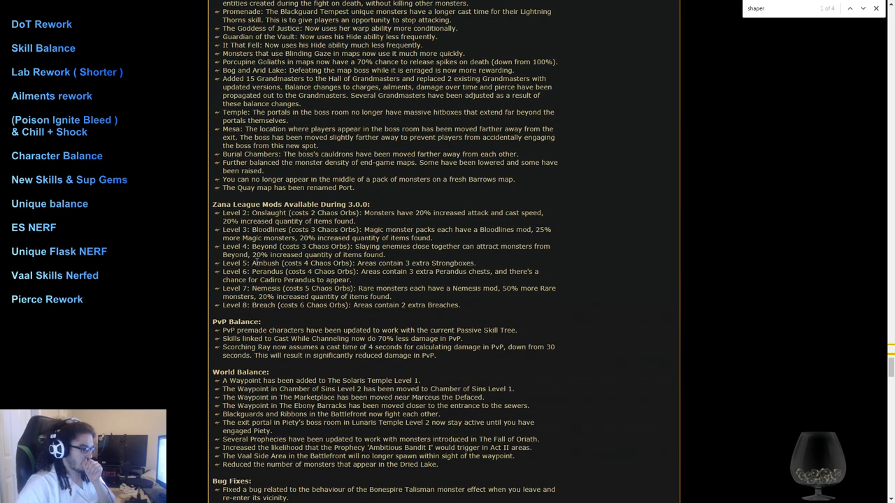
{"action": "mouse_move", "coordinate": [539, 322]}
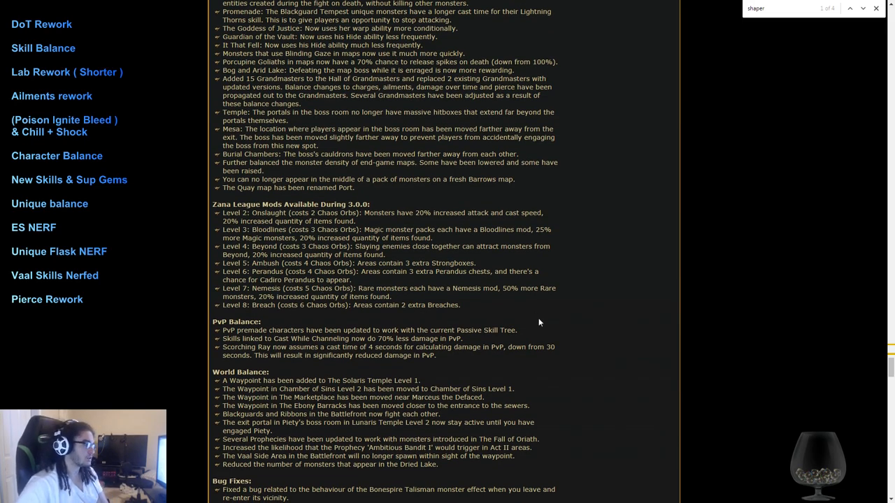
{"action": "mouse_move", "coordinate": [399, 222]}
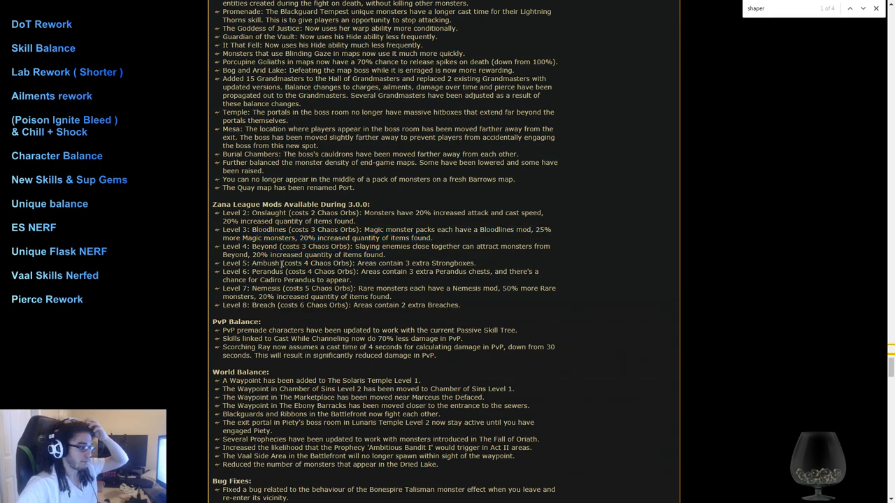
{"action": "left_click_drag", "start_coordinate": [378, 263], "coordinate": [435, 263]}
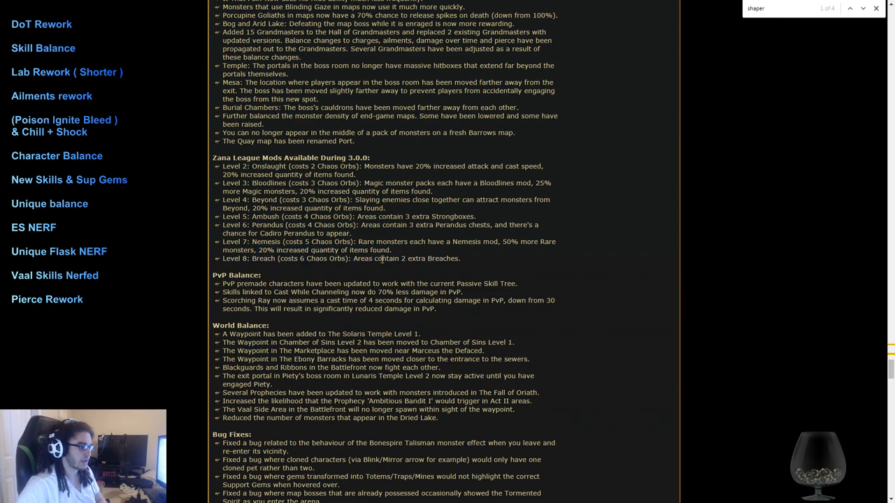
{"action": "left_click_drag", "start_coordinate": [224, 242], "coordinate": [493, 241]}
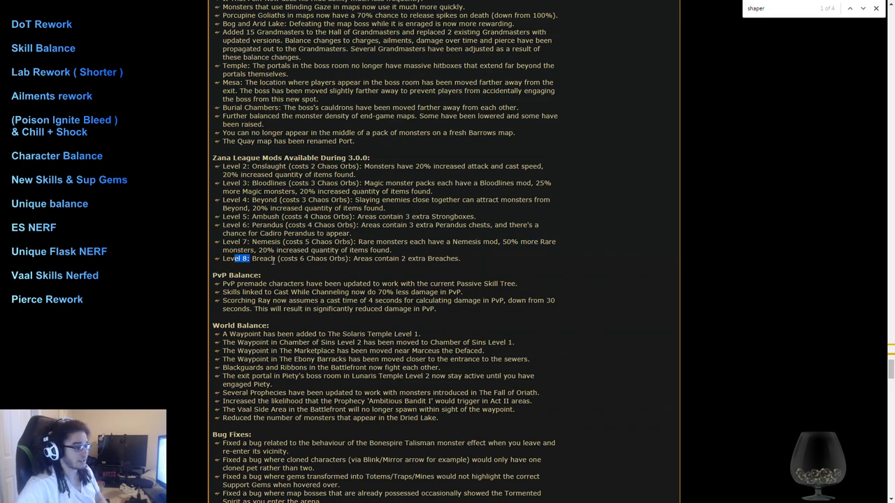
{"action": "left_click_drag", "start_coordinate": [237, 258], "coordinate": [460, 258]}
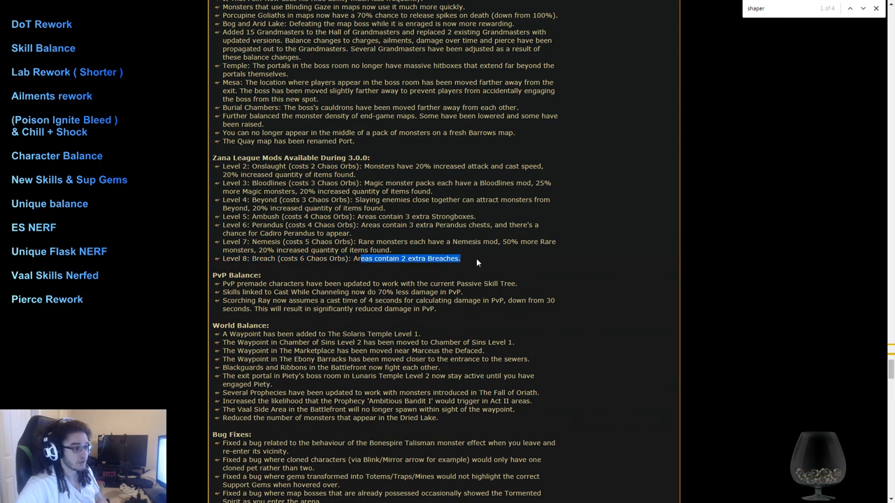
{"action": "mouse_move", "coordinate": [471, 312]}
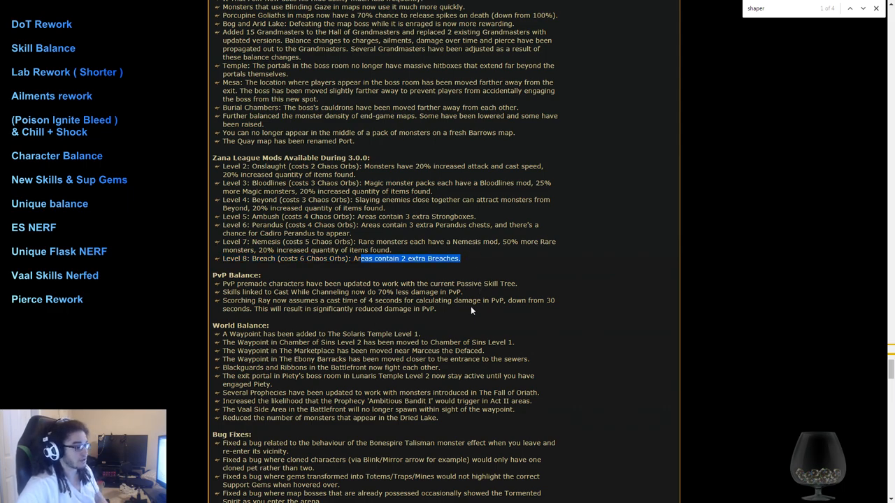
{"action": "scroll", "scroll_direction": "down", "scroll_amount": 3}
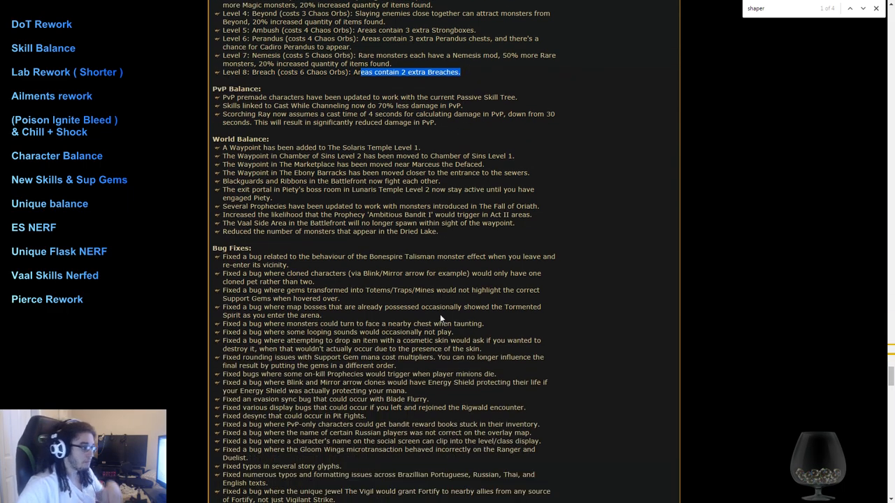
{"action": "scroll", "scroll_direction": "up", "scroll_amount": 3}
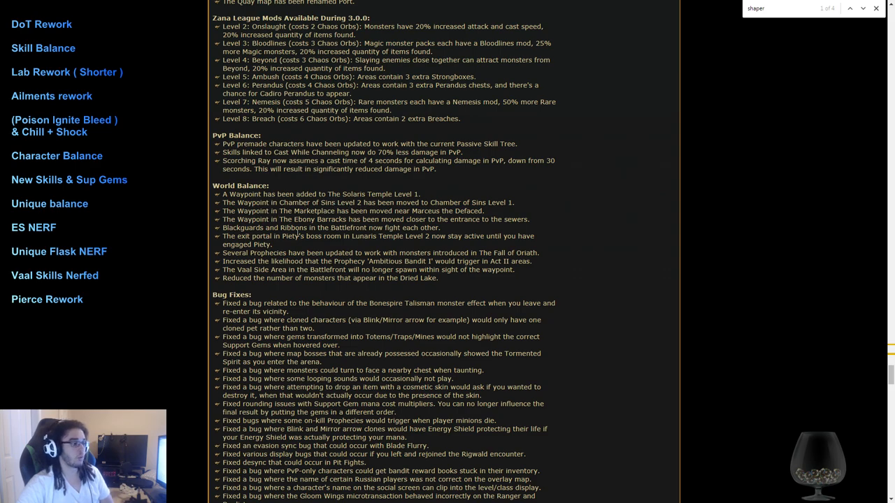
{"action": "mouse_move", "coordinate": [455, 287]}
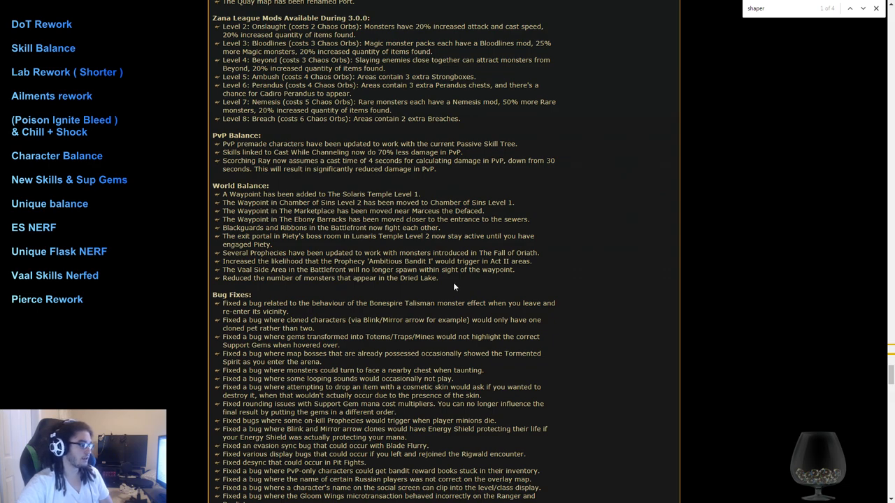
{"action": "mouse_move", "coordinate": [465, 223]}
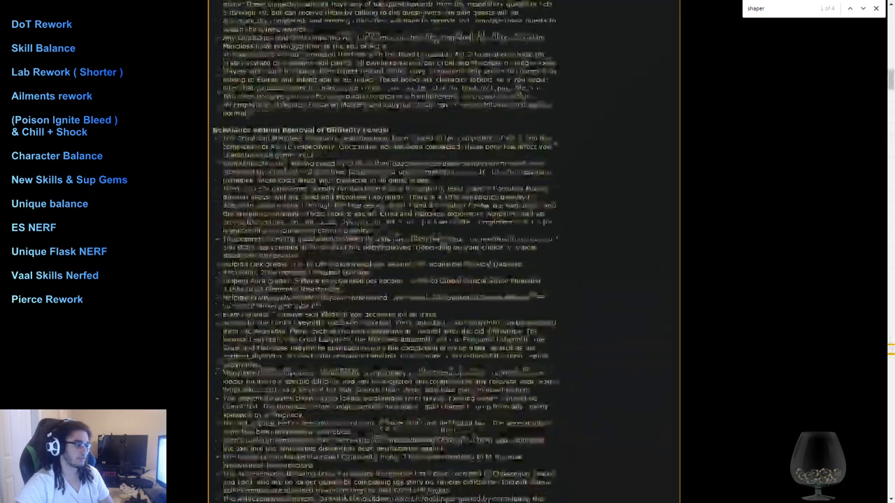
Step: Return to the top of the thread and scroll to Minor New Content and Features
{"action": "scroll", "scroll_direction": "down", "scroll_amount": 3}
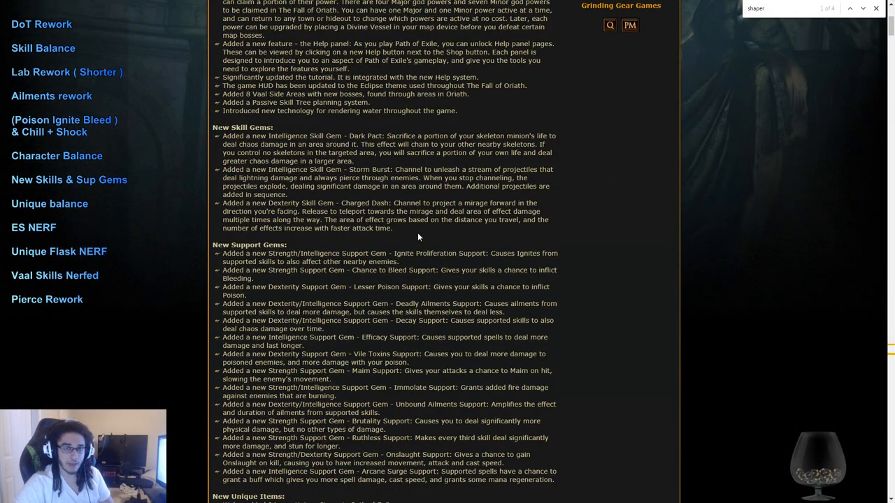
{"action": "scroll", "scroll_direction": "up", "scroll_amount": 3}
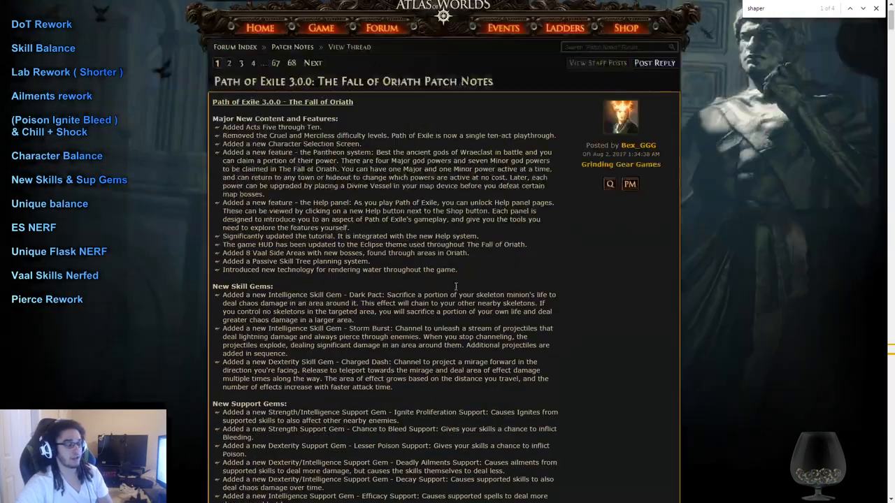
{"action": "scroll", "scroll_direction": "down", "scroll_amount": 3}
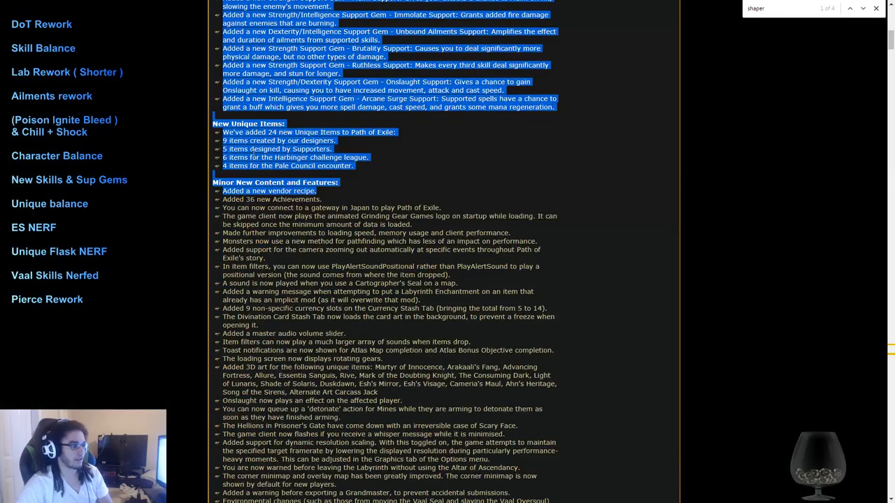